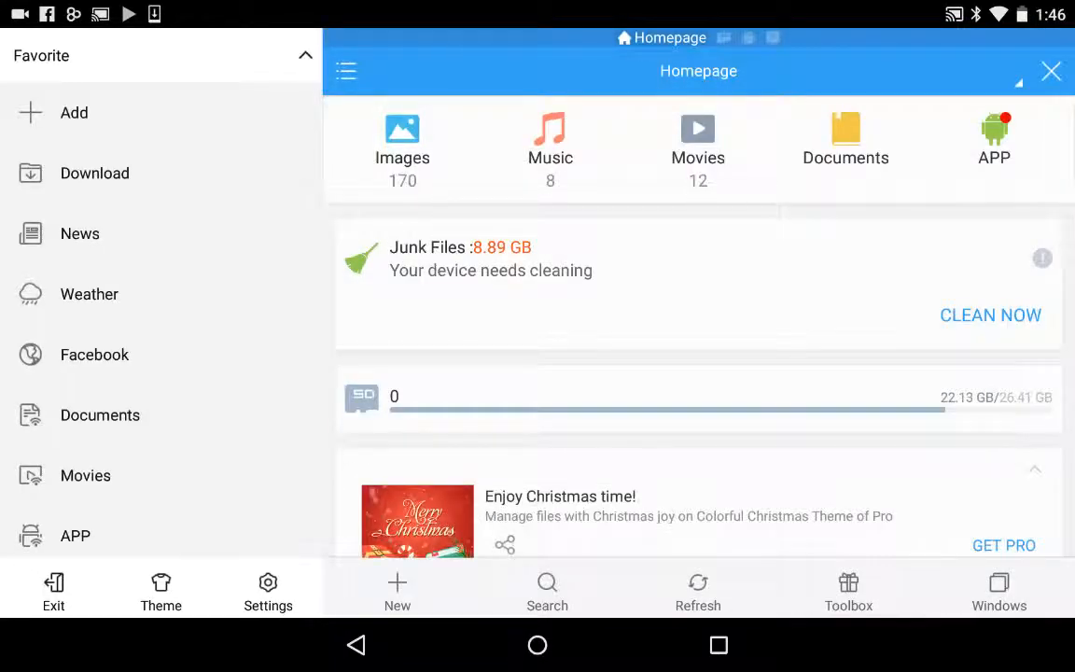
Browse internal storage to view the BubbleUPnP player configuration file, then close it
left_click(94, 173)
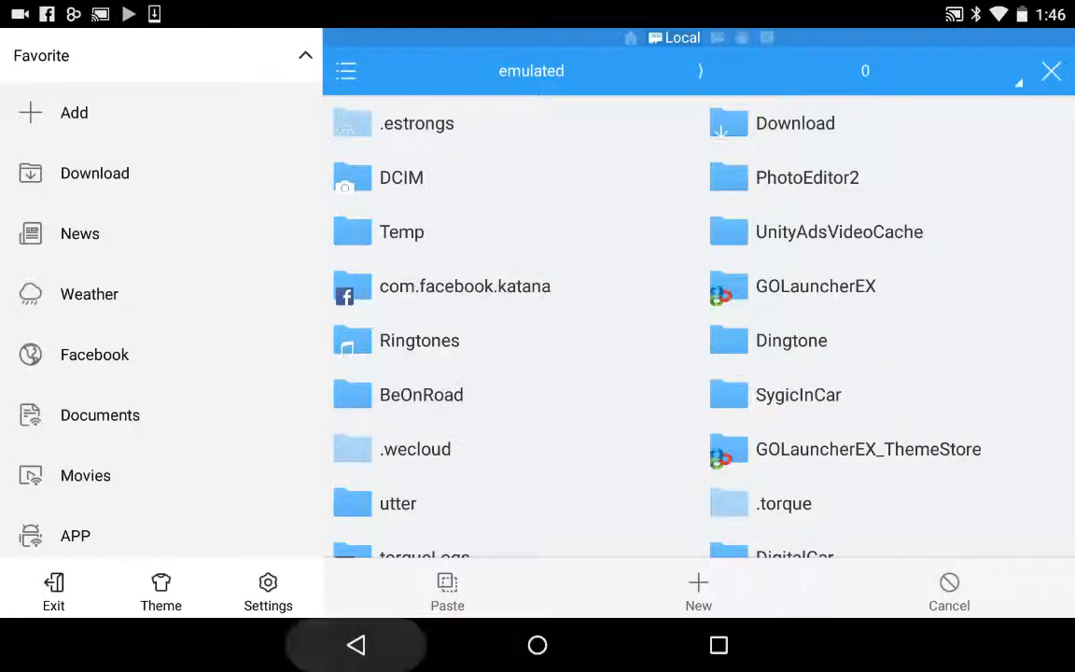
left_click(530, 71)
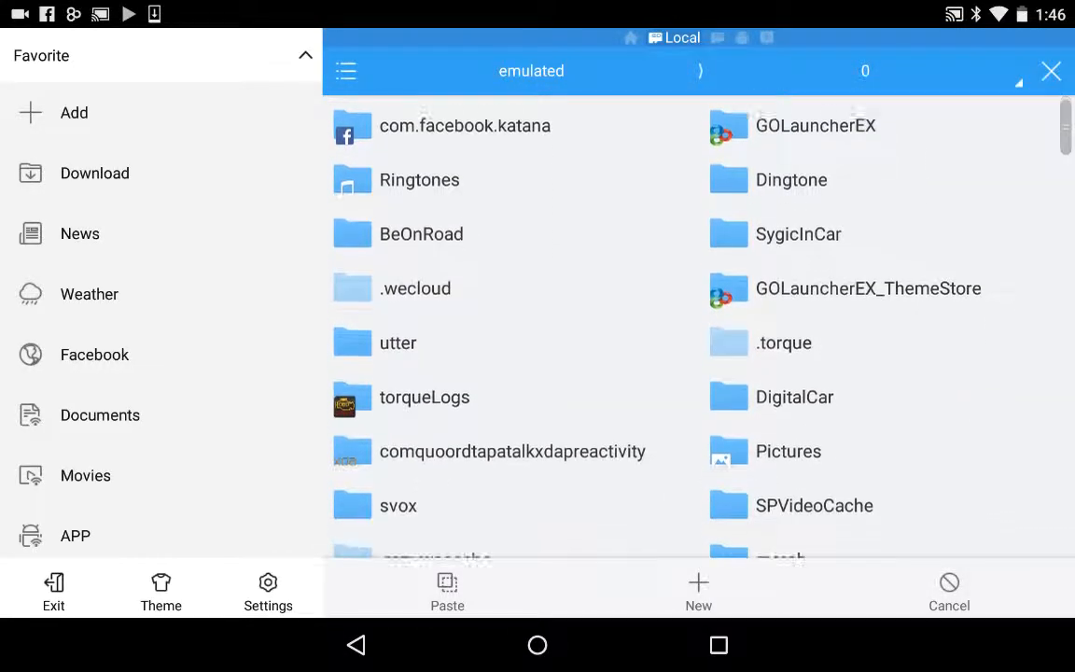
scroll("down", 3)
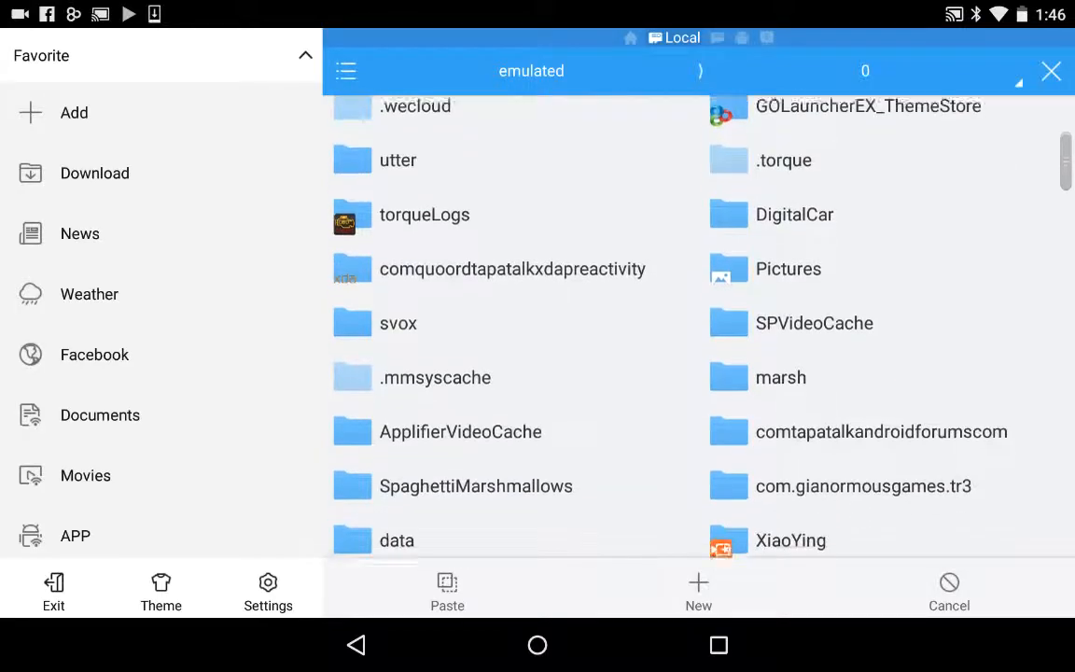
scroll("down", 3)
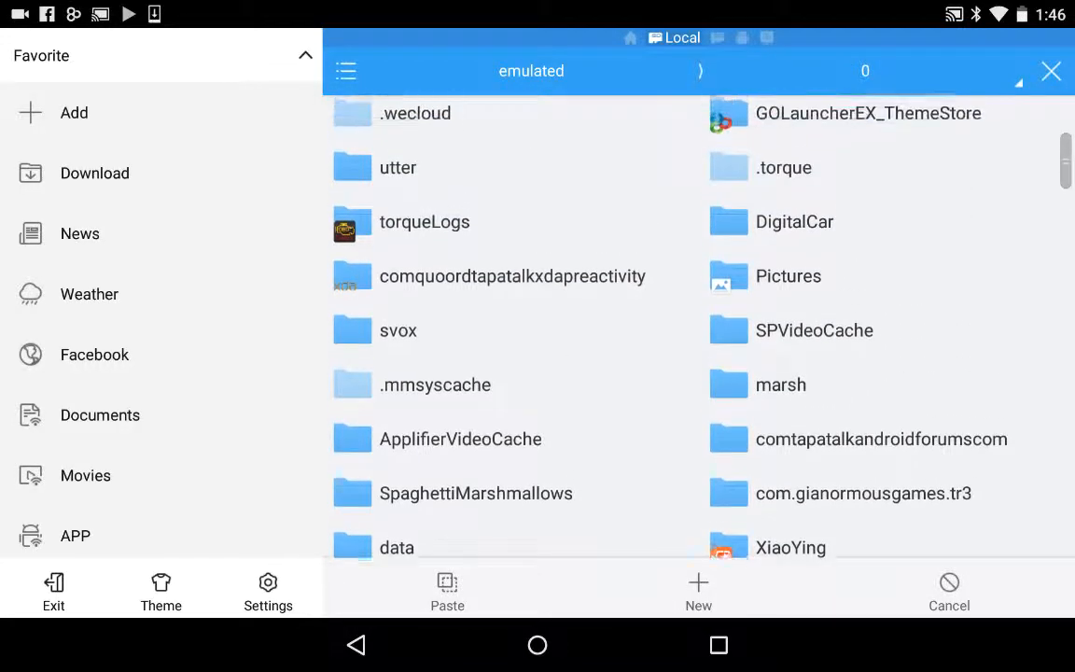
scroll("up", 3)
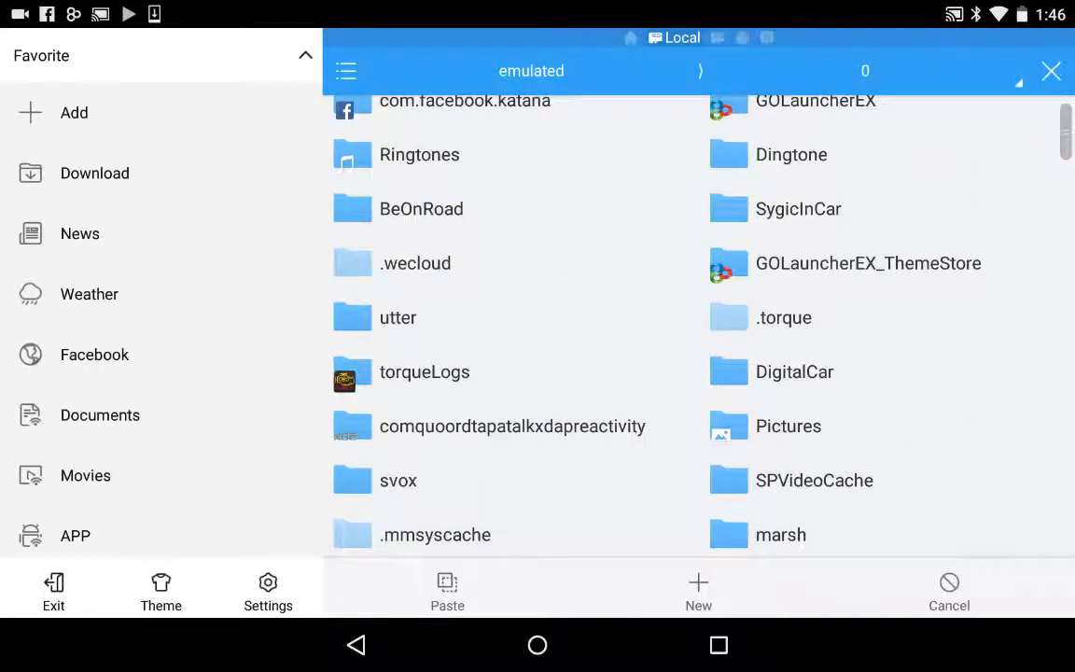
scroll("down", 3)
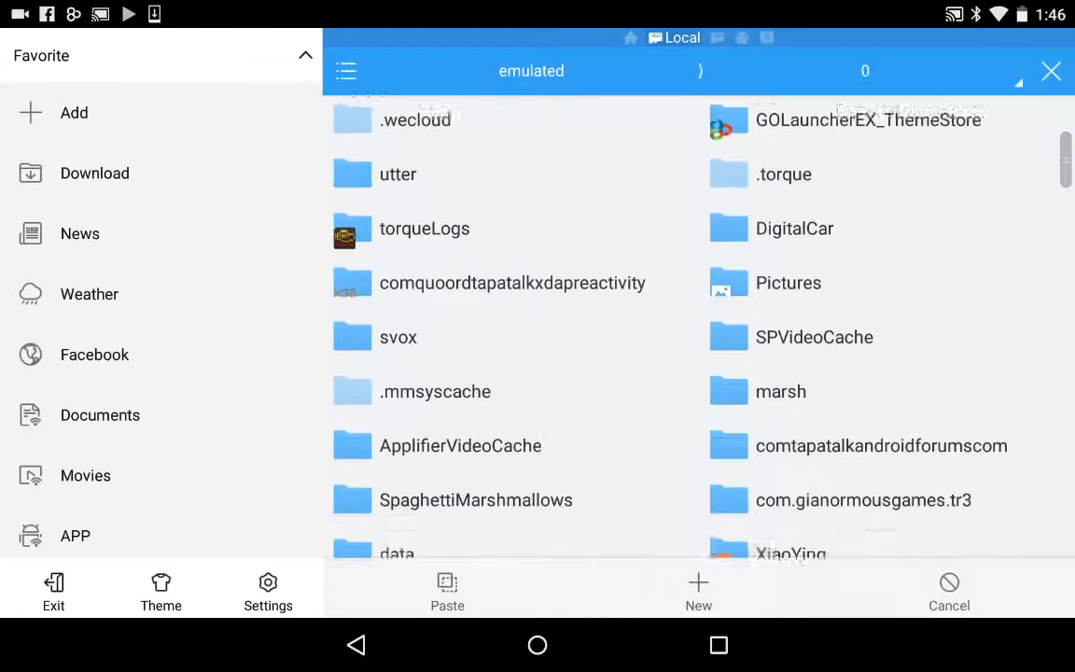
scroll("down", 3)
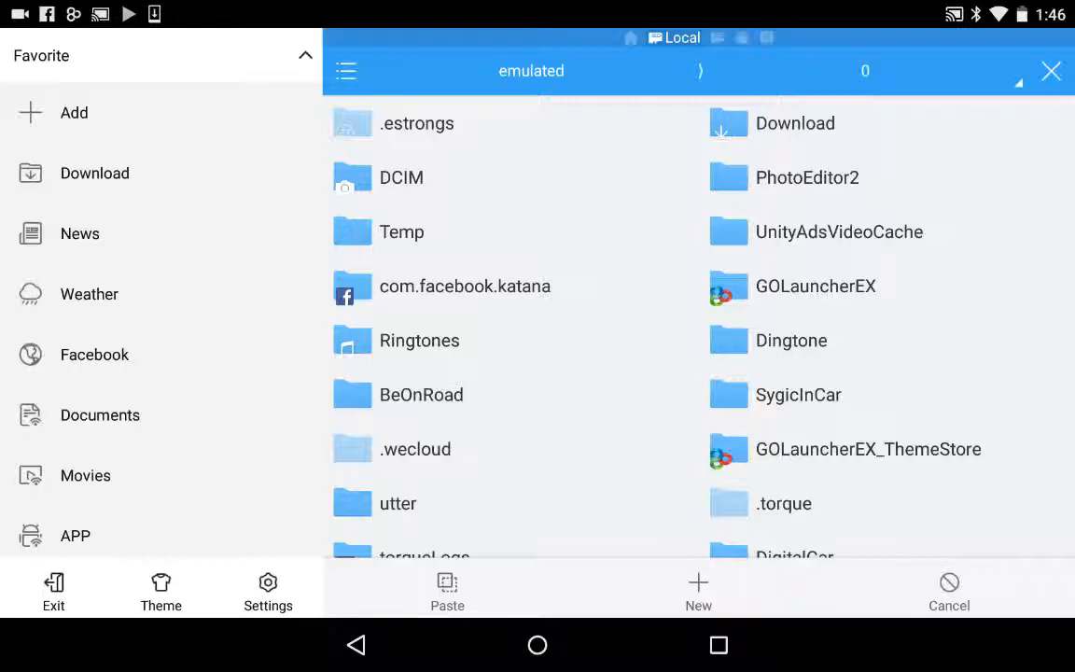
left_click(795, 122)
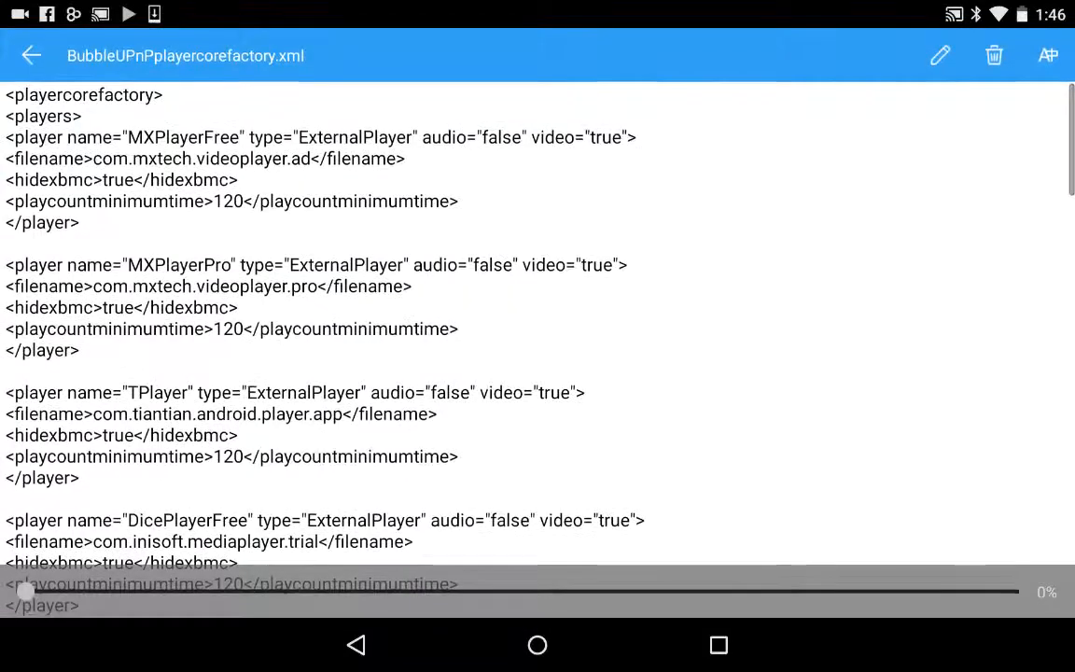
left_click(35, 55)
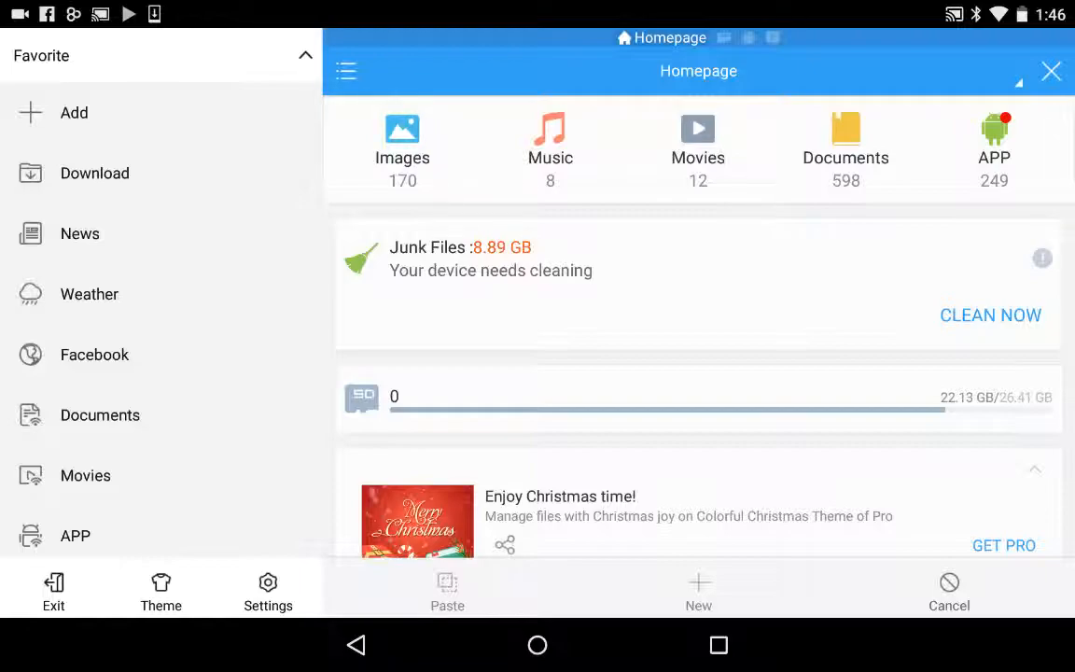
Paste the BubbleUPnP file into Kodi's userdata folder and rename it playercorefactory.xml
left_click(95, 172)
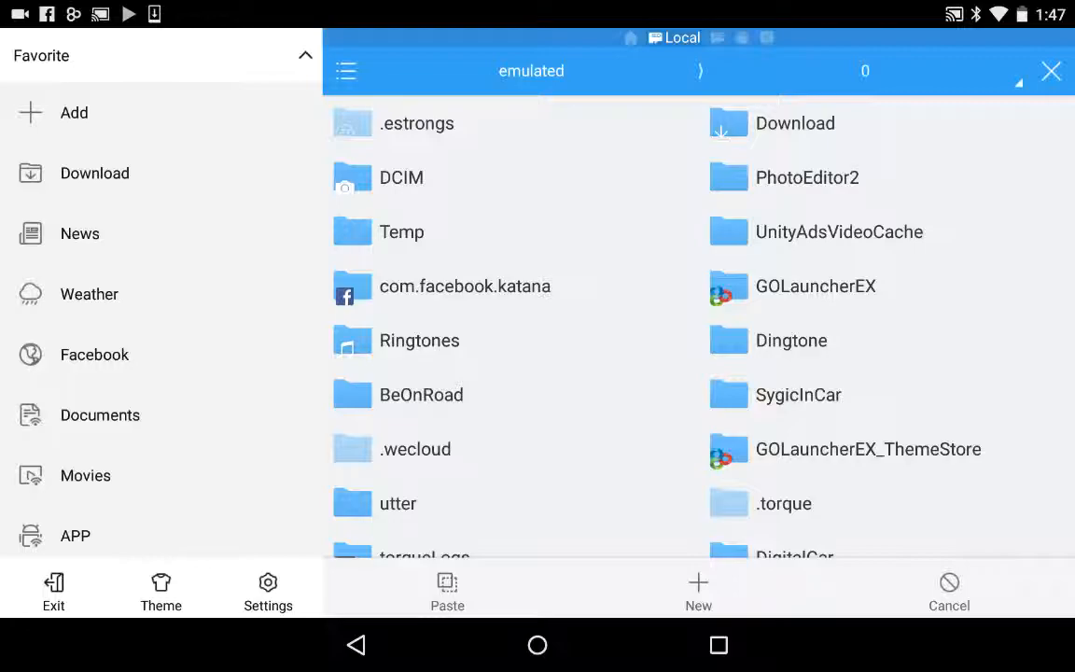
scroll("down", 3)
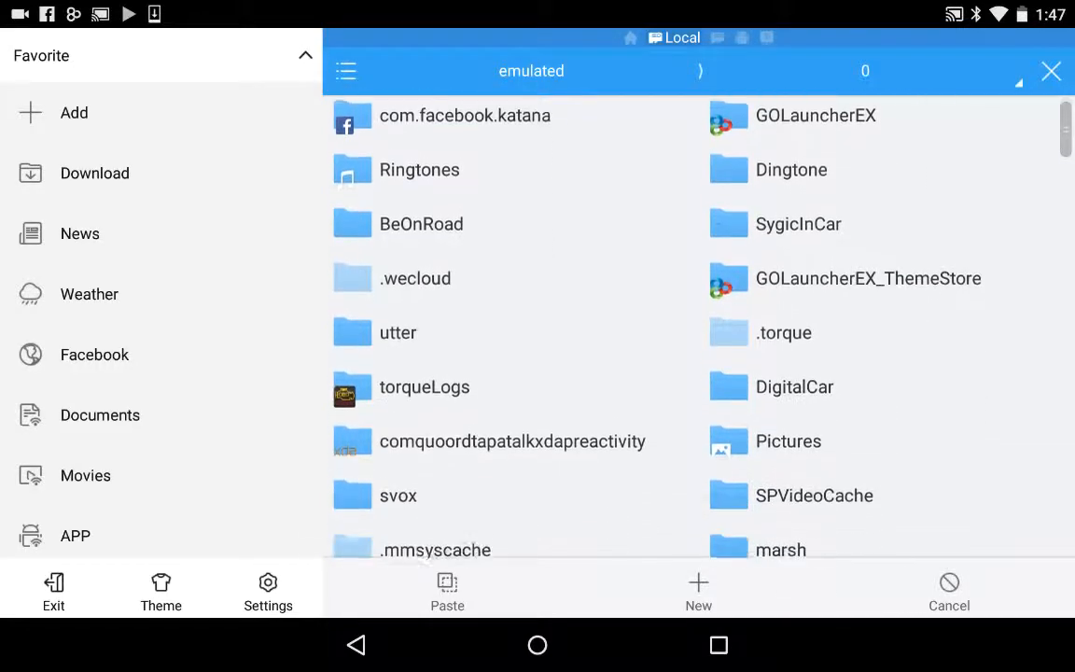
scroll("down", 3)
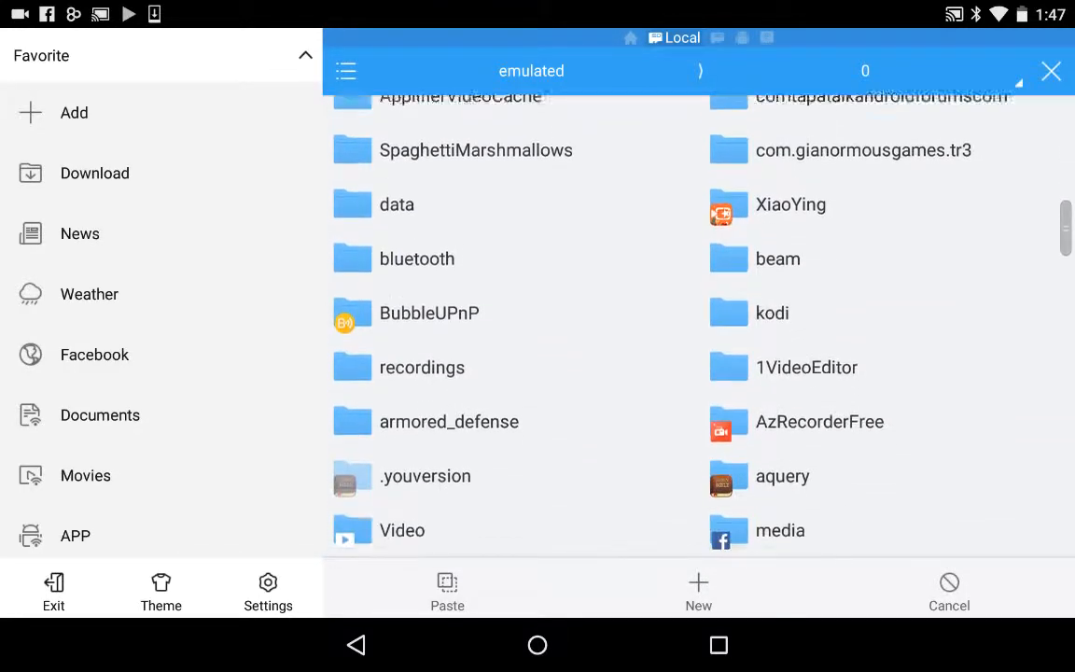
scroll("down", 3)
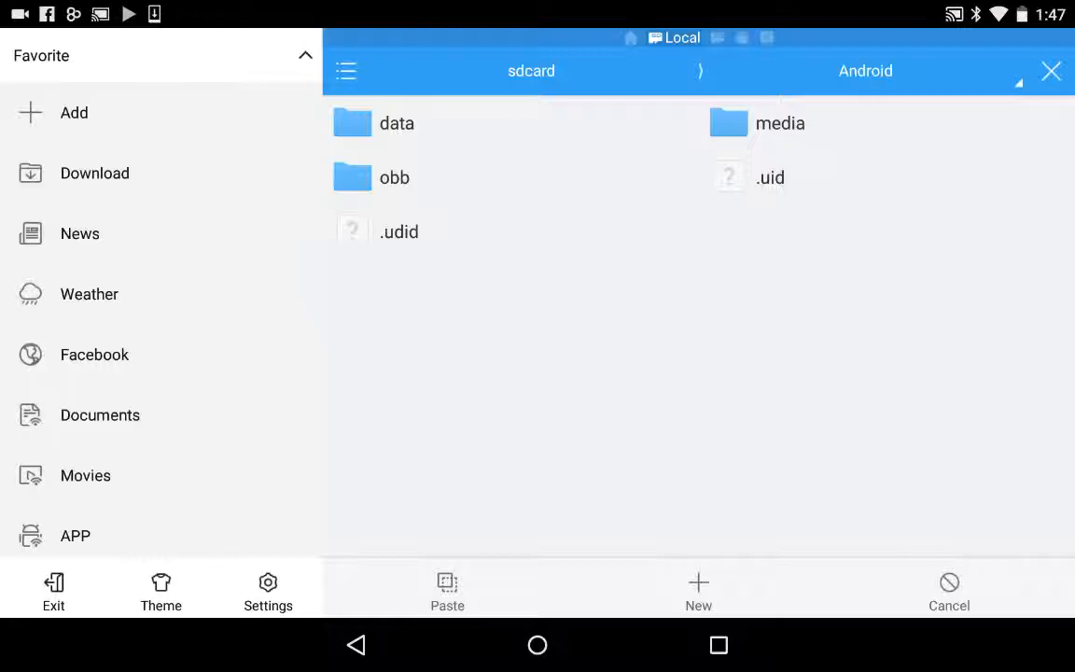
left_click(396, 123)
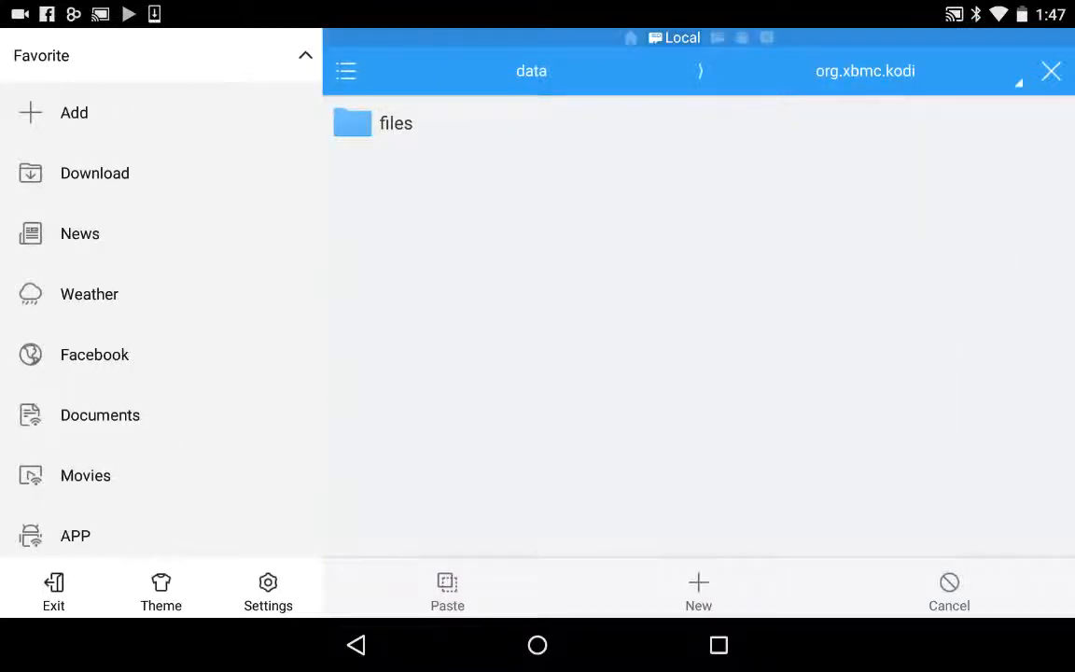
left_click(395, 122)
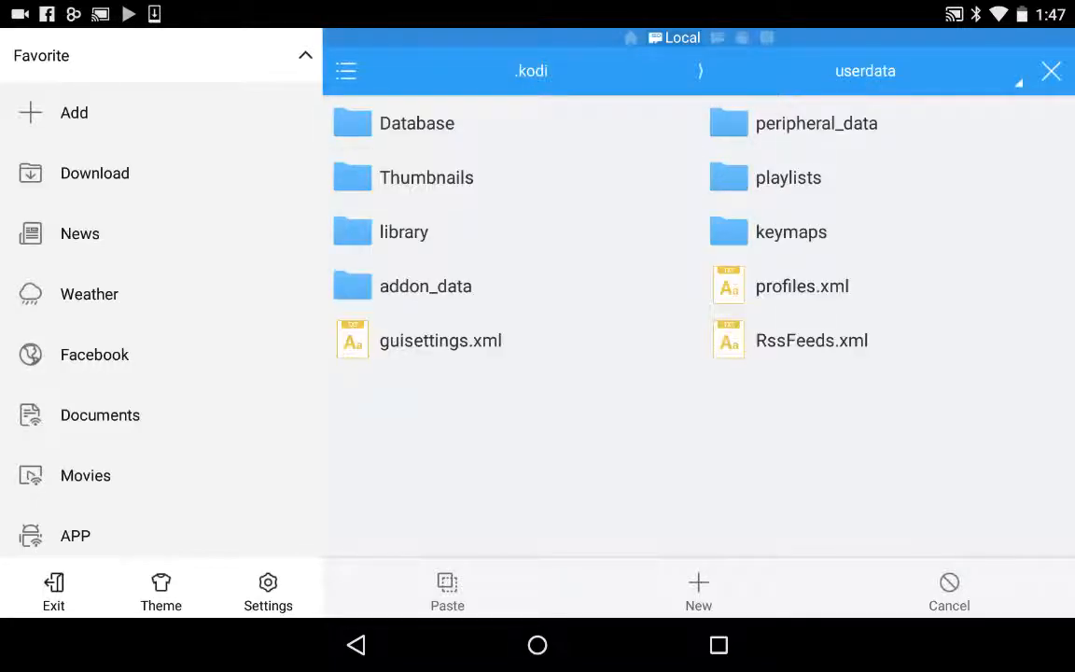
left_click(447, 582)
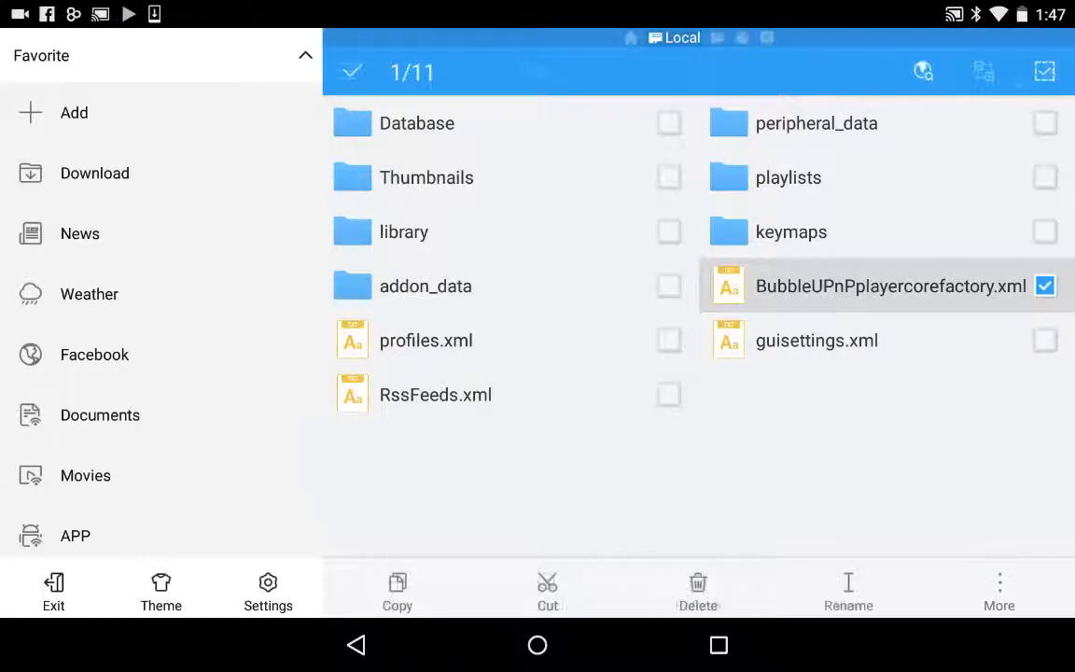
left_click(845, 592)
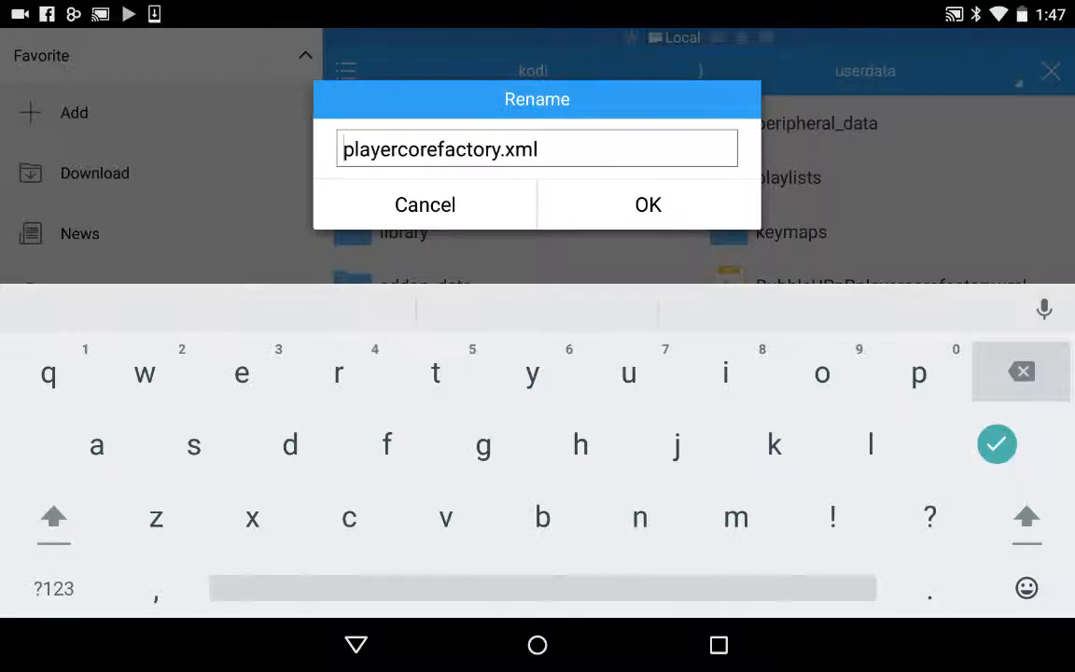
left_click(647, 204)
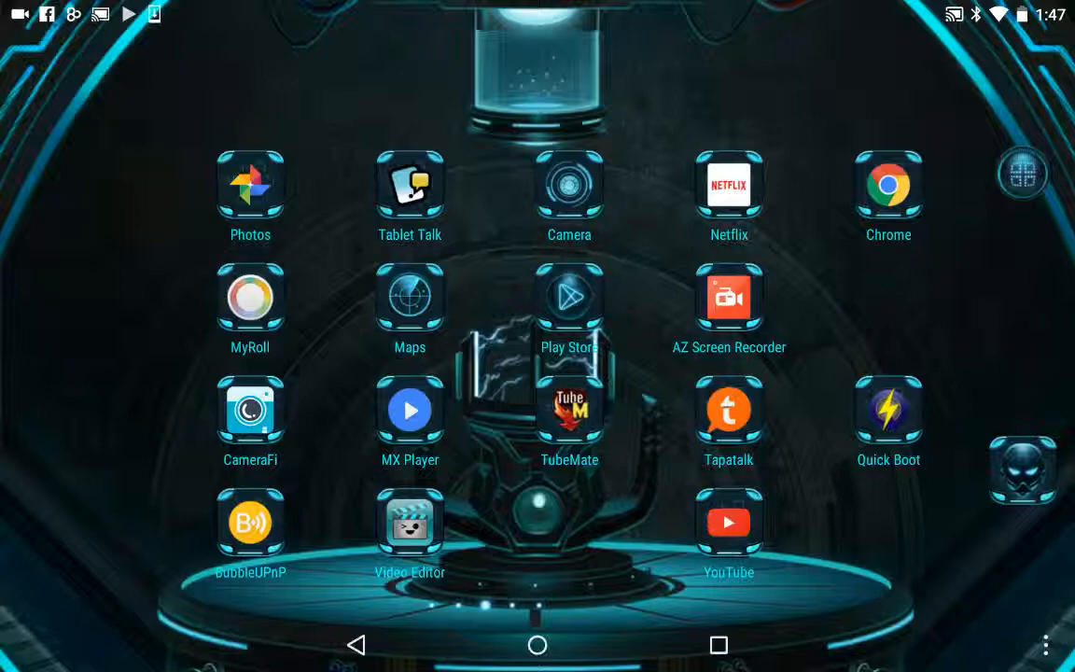
Launch Kodi from the last page of the app drawer
left_click(1022, 174)
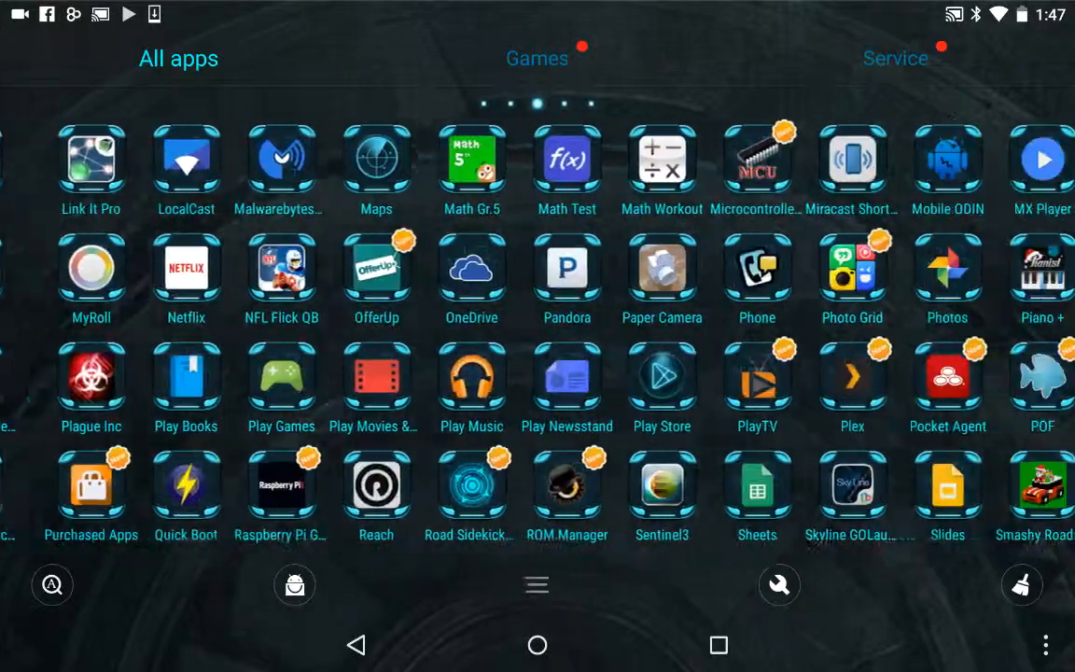
scroll("left", 3)
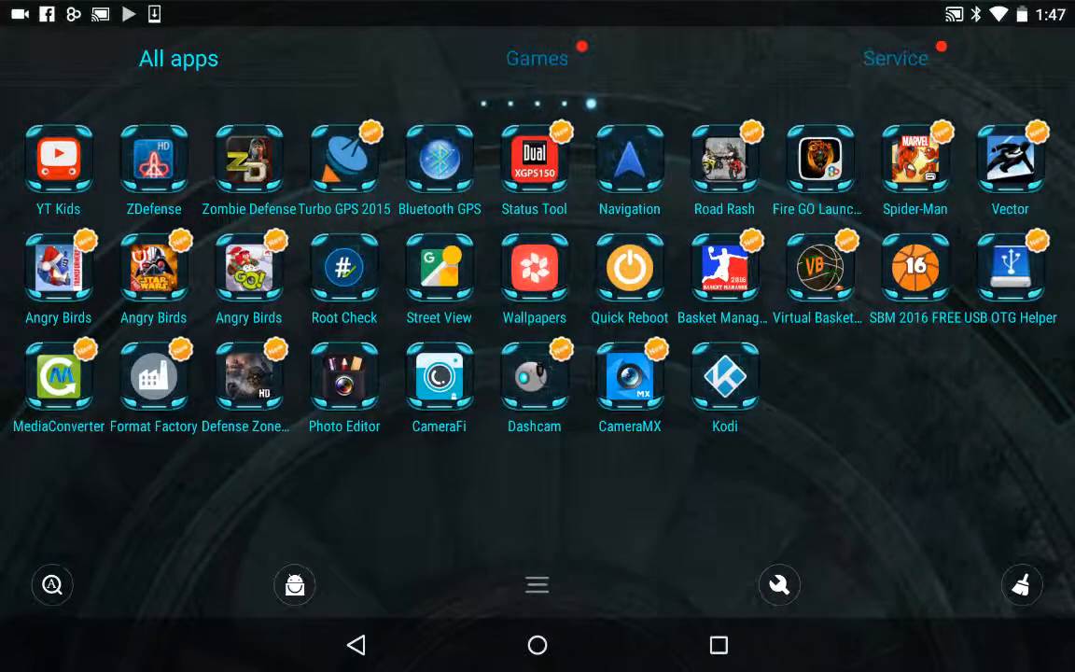
left_click(723, 376)
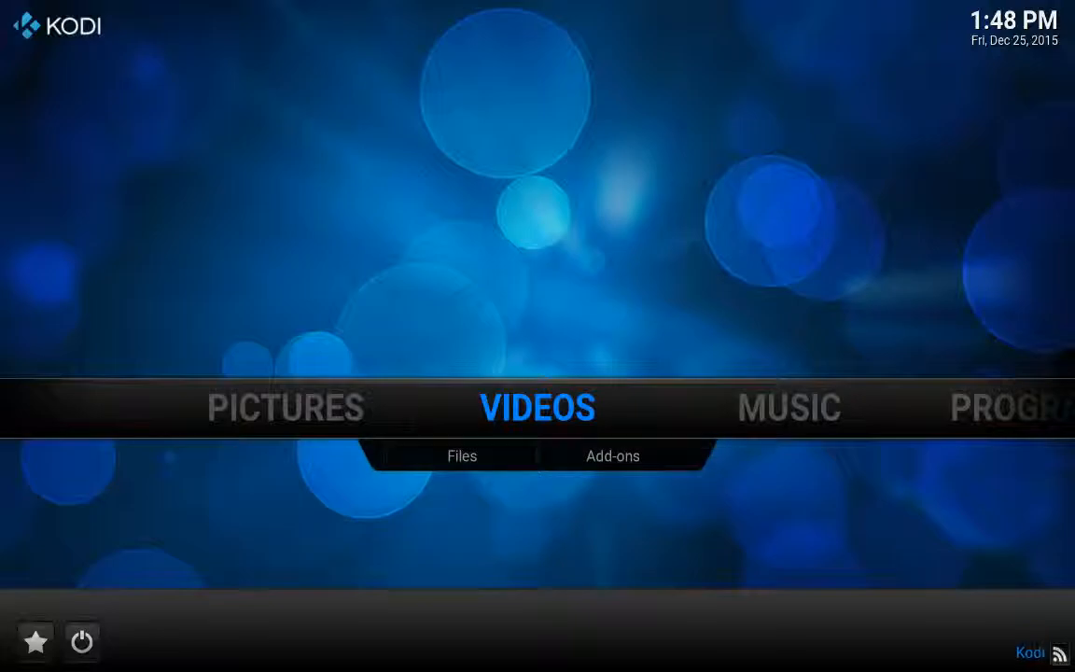
Play a Make It or Break It episode from the ABC Family add-on, then open recent apps
left_click(612, 456)
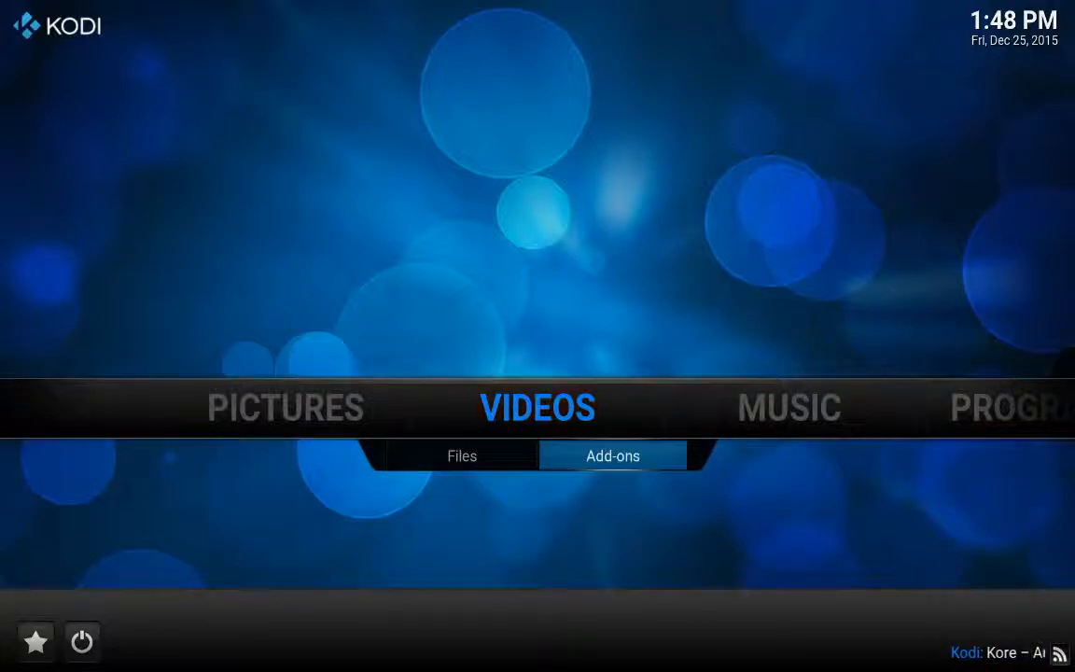
left_click(612, 456)
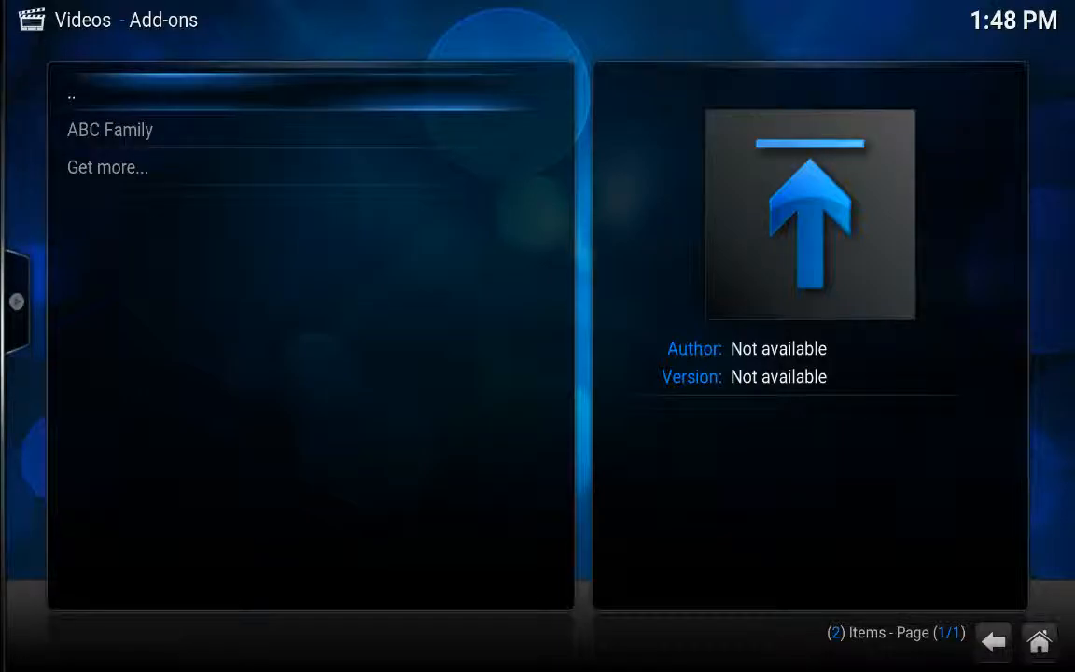
double_click(109, 129)
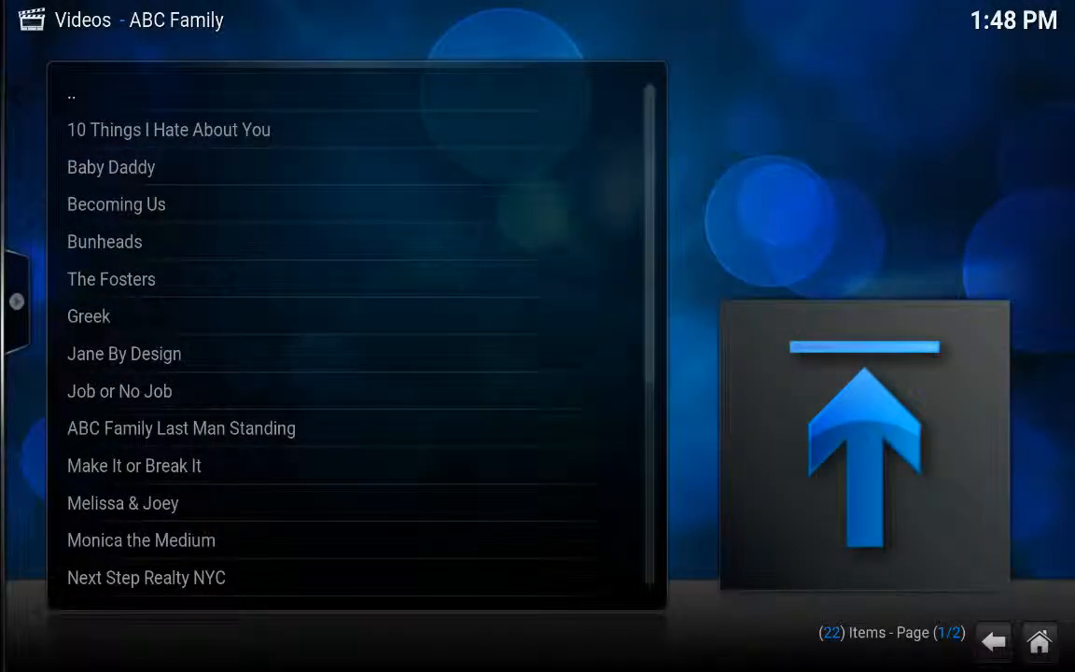
mouse_move(134, 466)
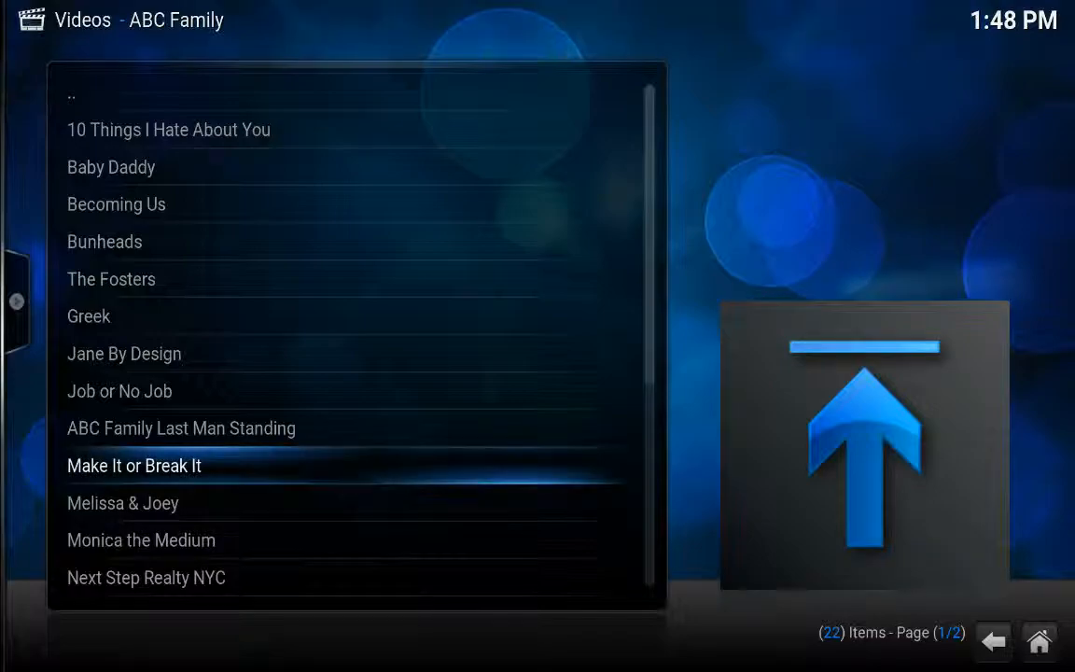
left_click(133, 466)
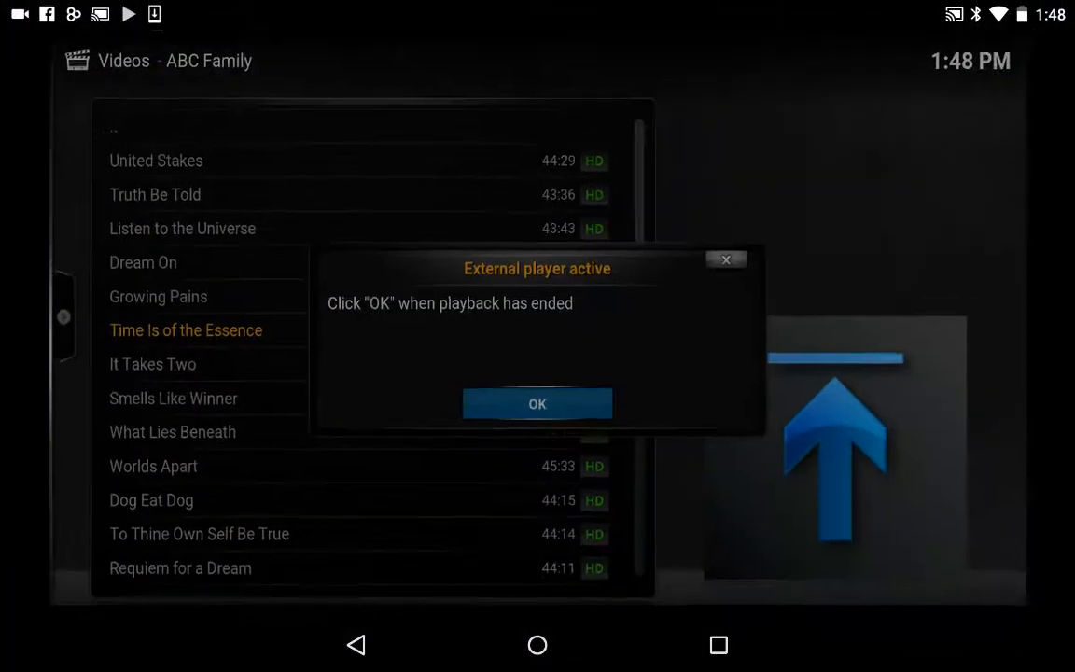
left_click(536, 402)
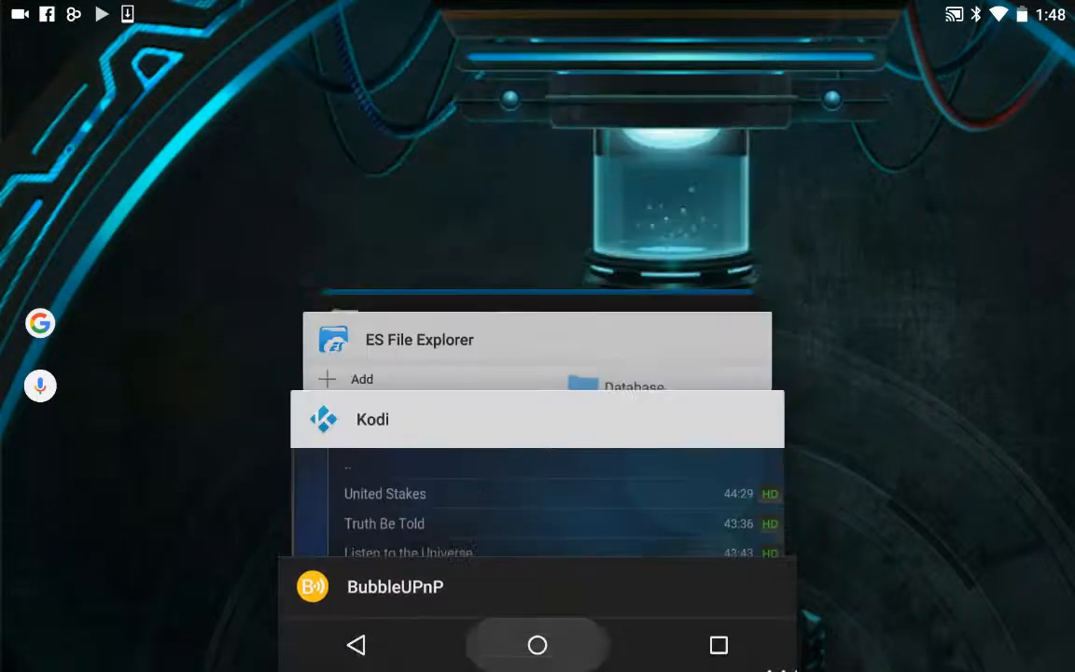
Switch to BubbleUPnP from recent apps, then bring Kodi back to the front
left_click(537, 645)
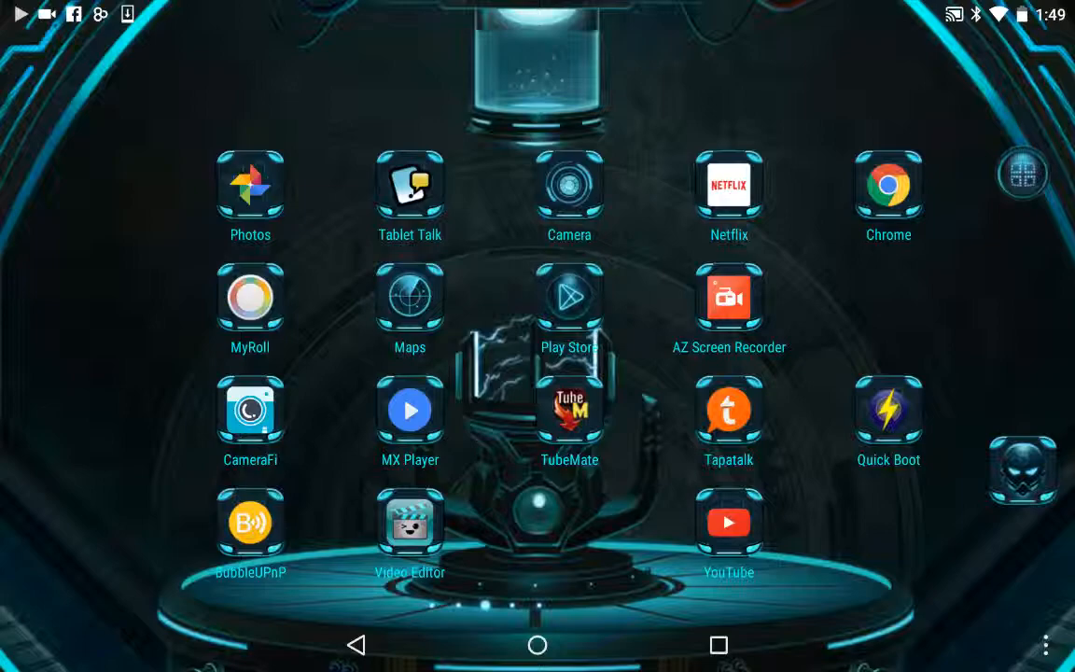
left_click(718, 641)
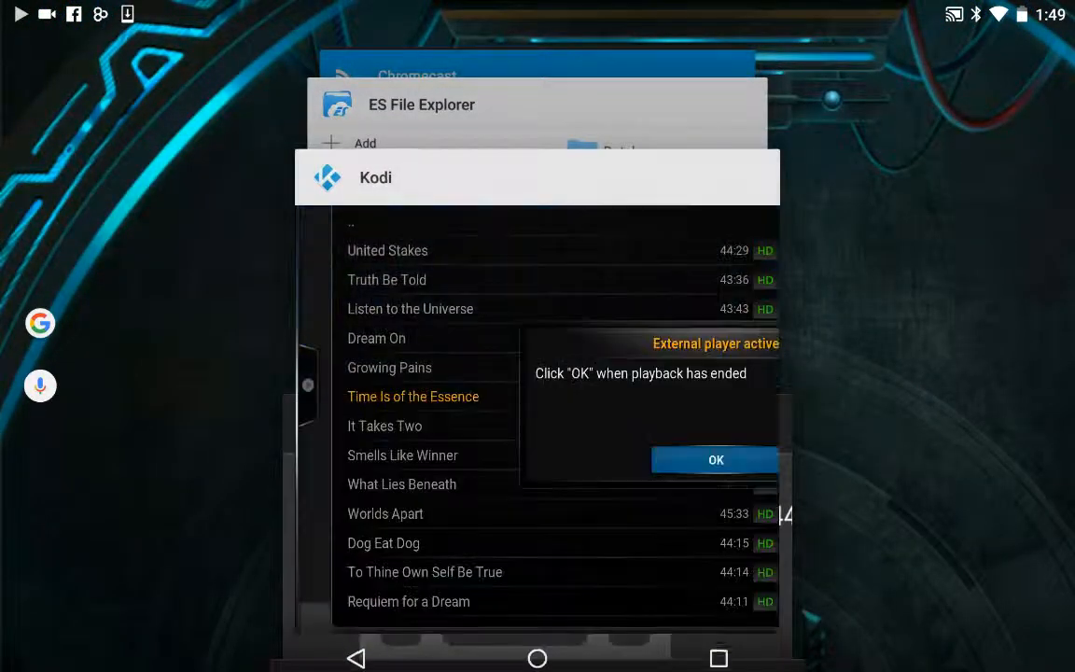
left_click(715, 459)
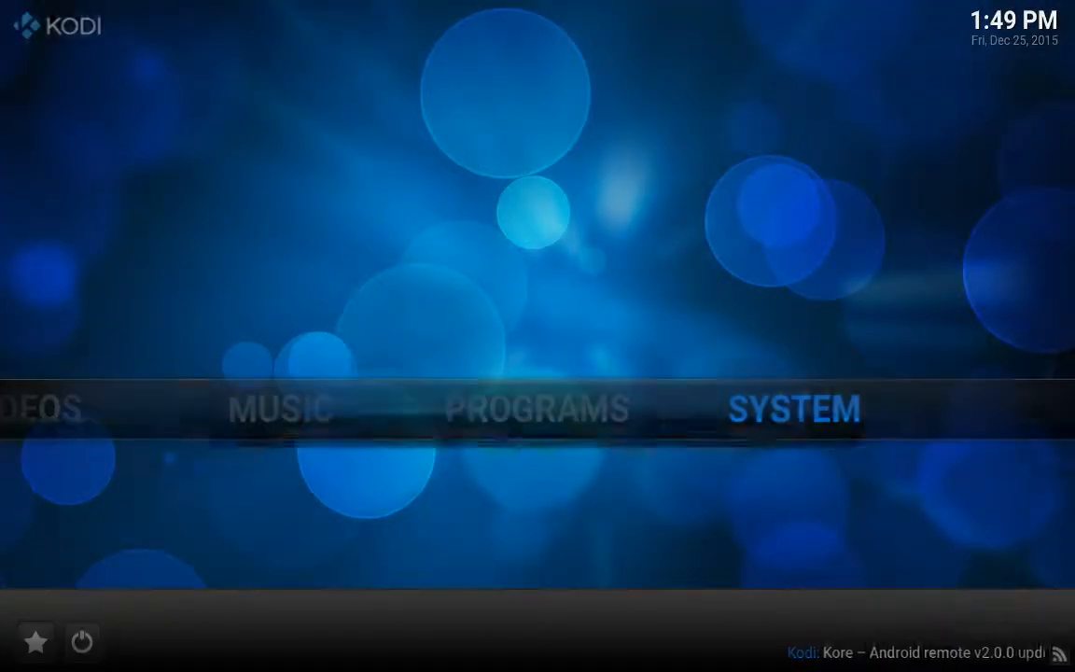
Look at Install from zip file and the official repository in Add-ons settings, then go Home
left_click(794, 408)
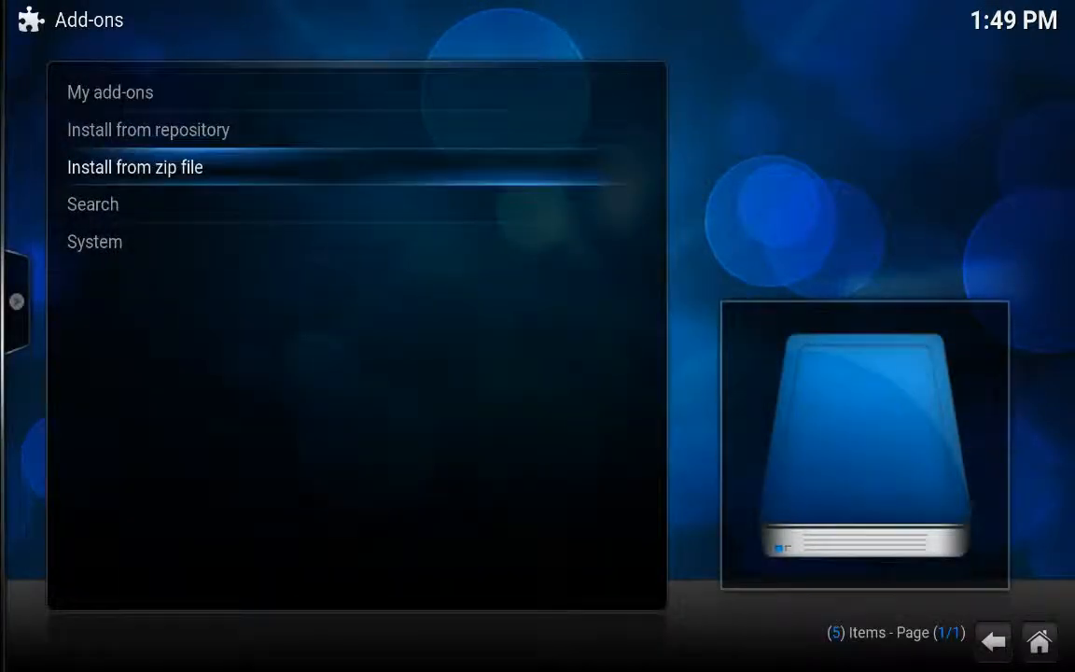
left_click(134, 167)
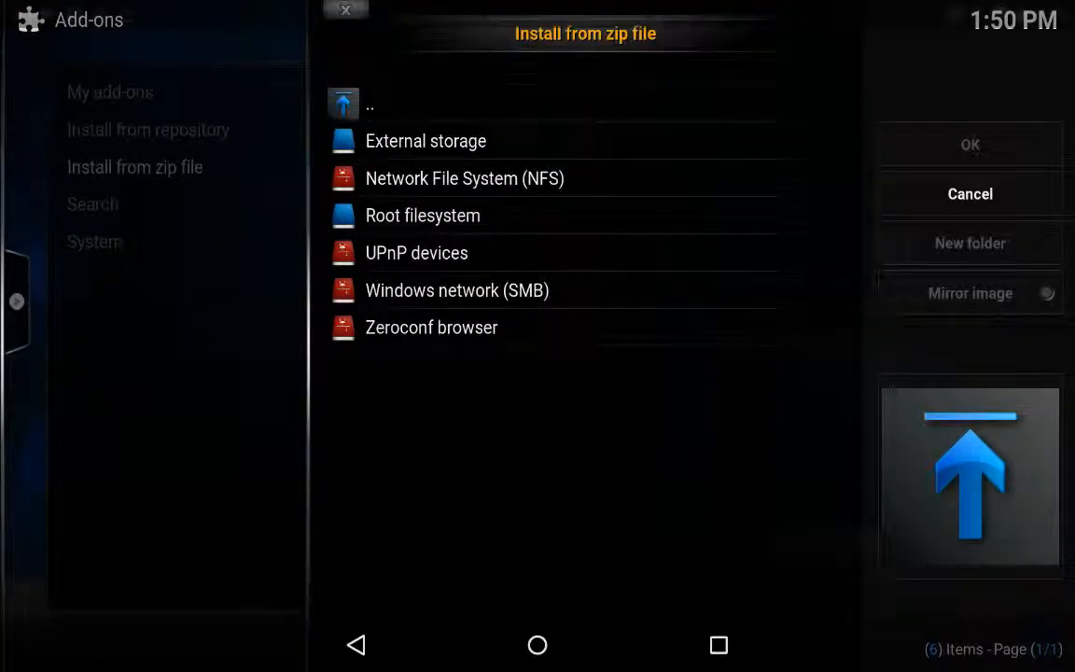
left_click(969, 194)
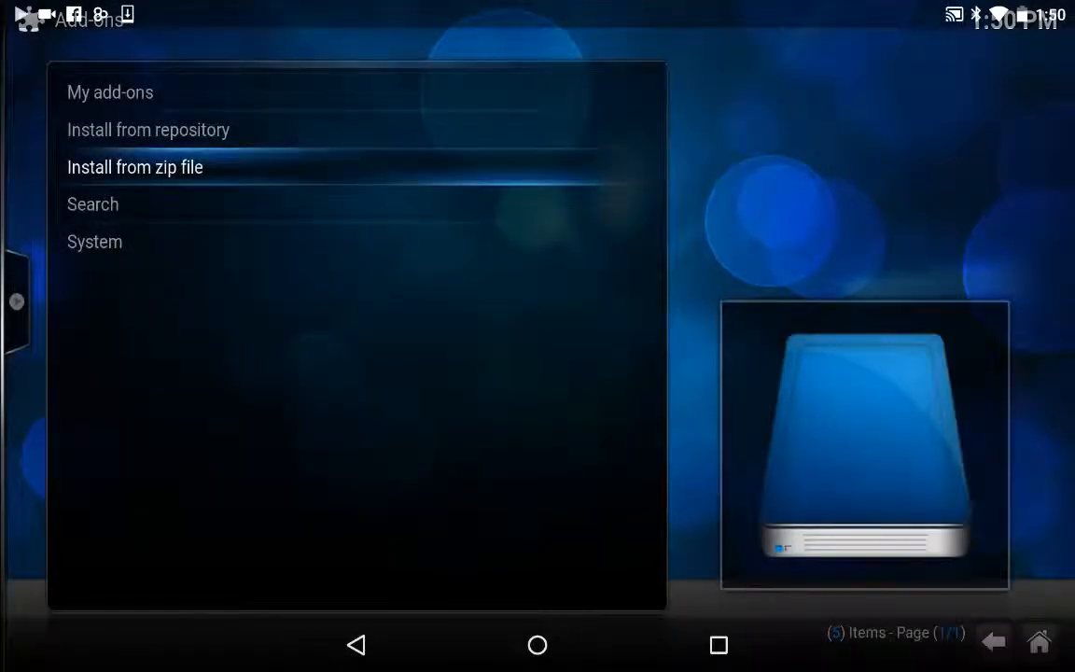
left_click(149, 130)
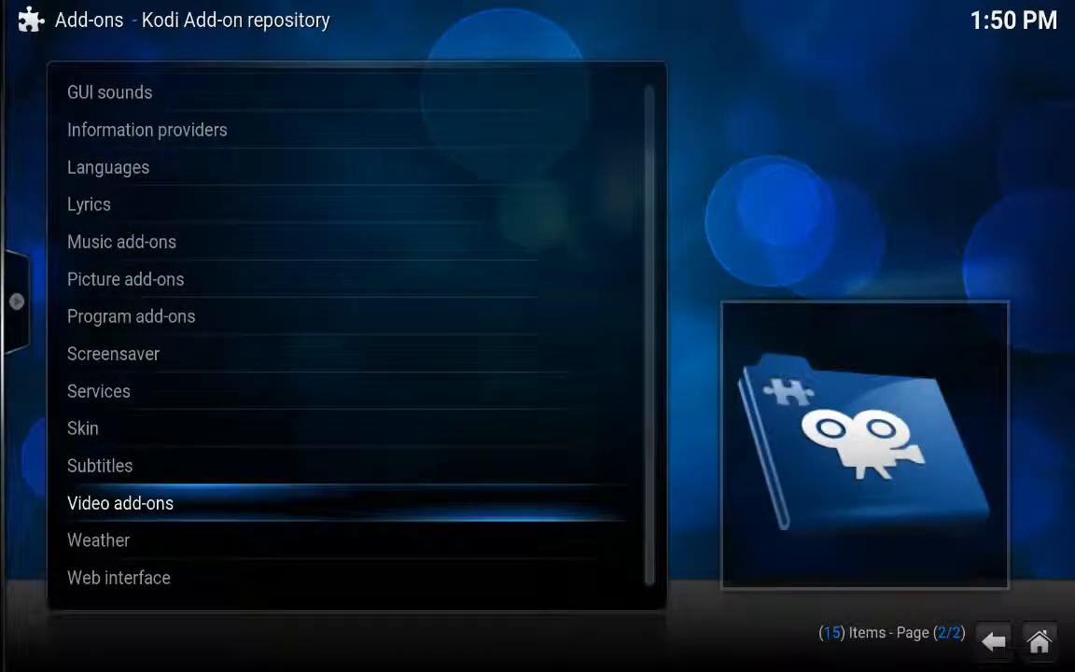
left_click(119, 502)
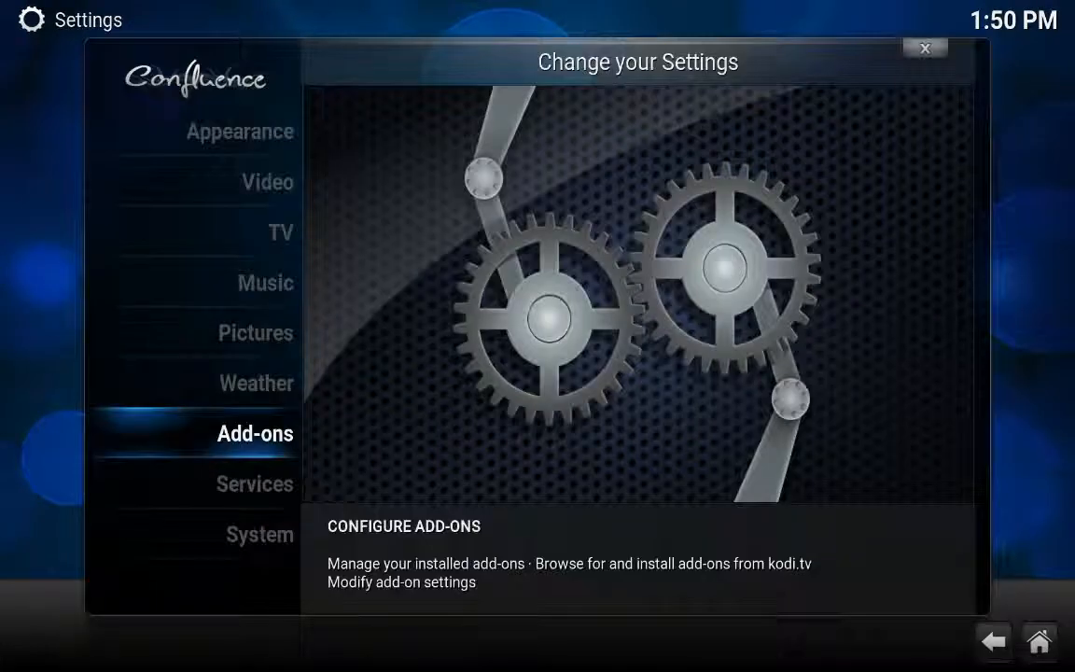
left_click(925, 48)
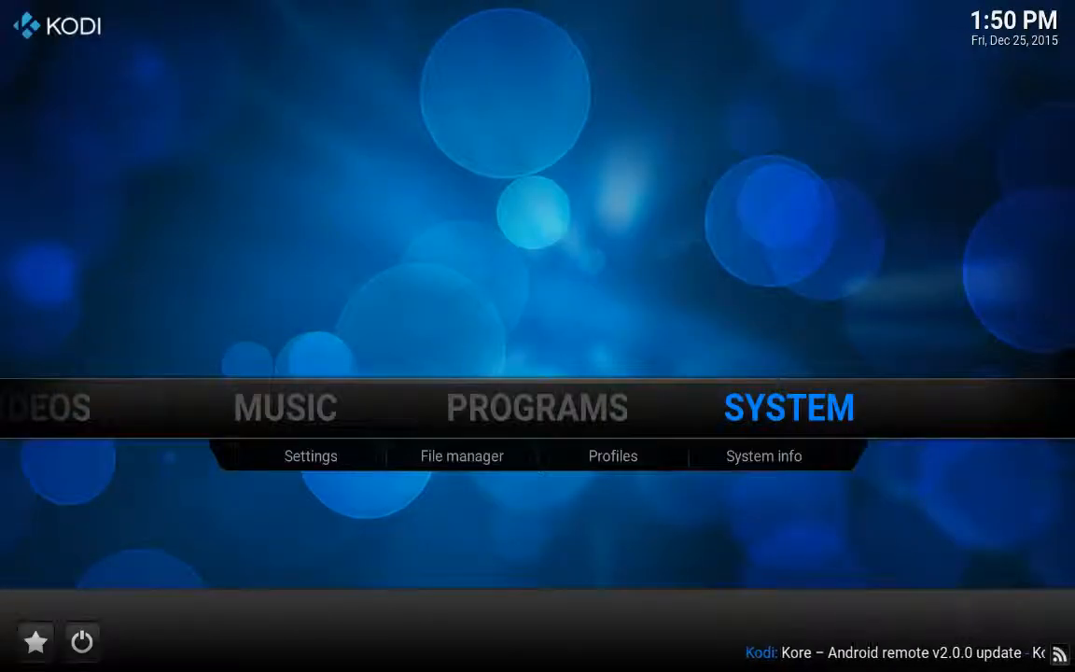
Open the System File manager and start adding a new source
left_click(310, 455)
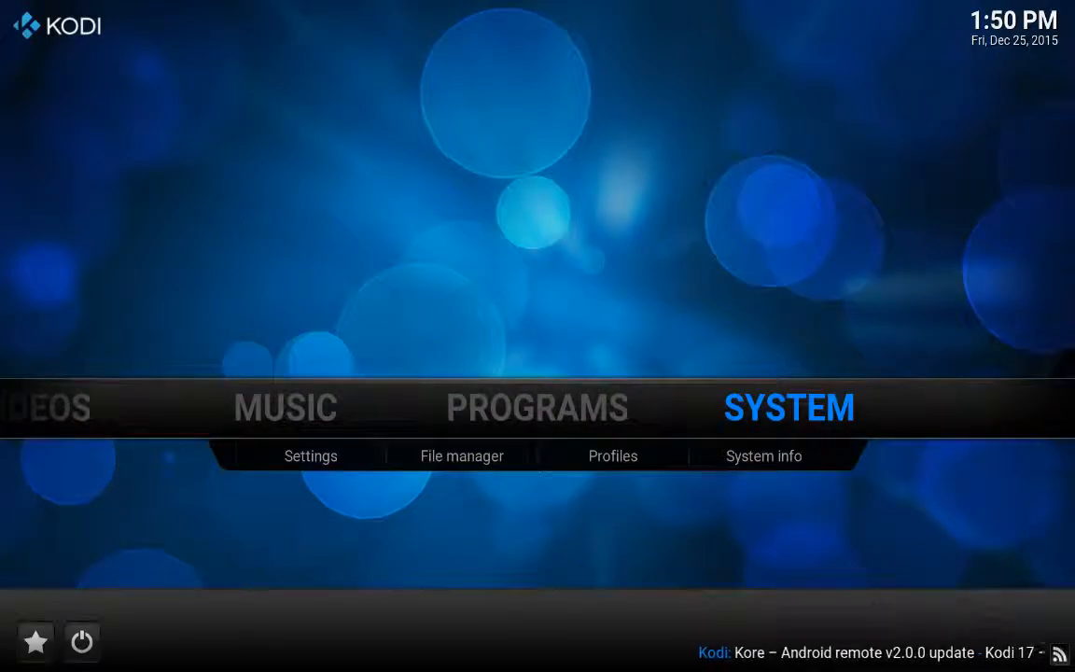
left_click(461, 455)
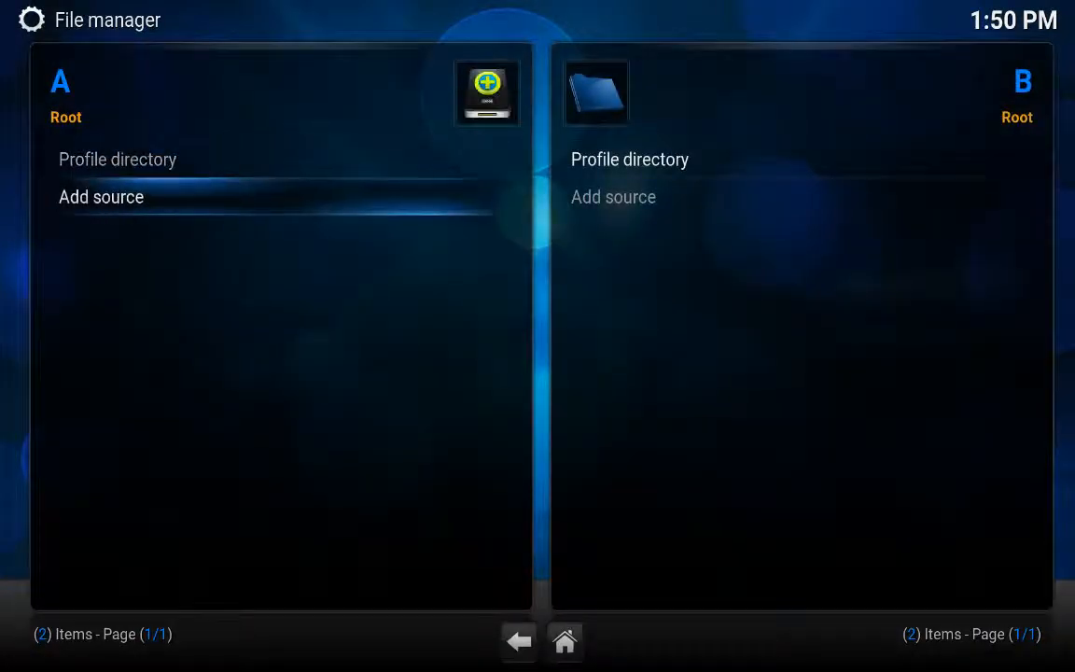
left_click(101, 197)
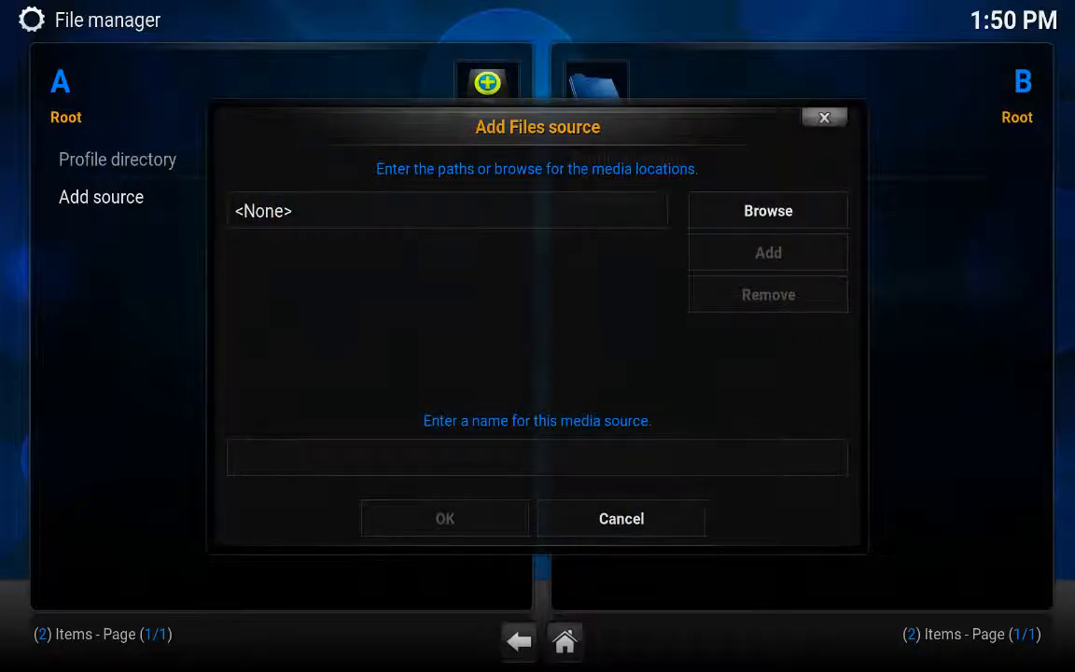
Cancel the Add source dialog, visit Video add-ons, and move to Settings > Add-ons
left_click(621, 518)
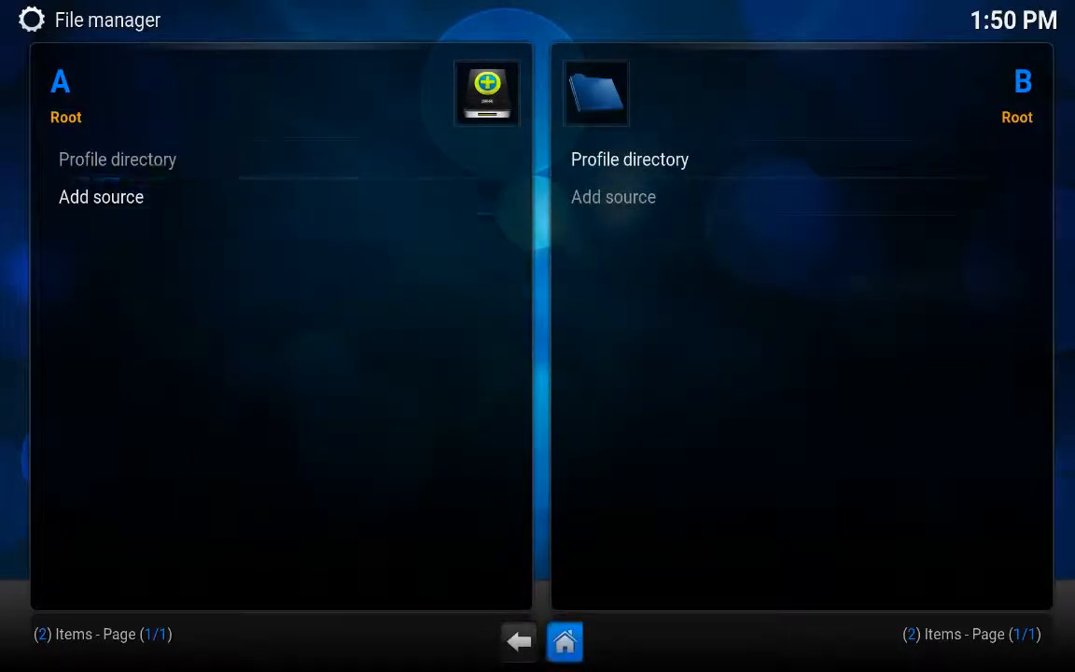
left_click(566, 640)
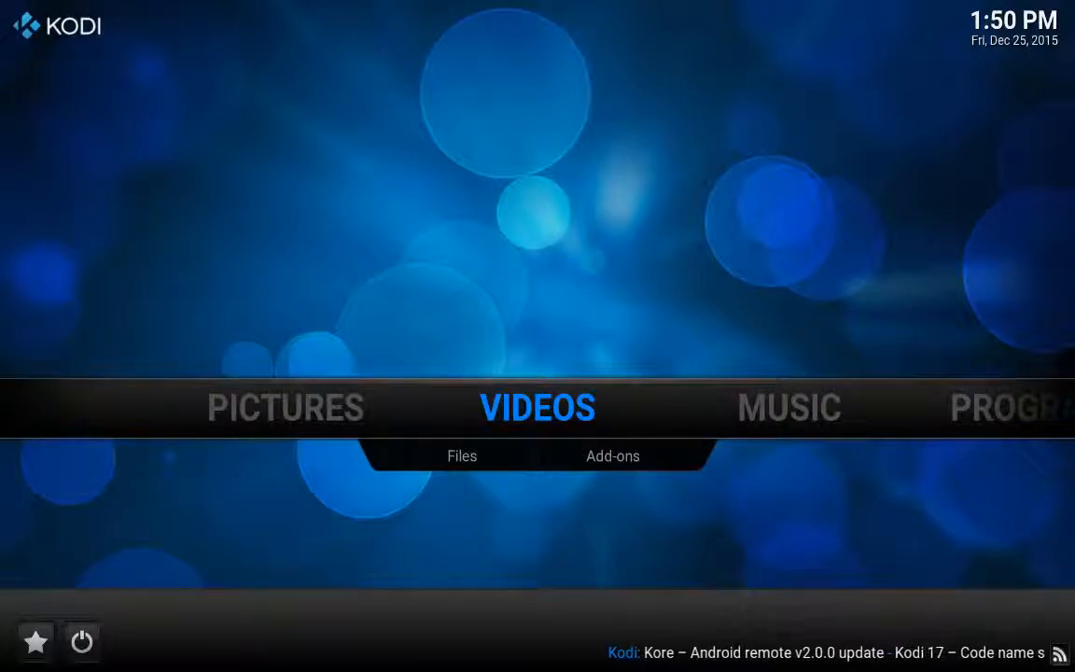
left_click(612, 455)
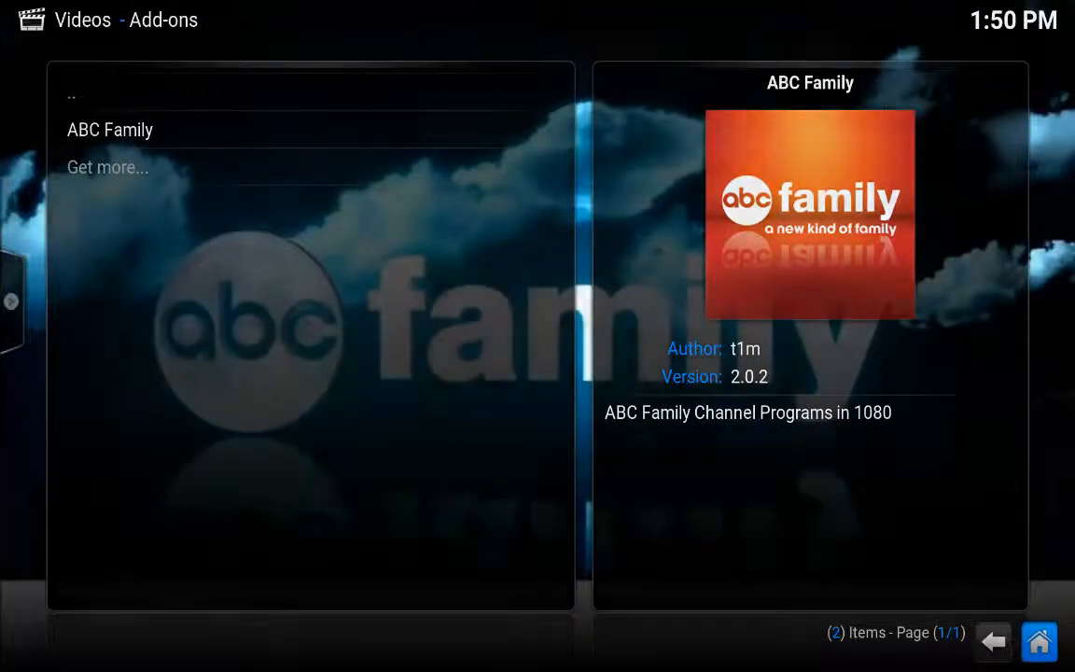
left_click(1038, 643)
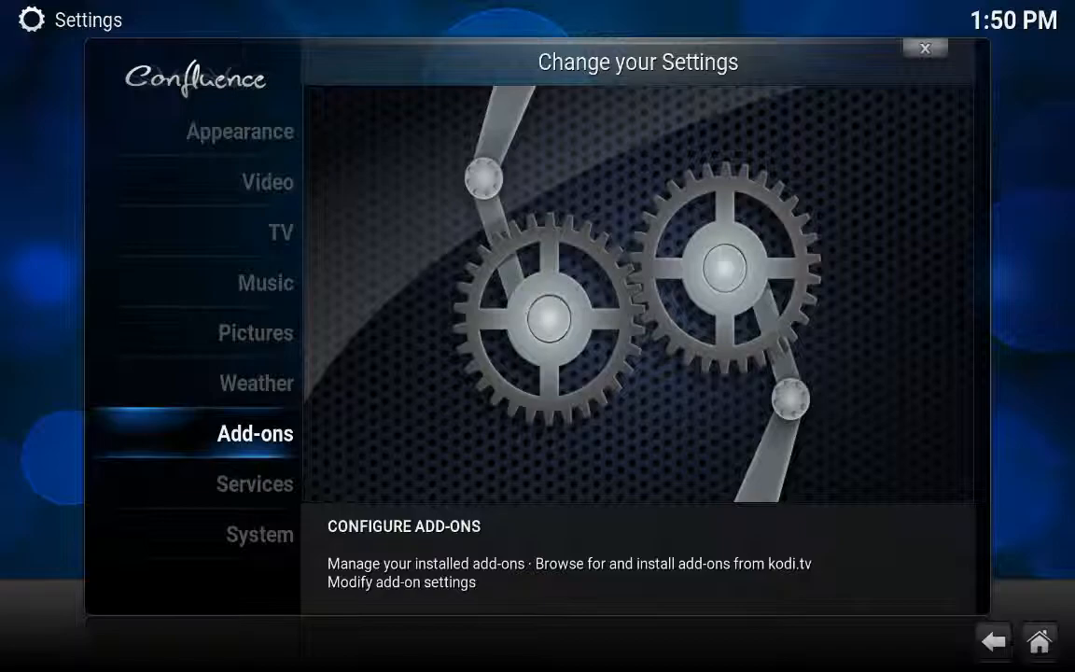
left_click(923, 48)
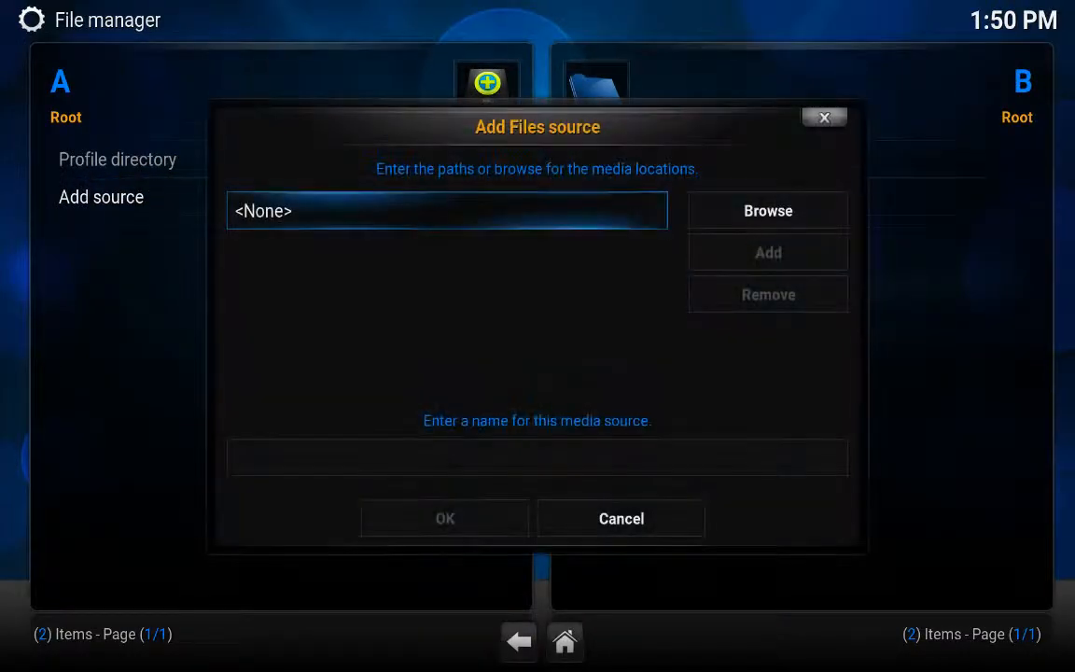
left_click(445, 210)
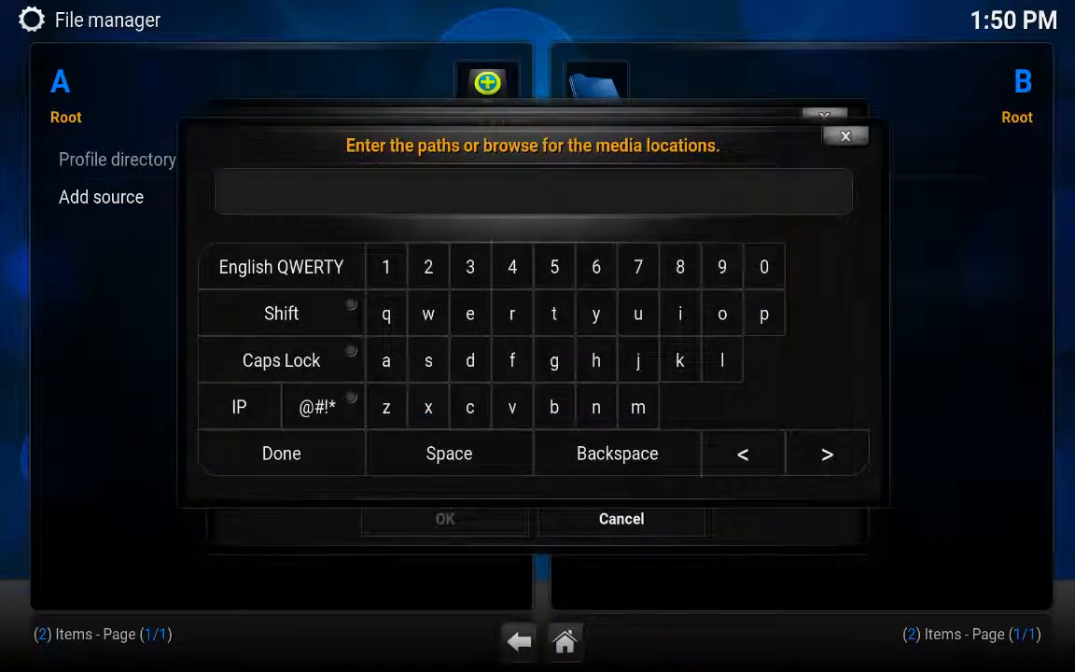
type("http://sr")
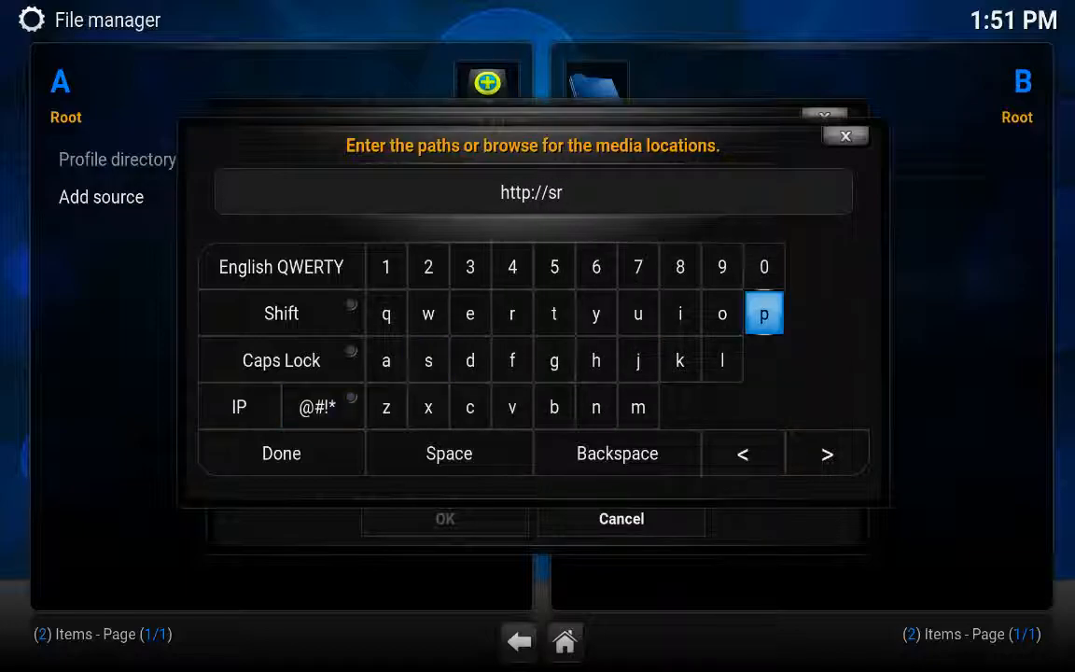
left_click(763, 314)
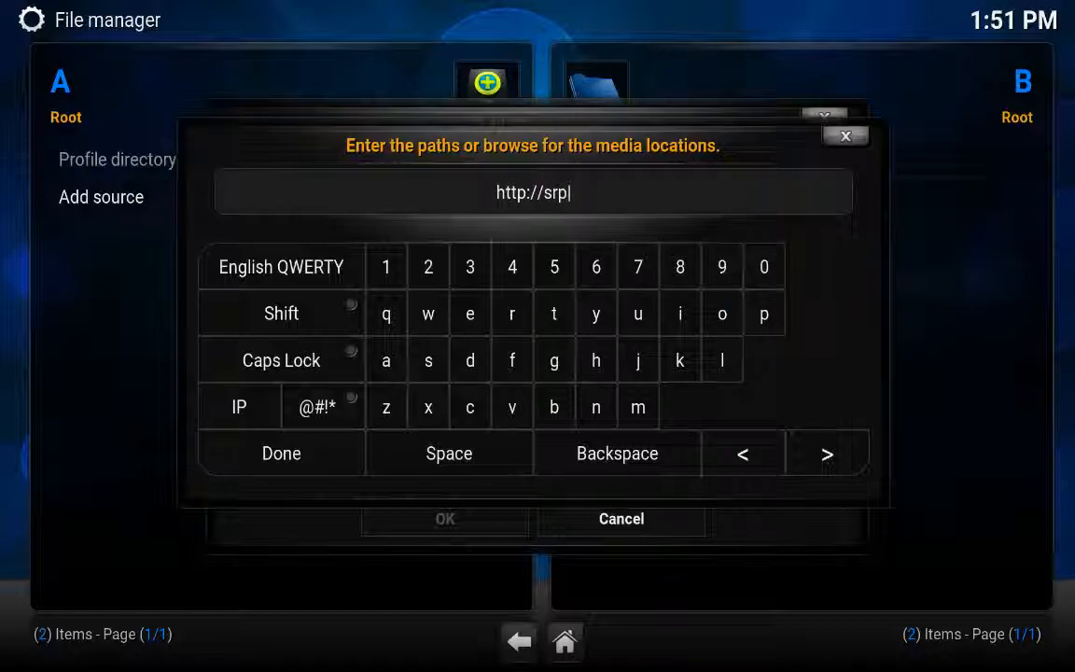
left_click(321, 406)
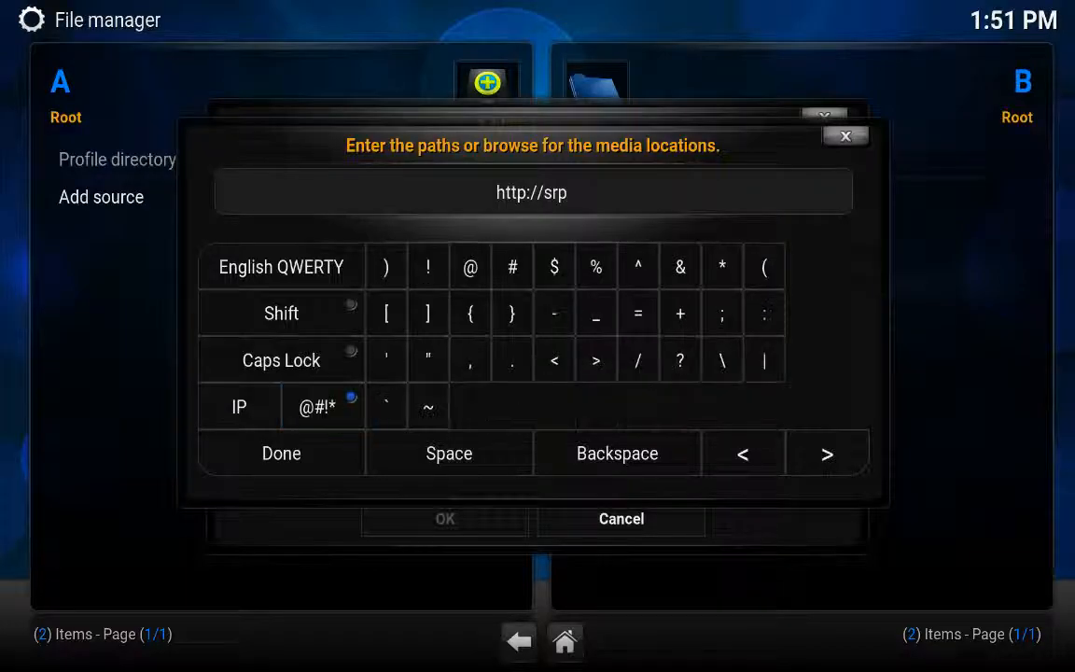
left_click(511, 360)
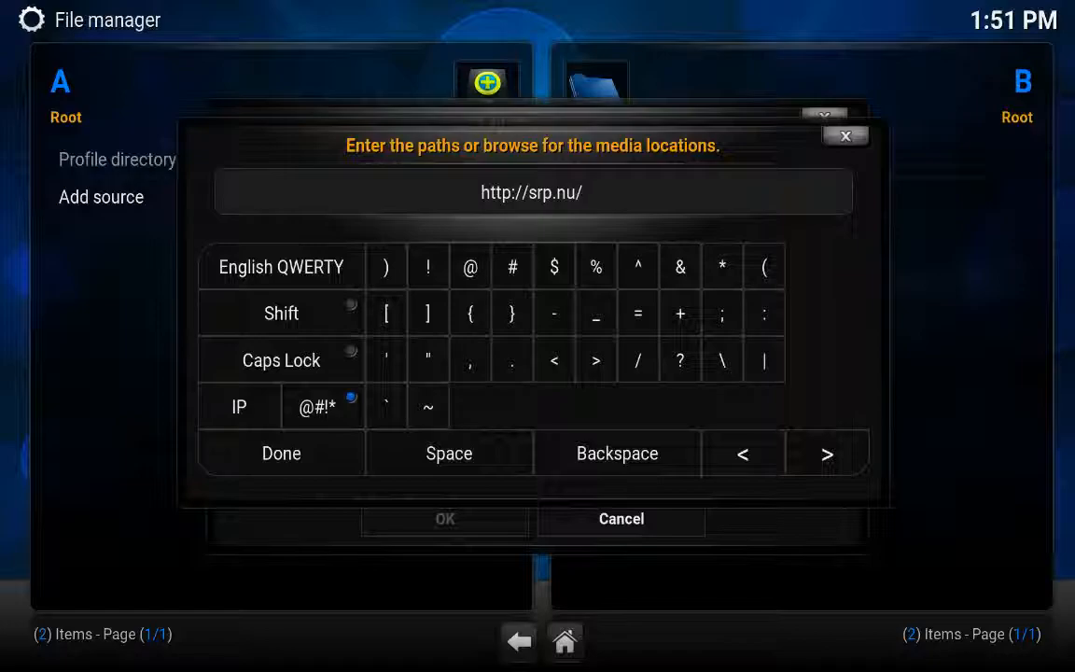
left_click(281, 453)
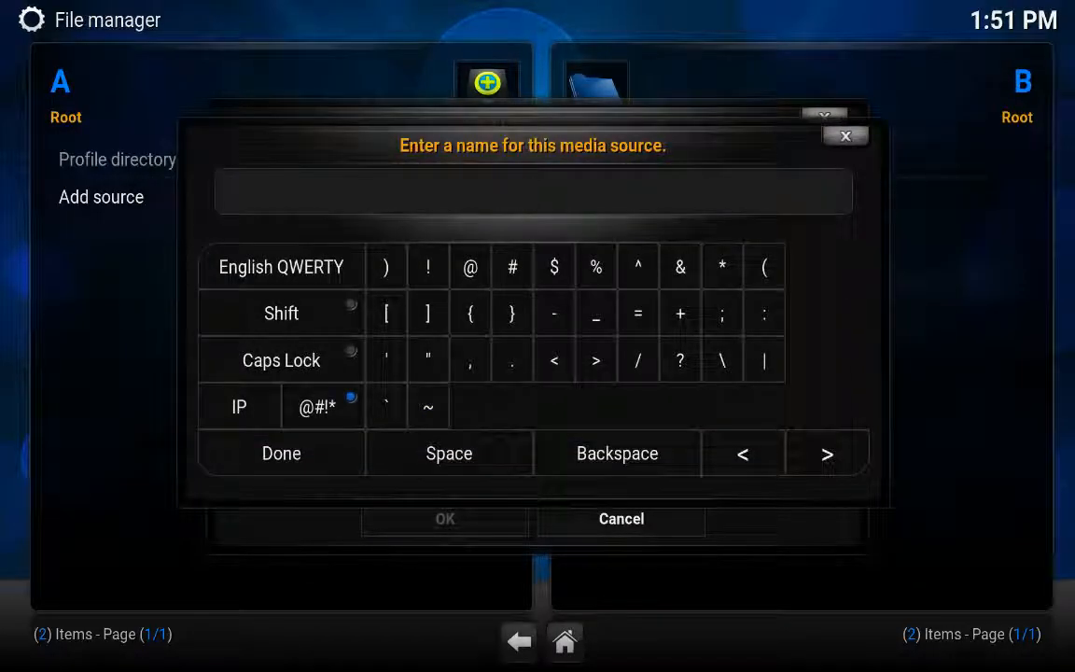
Name the source 'super' and save it
left_click(427, 360)
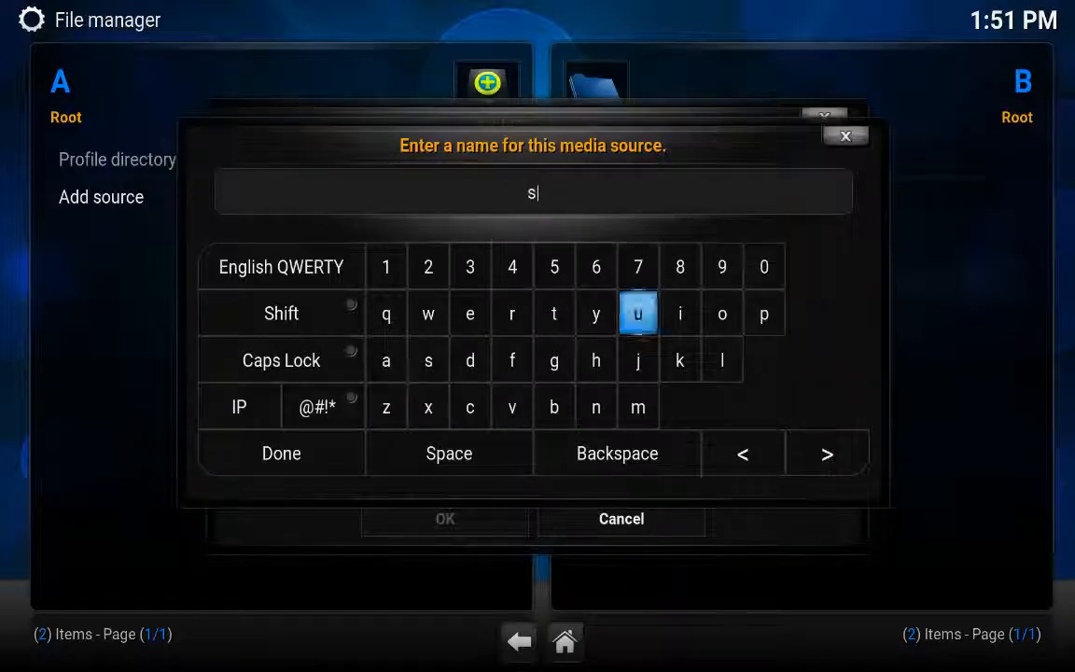
type("uper")
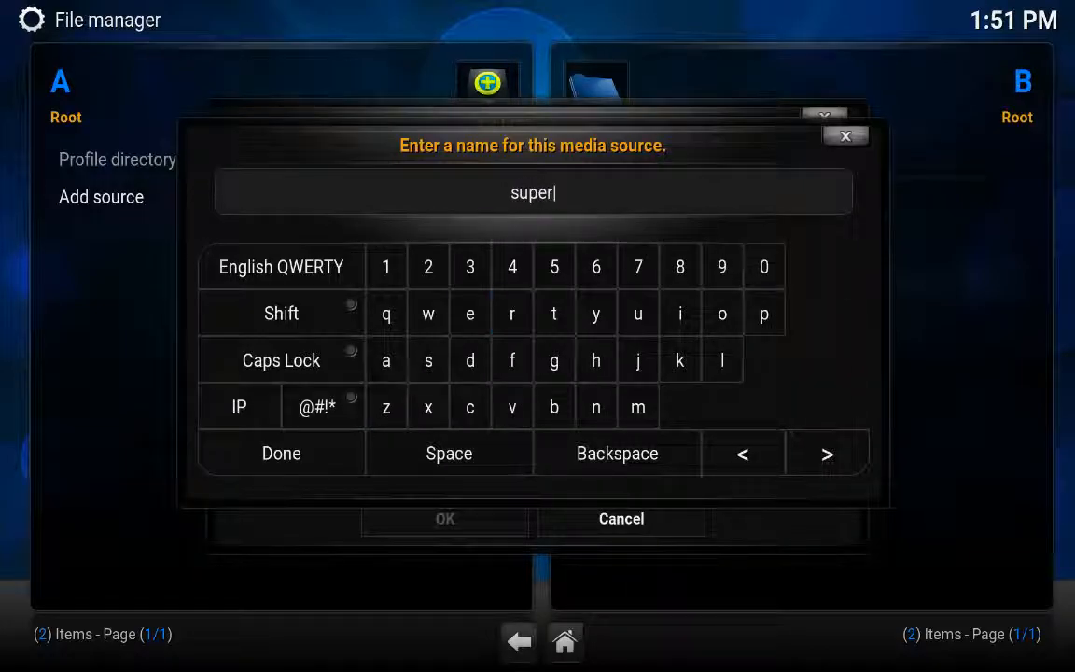
left_click(281, 453)
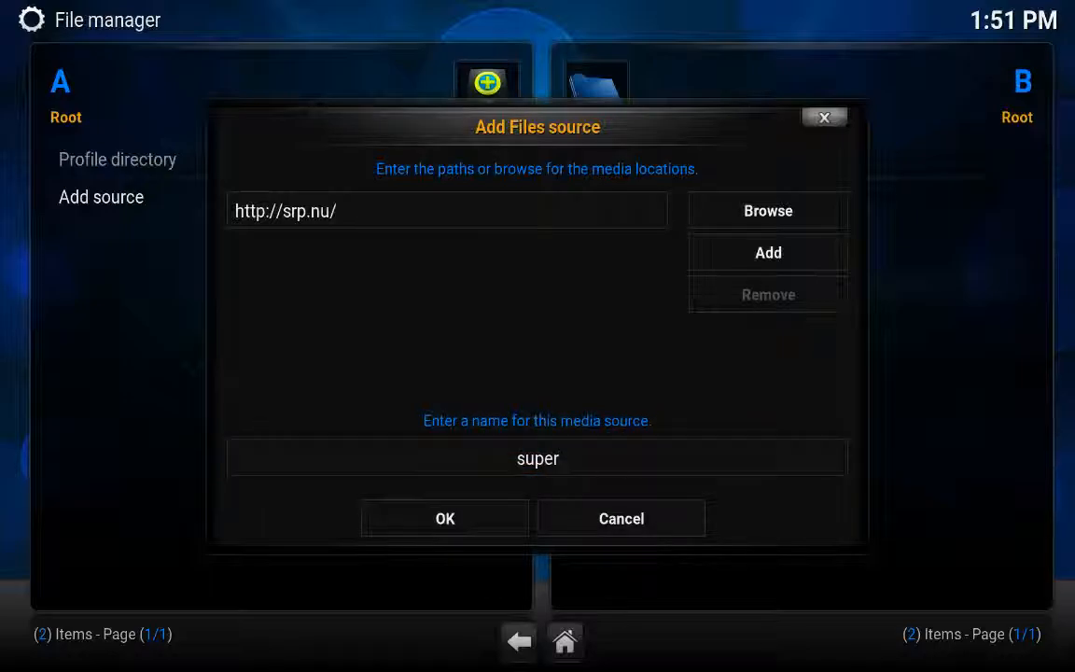
left_click(443, 518)
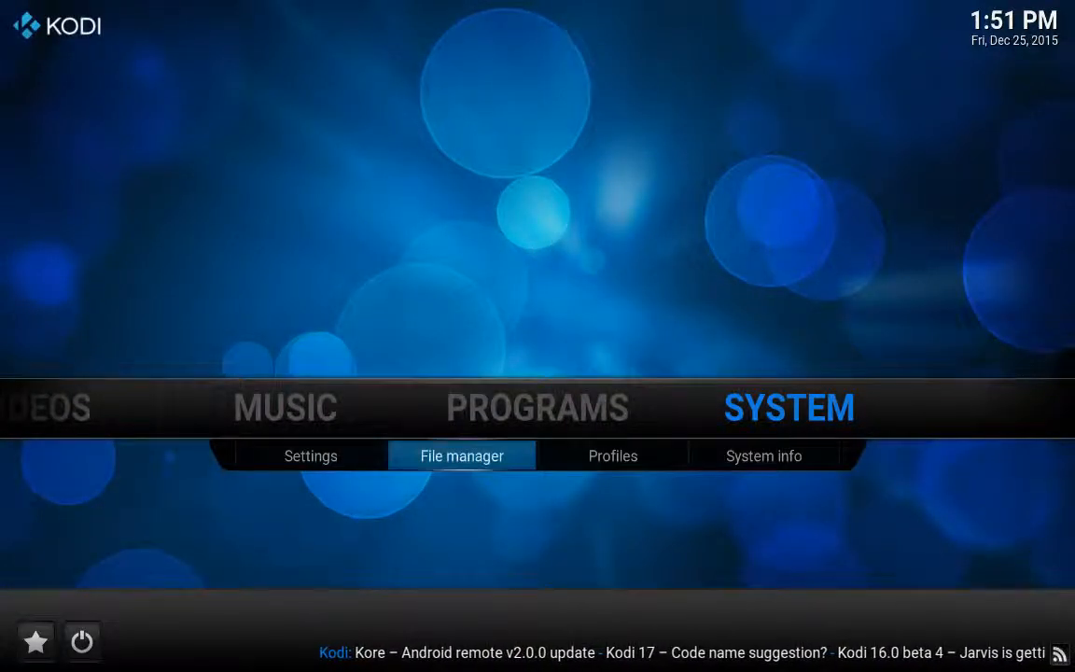
Install superrepo.kodi.isengard.all-0.7.04.zip from the super source via Install from zip file
left_click(461, 455)
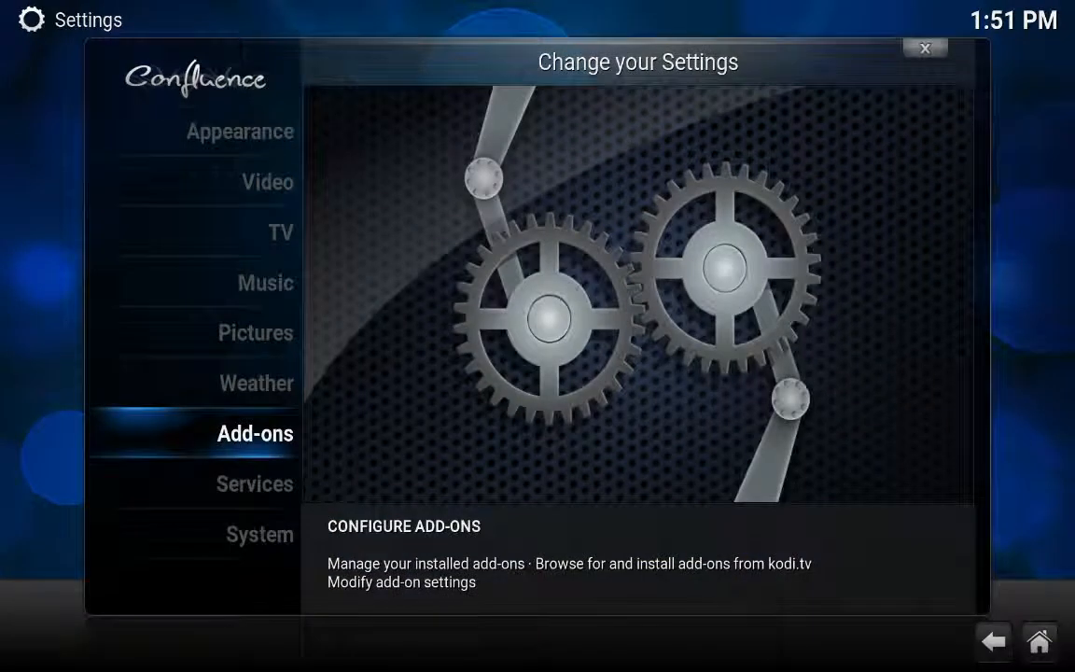
left_click(255, 433)
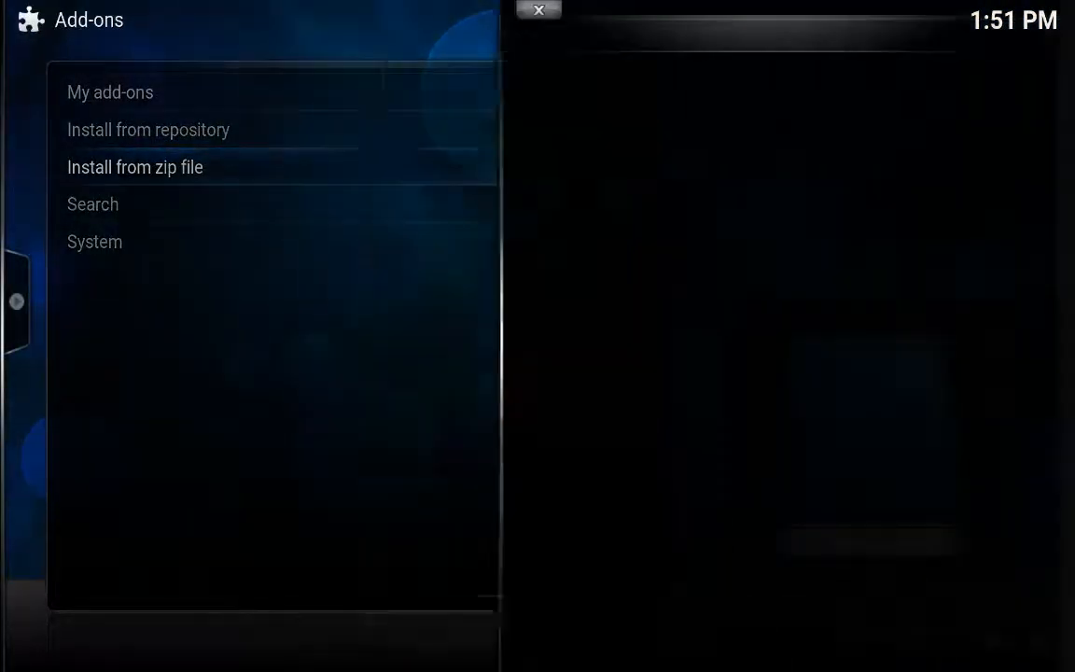
left_click(134, 166)
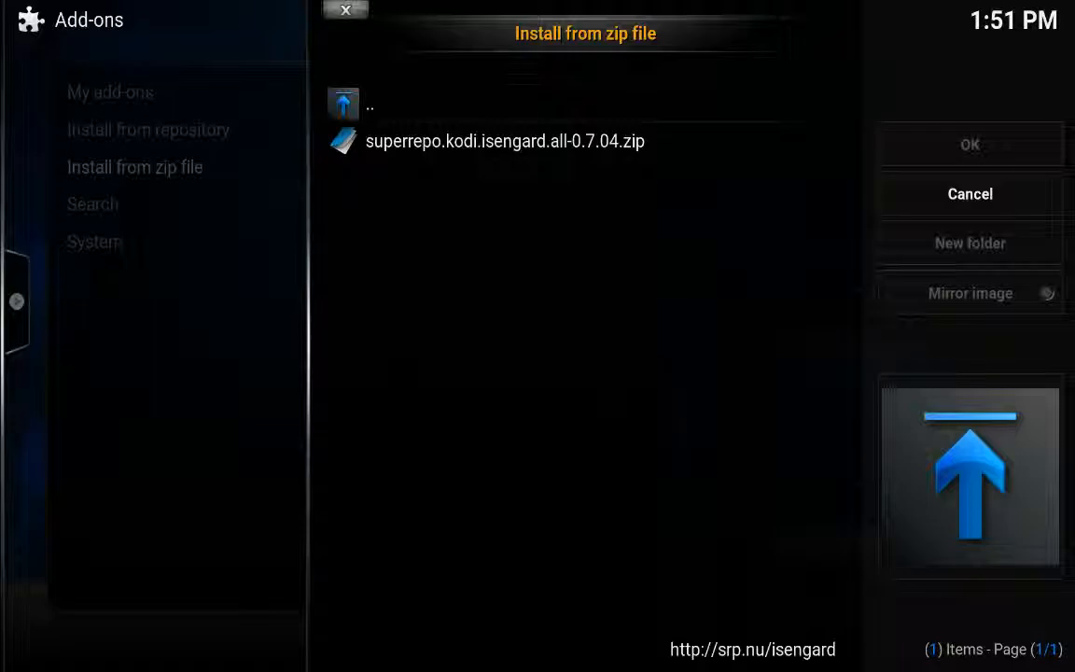
left_click(969, 194)
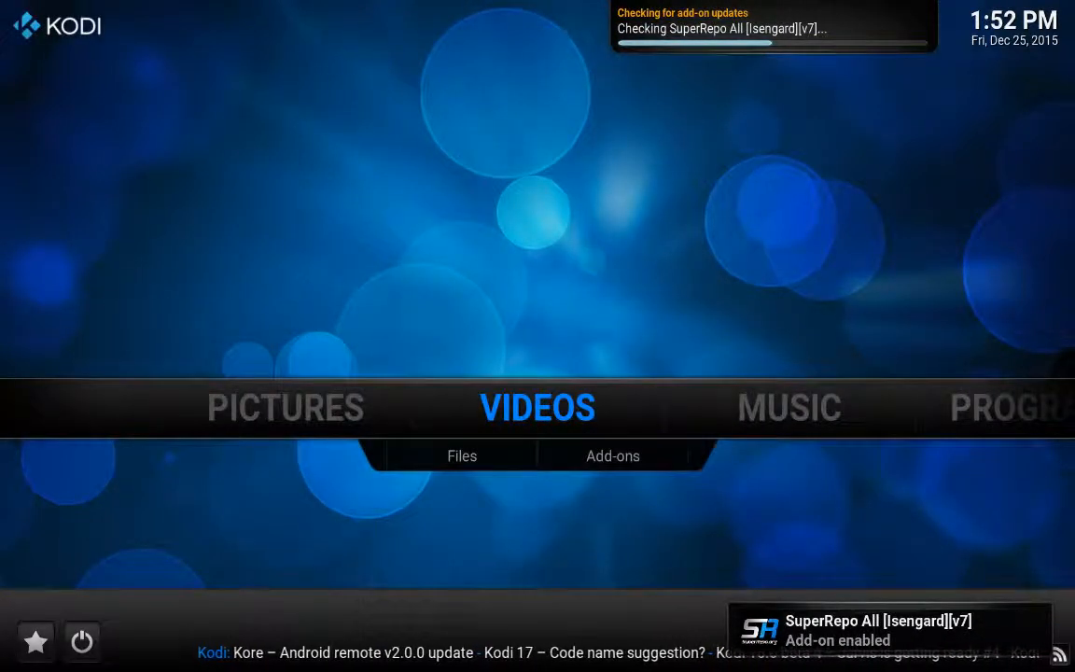
Browse the Video add-ons category across all repositories (1390 items), then back out
left_click(612, 456)
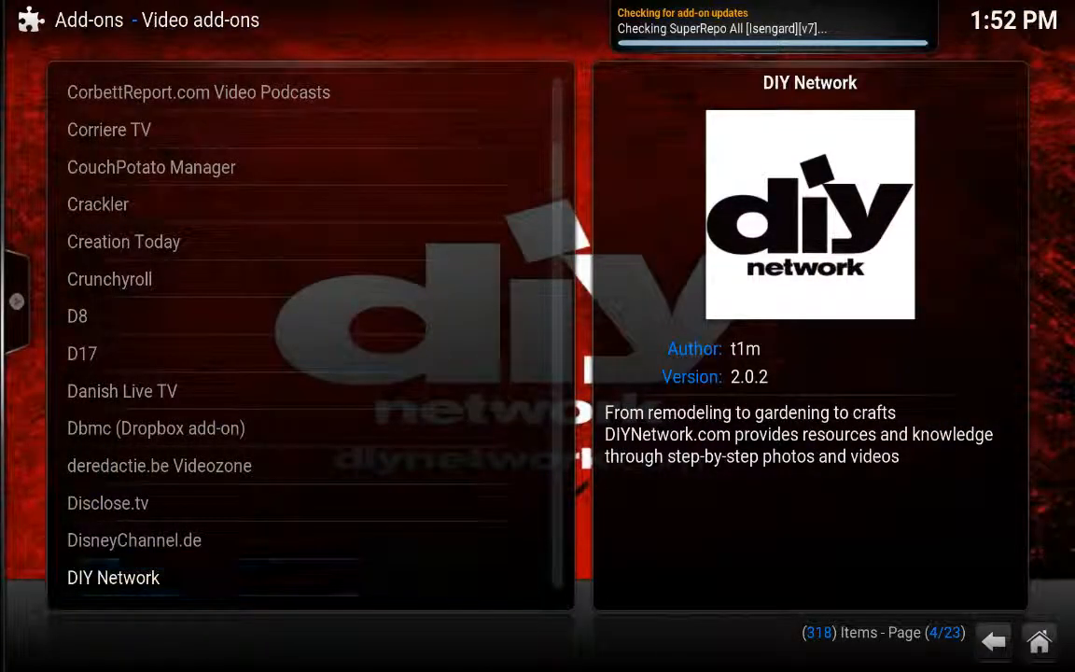
left_click(113, 578)
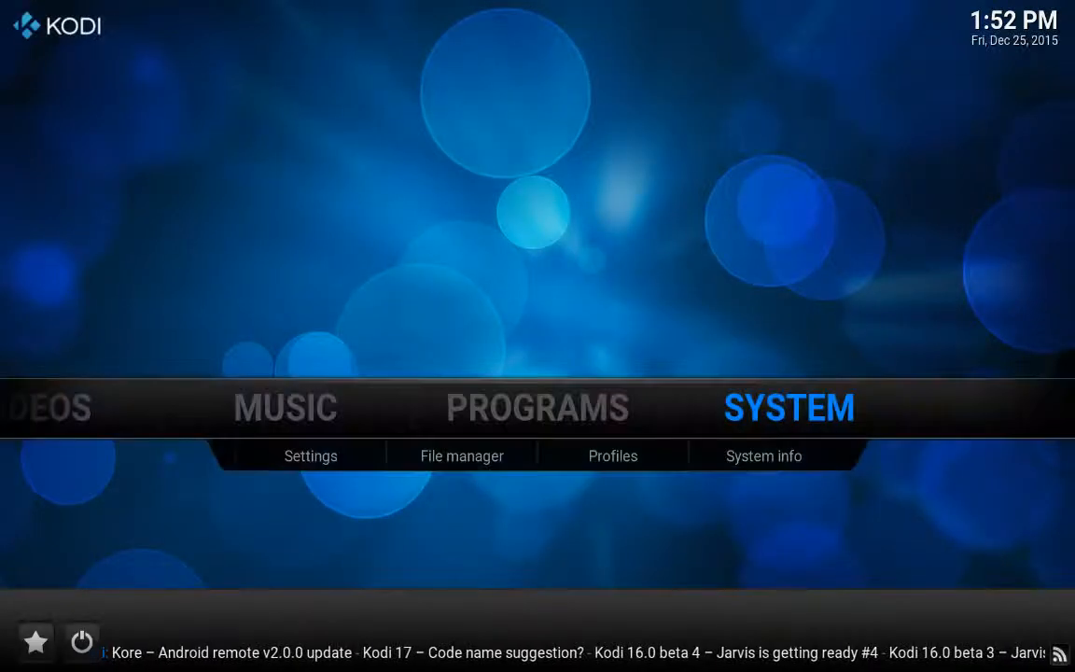
left_click(461, 456)
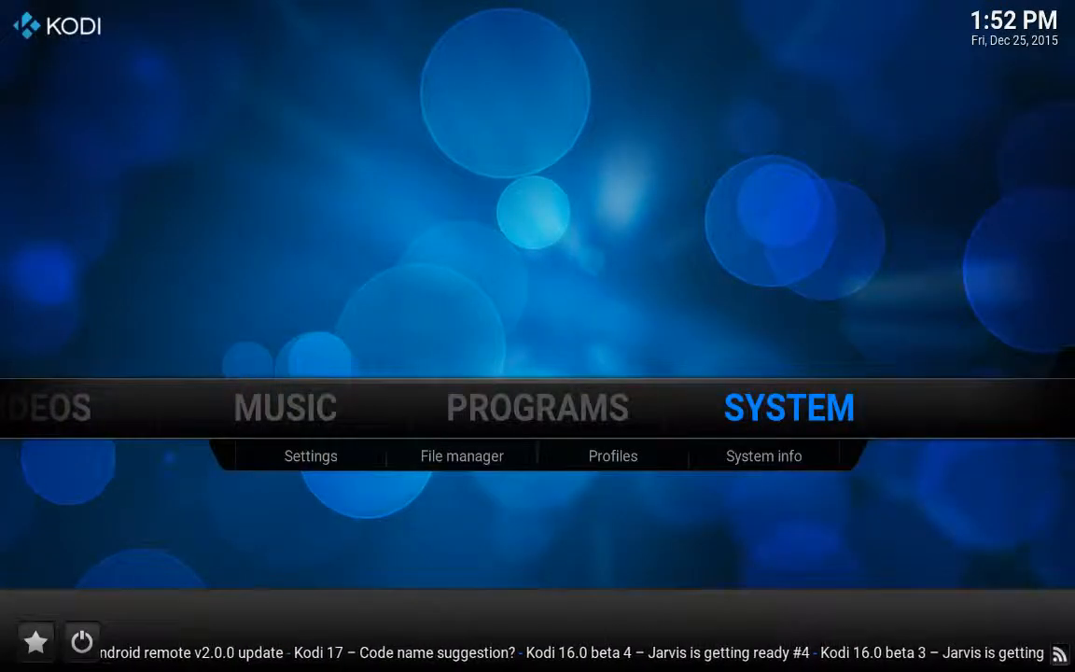
left_click(310, 455)
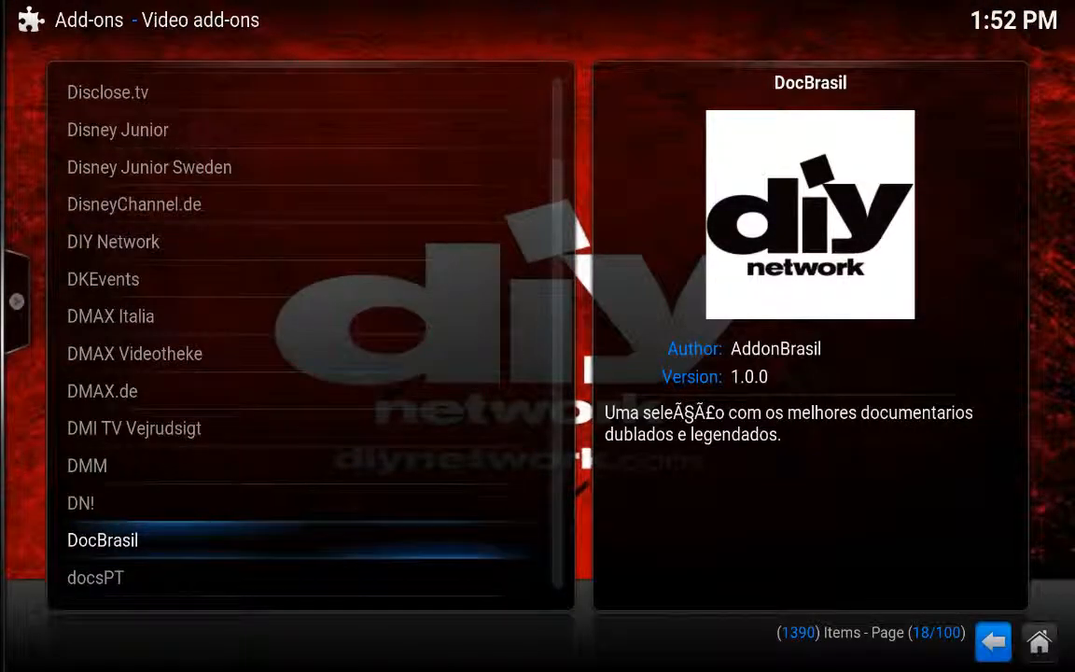
left_click(103, 540)
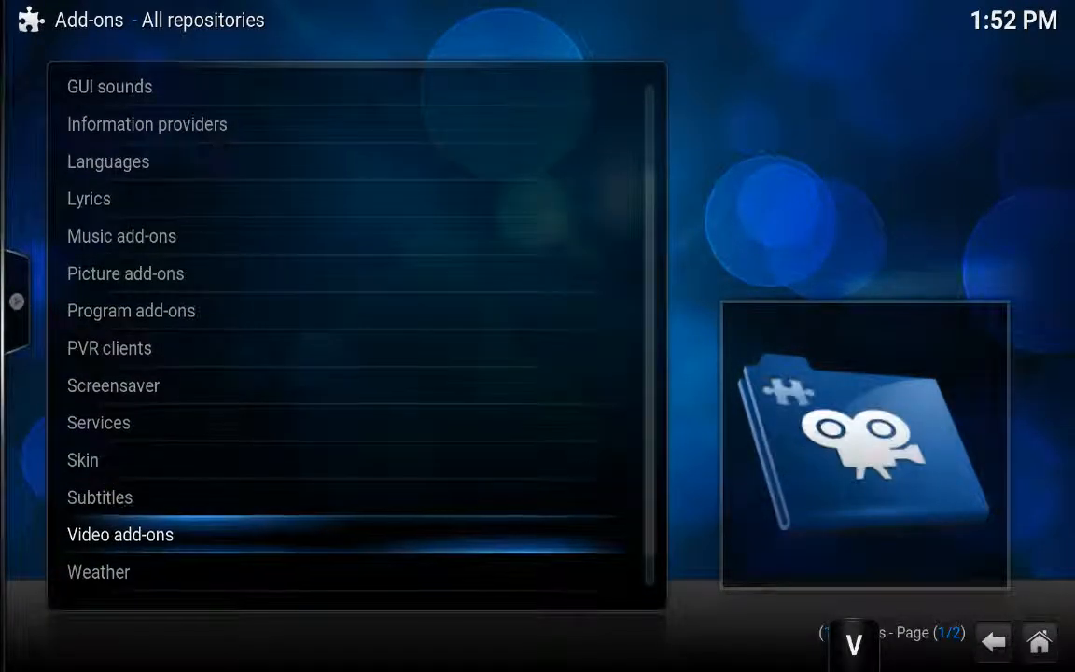
left_click(120, 534)
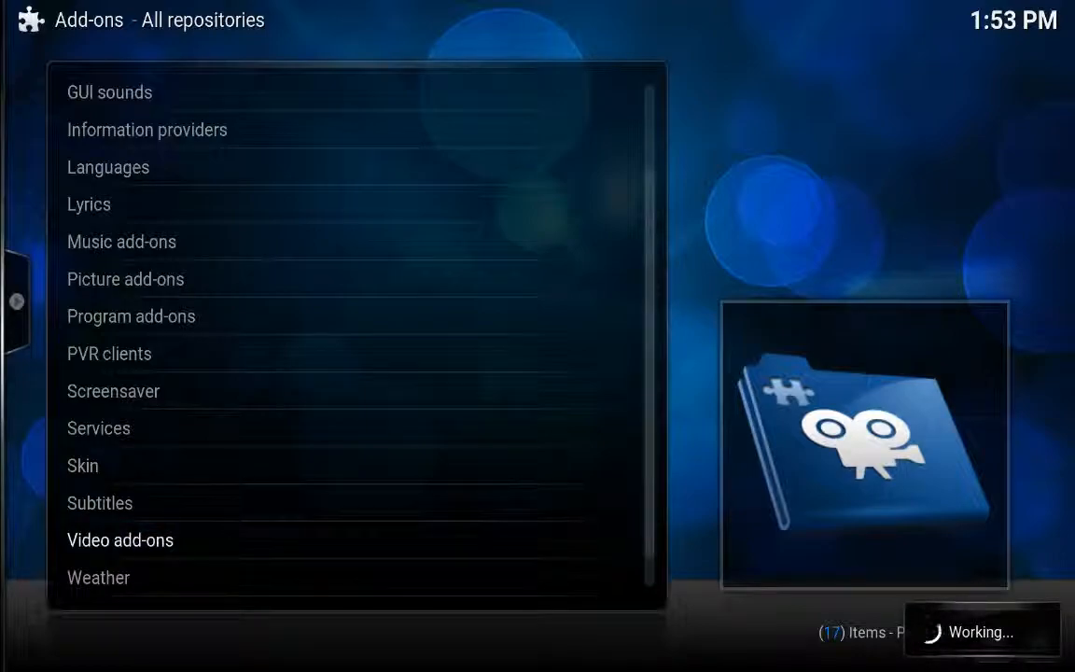
left_click(120, 540)
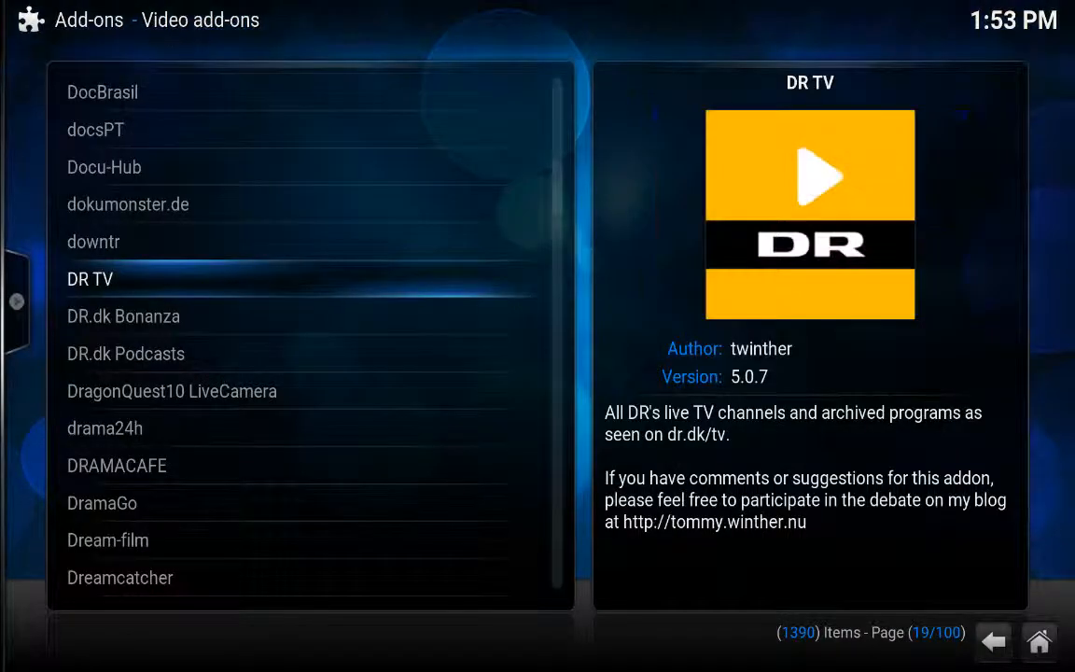
left_click(995, 641)
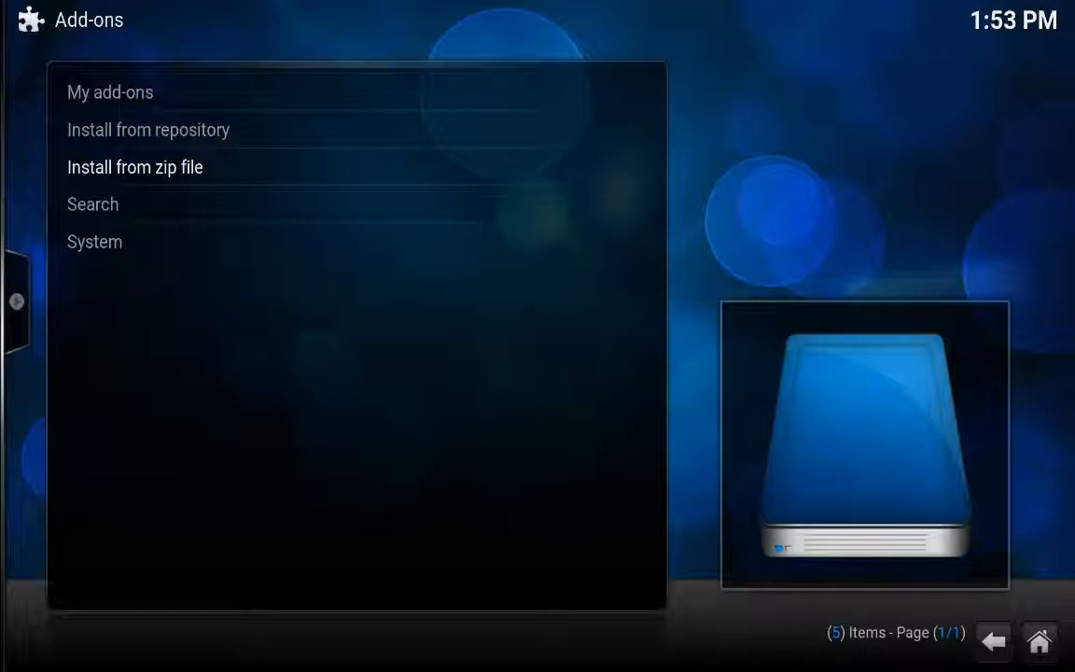
Open SuperRepo All's Video add-ons (1072 items) and jump to the G entries showing Genesis
left_click(147, 129)
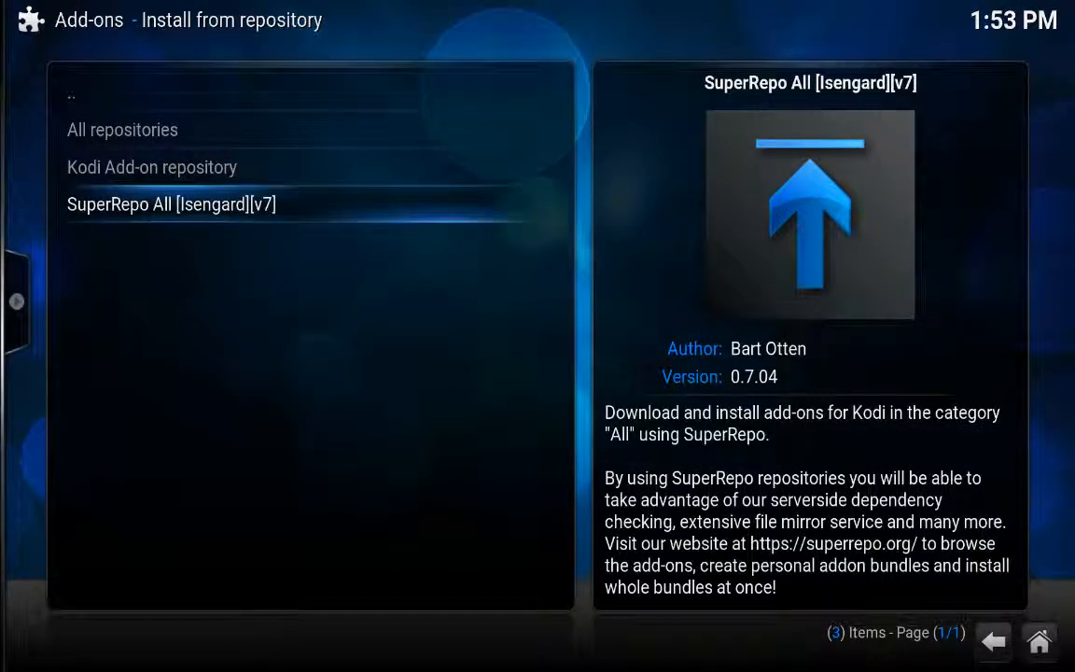
left_click(171, 204)
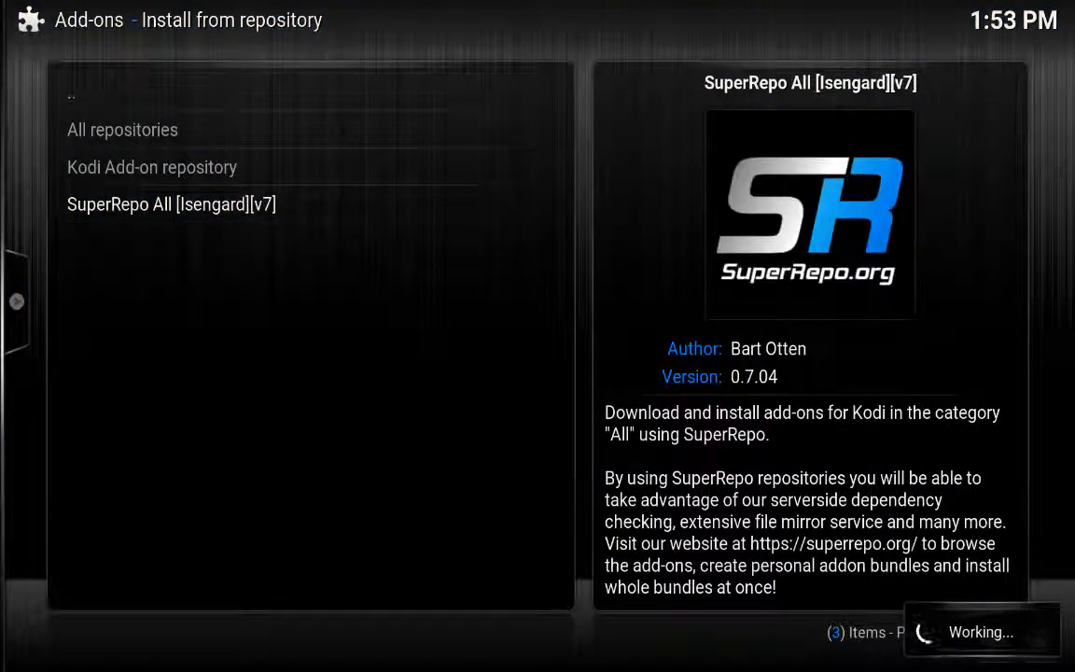
left_click(171, 203)
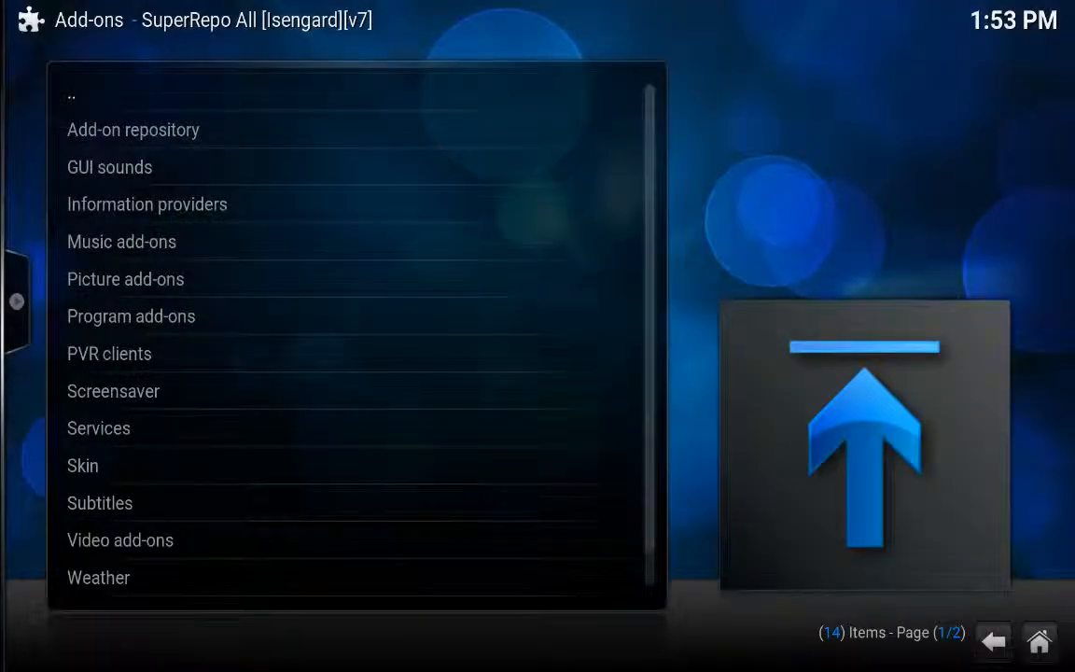
left_click(119, 541)
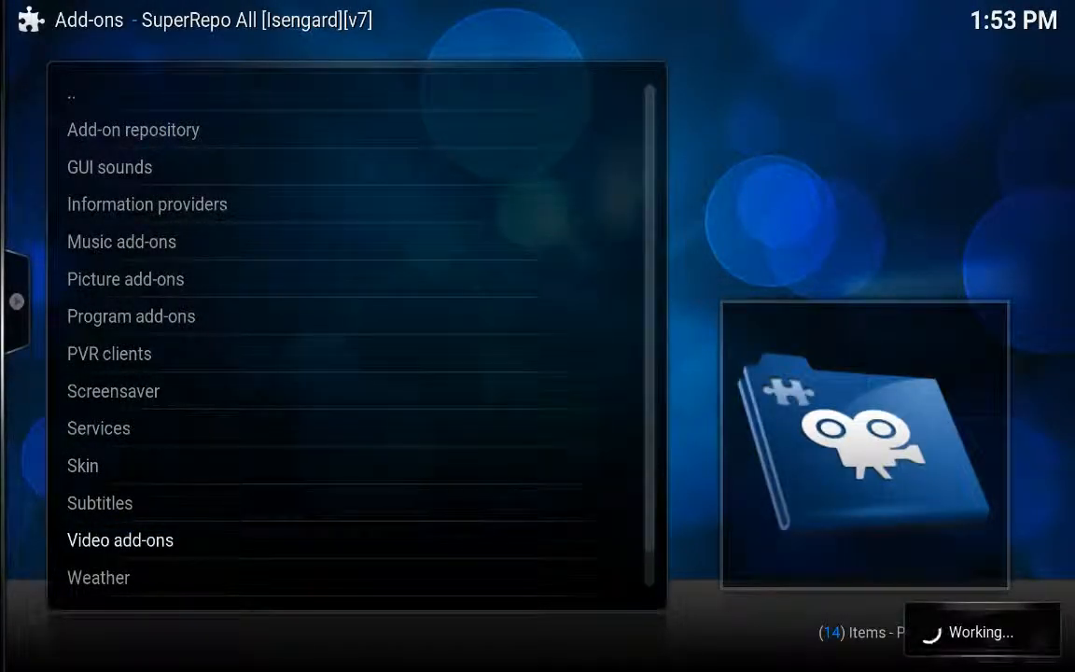
left_click(120, 540)
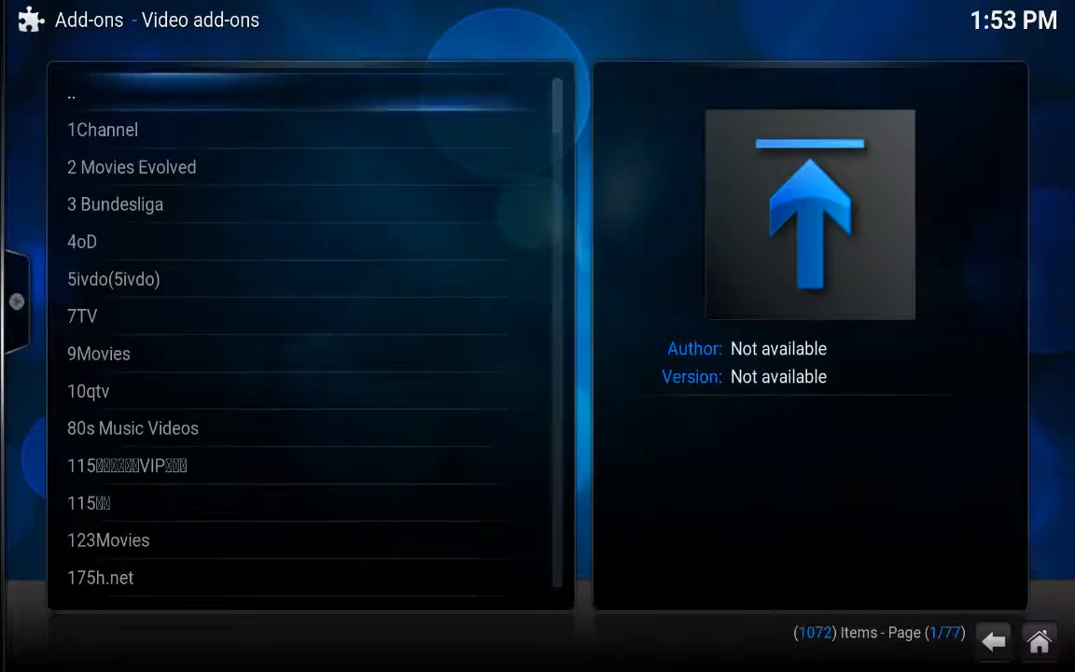
scroll("down", 3)
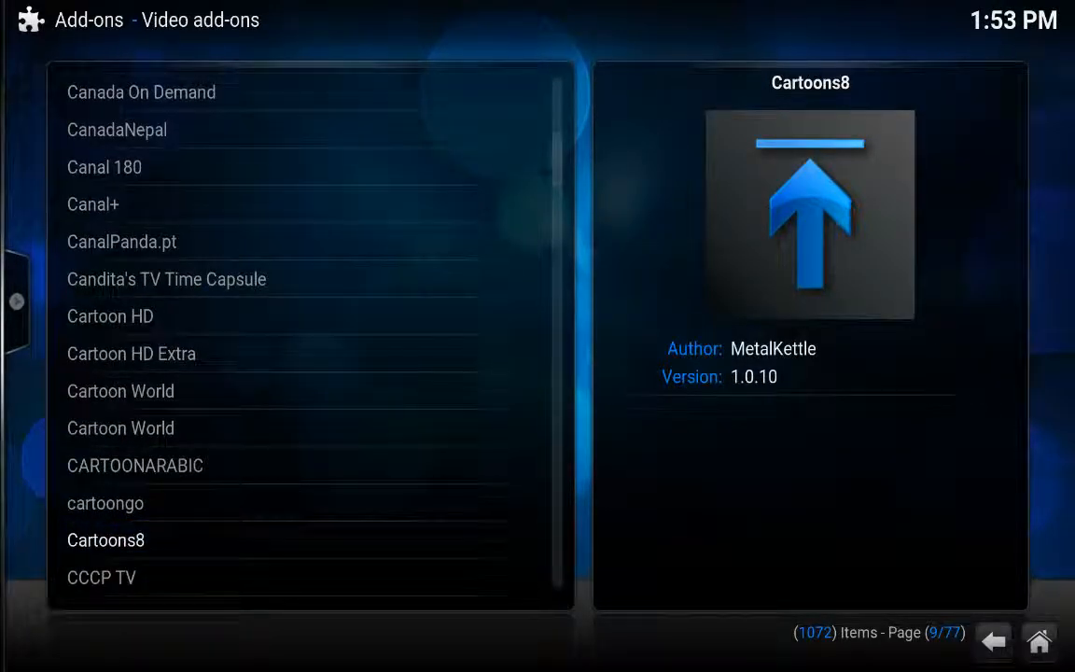
key("e")
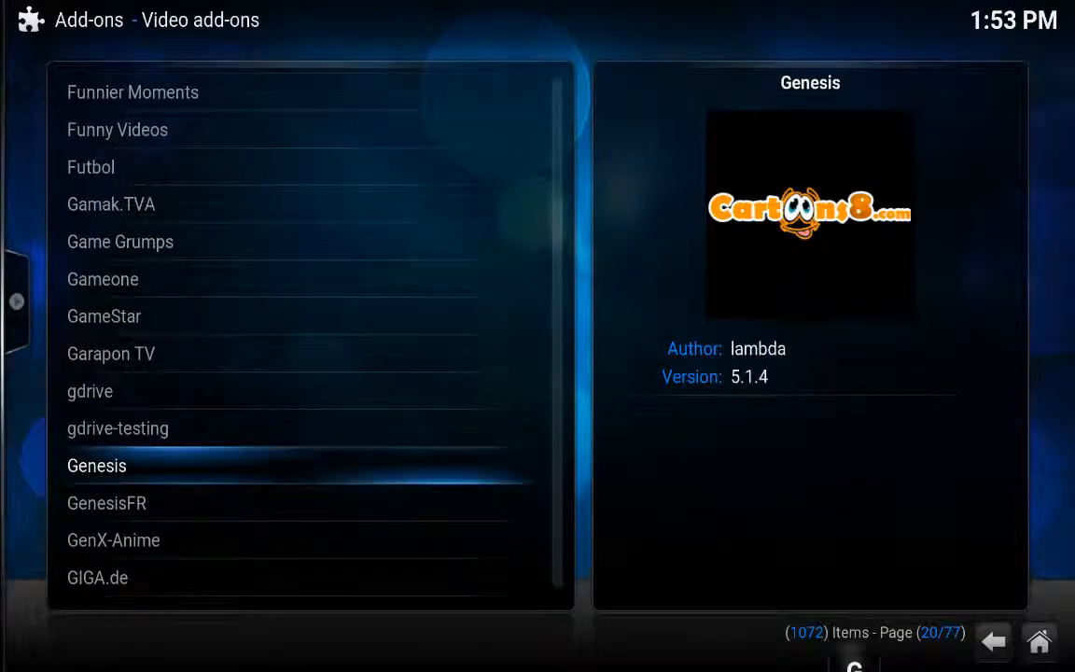
Install the Genesis add-on and dismiss its changelog
left_click(96, 464)
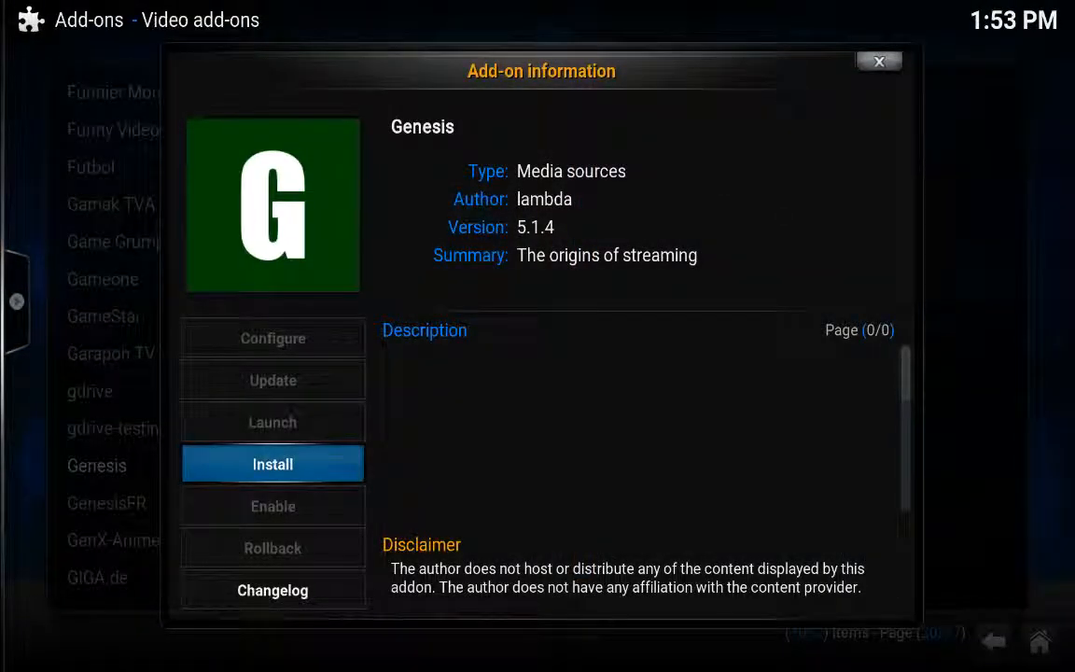
left_click(272, 464)
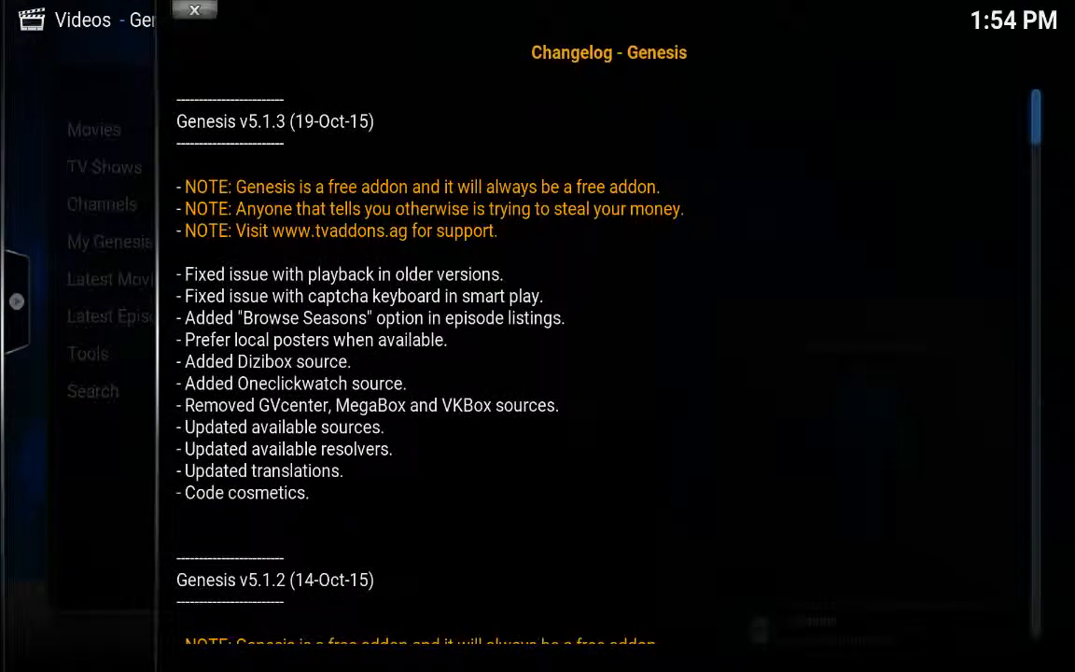
left_click(191, 13)
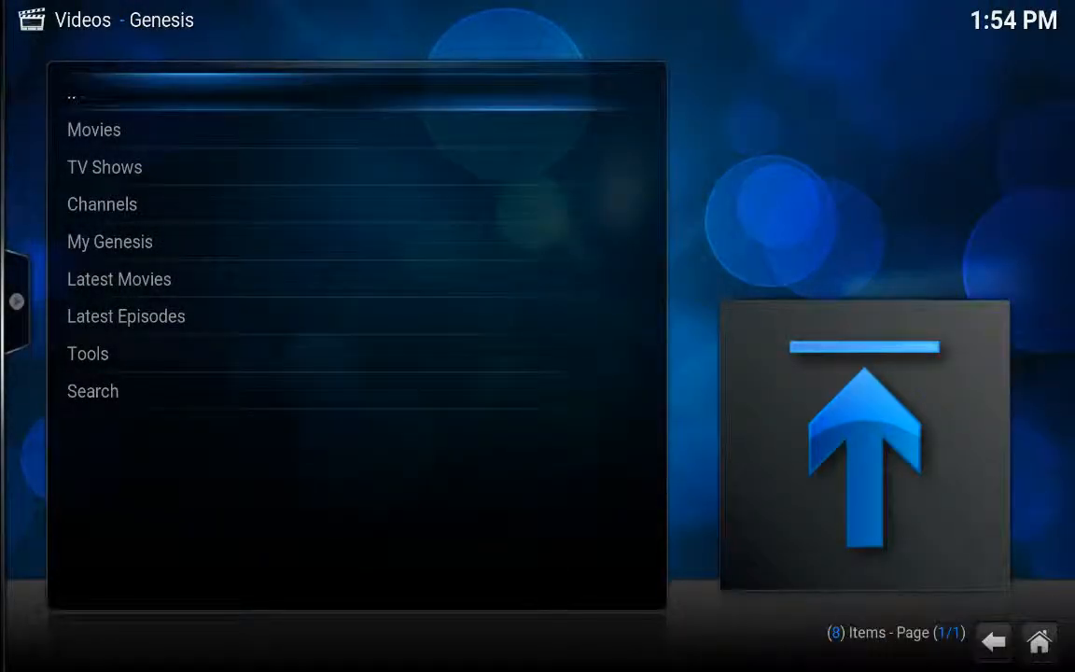
Load the Genesis Movies > Most Popular poster grid
left_click(93, 129)
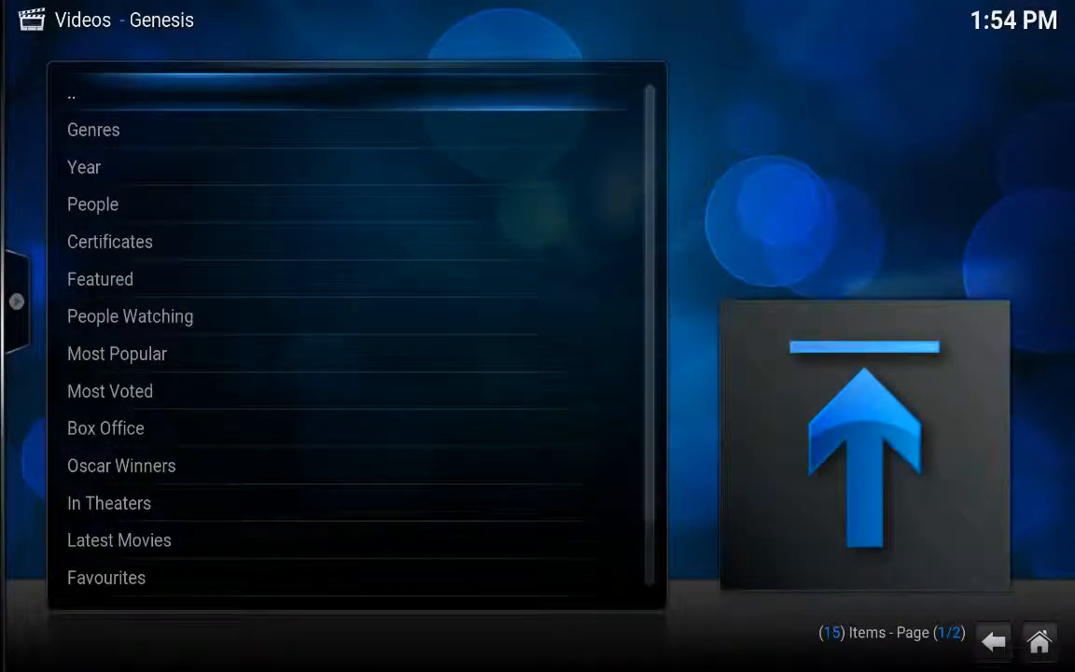
mouse_move(116, 354)
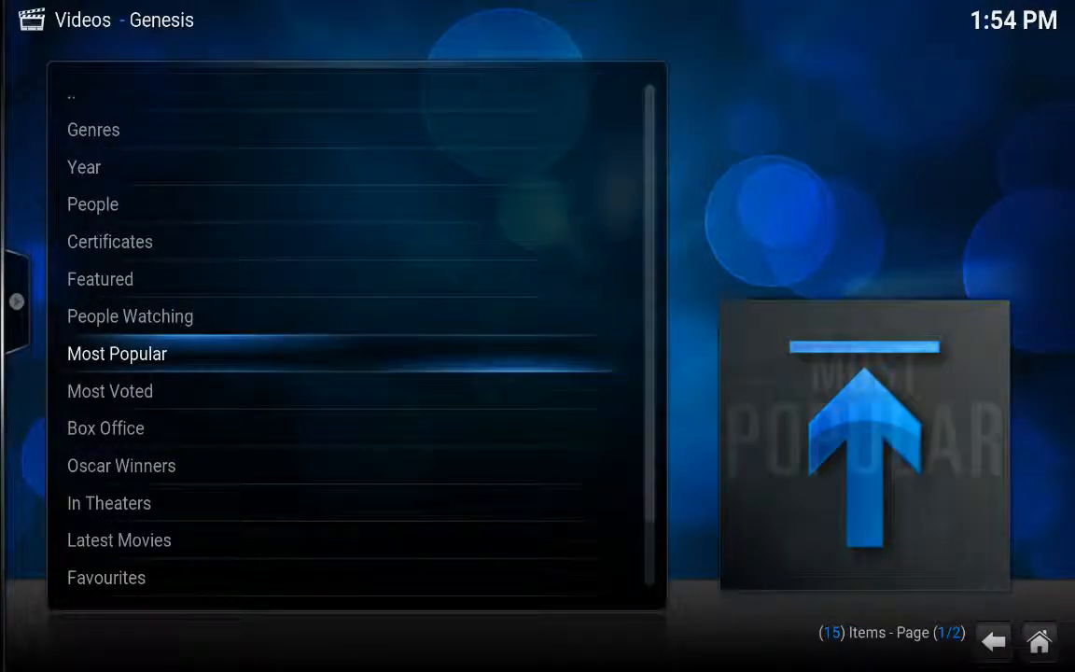
left_click(116, 353)
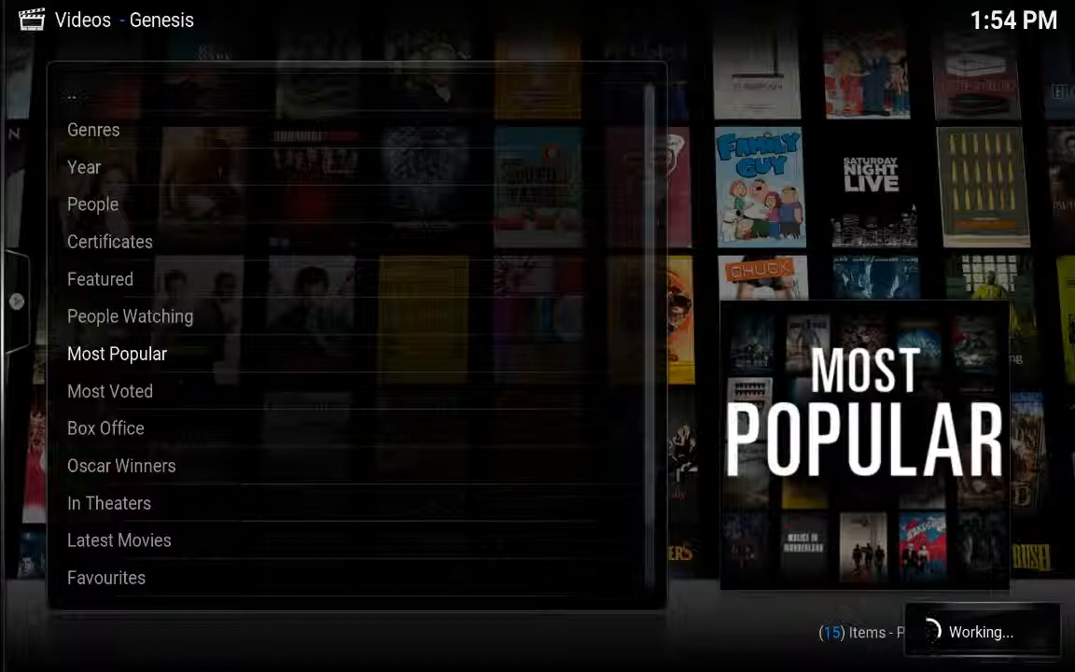
left_click(115, 354)
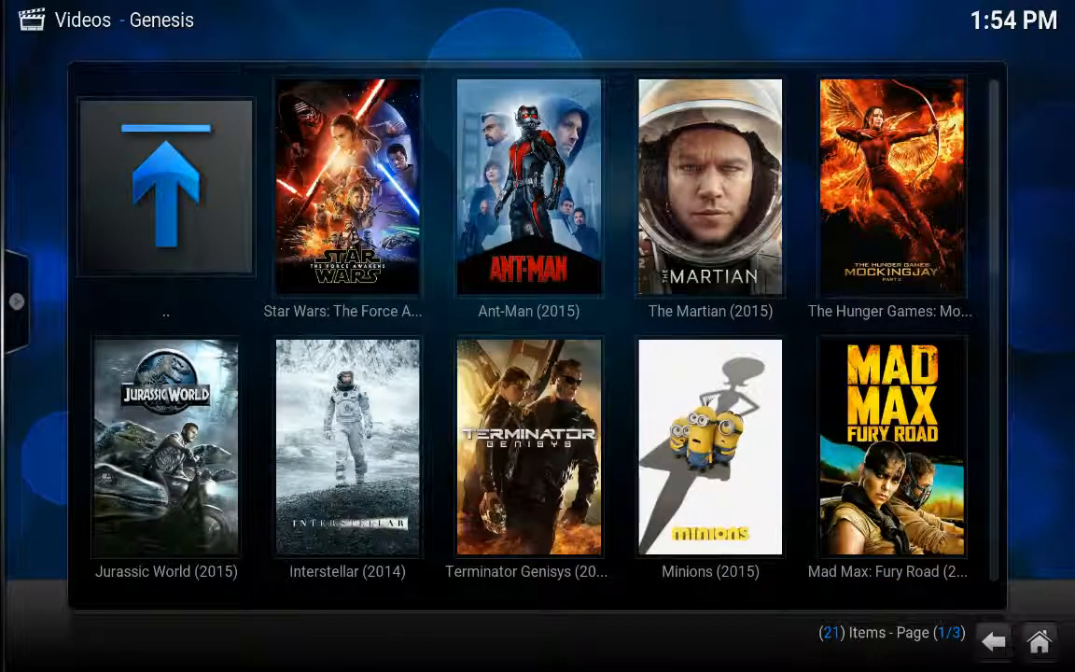
Scroll the poster grid and play a Fantastic Four stream through BubbleUPnP
scroll("down", 3)
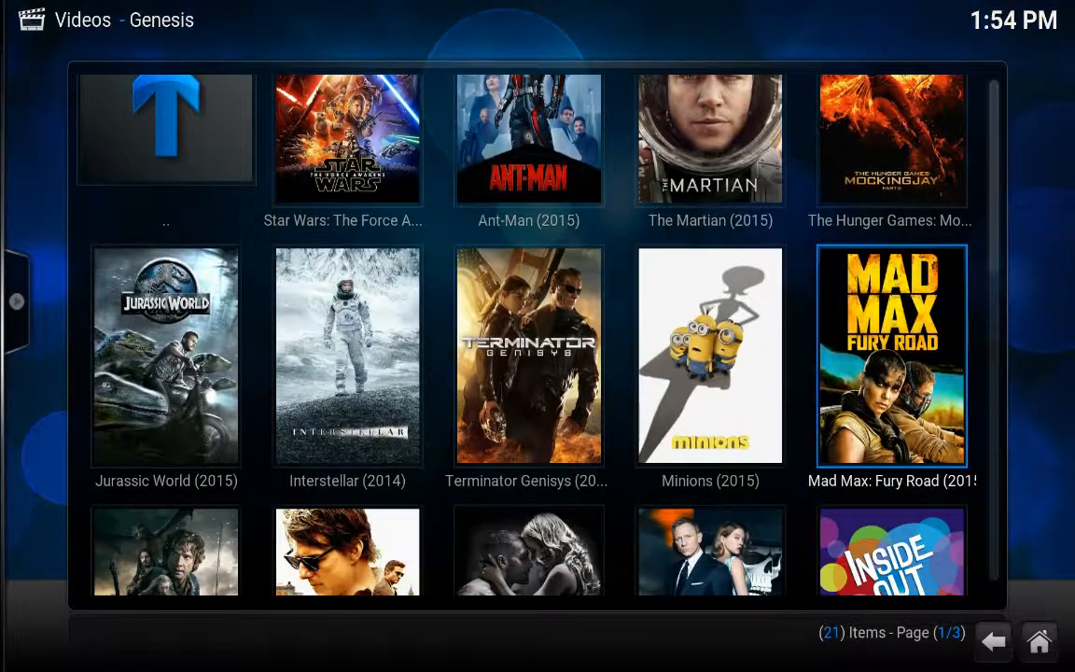
scroll("down", 3)
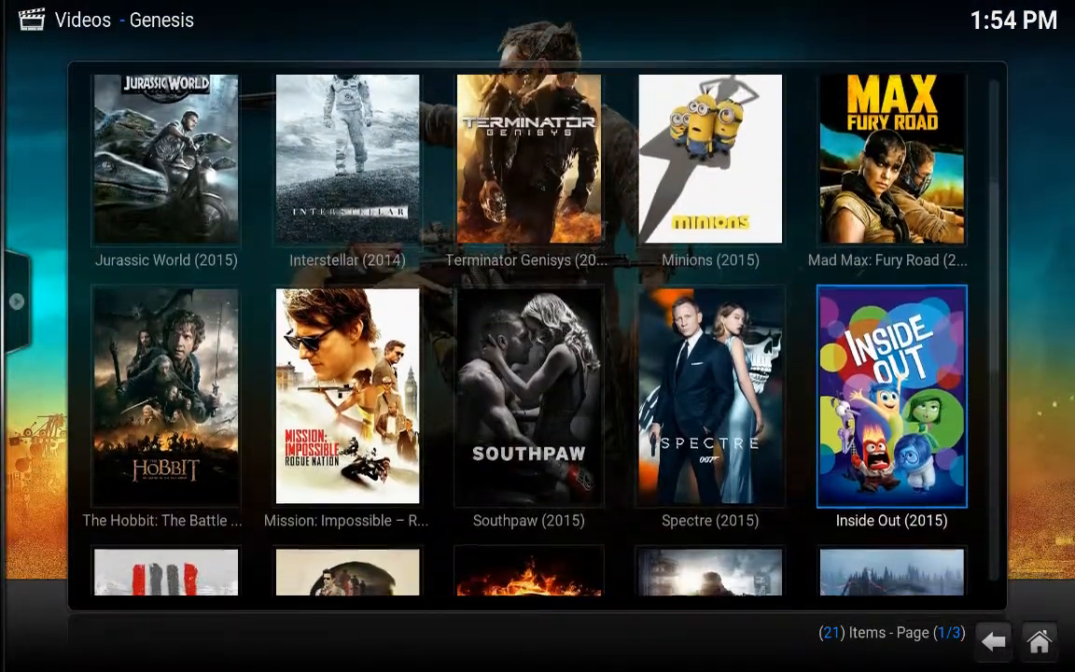
scroll("down", 3)
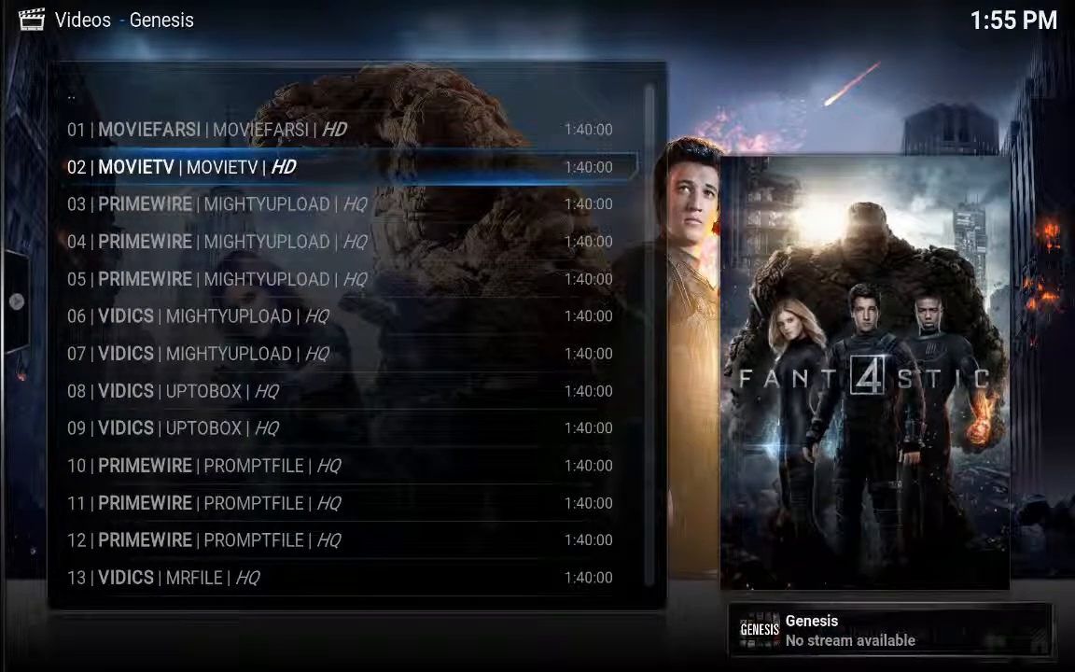
left_click(126, 428)
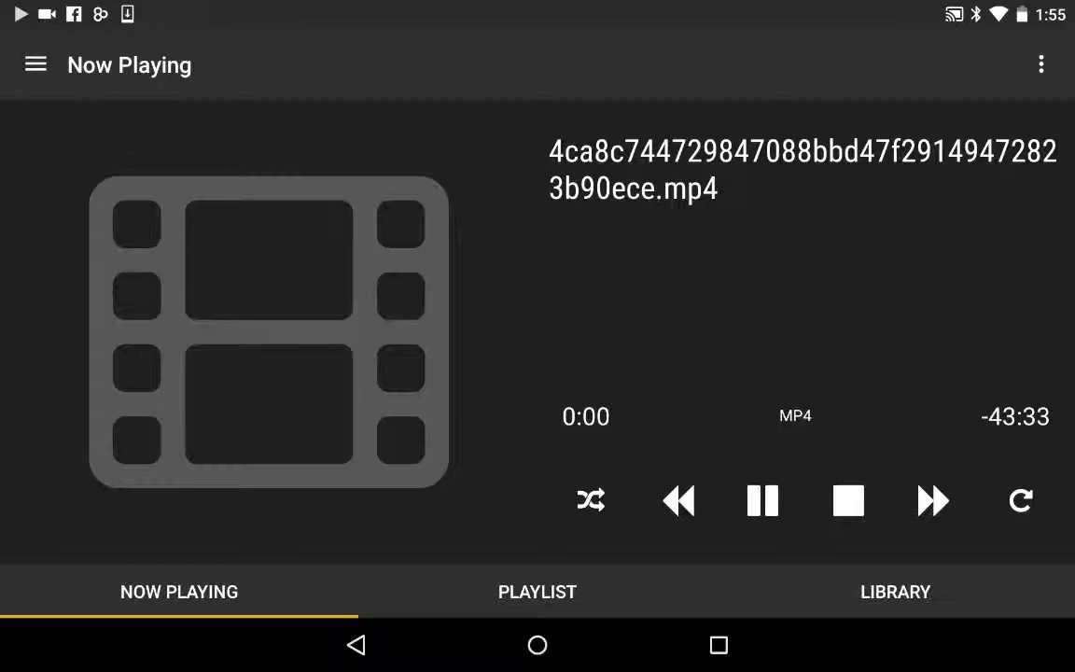
Clear BubbleUPnP's queued playlist entries and return to the tablet home screen
left_click(537, 591)
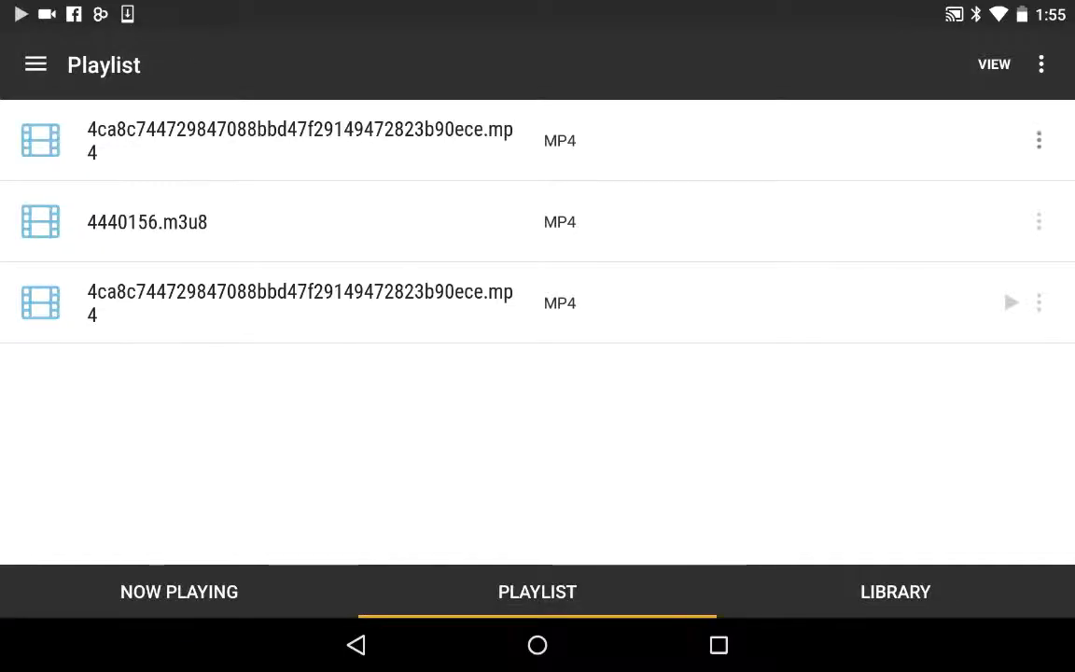
left_click(1039, 138)
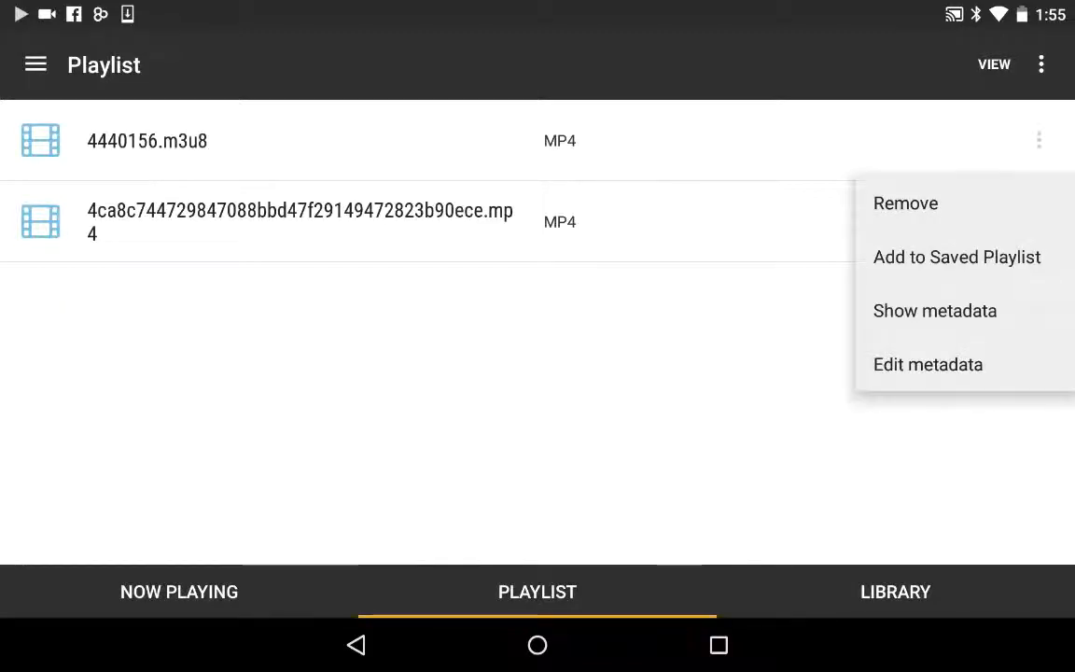
left_click(905, 202)
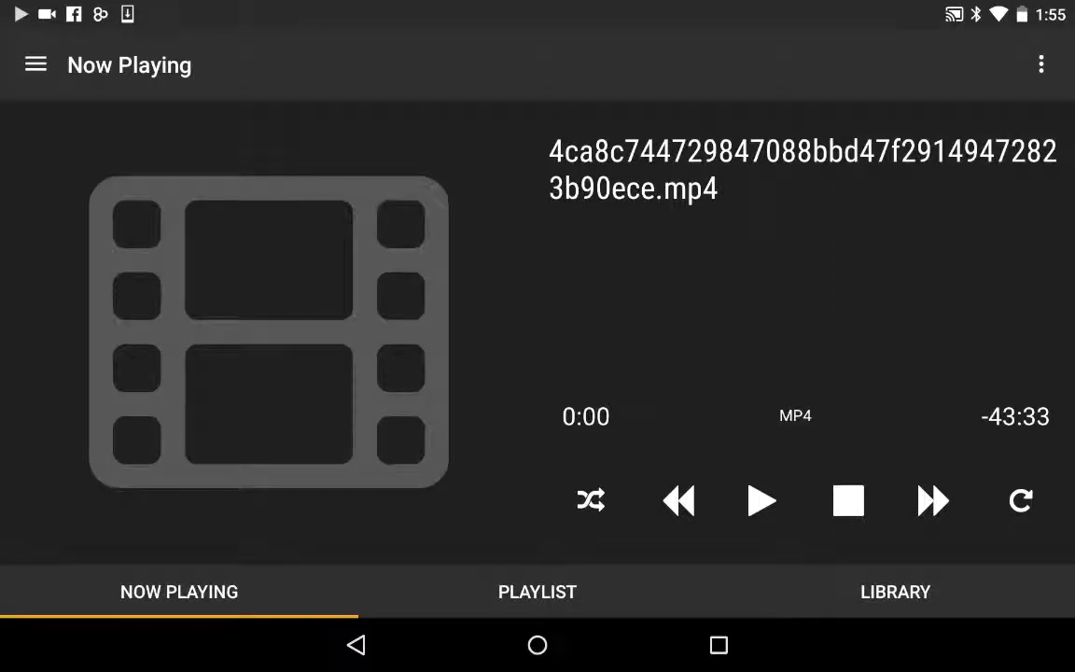
left_click(537, 591)
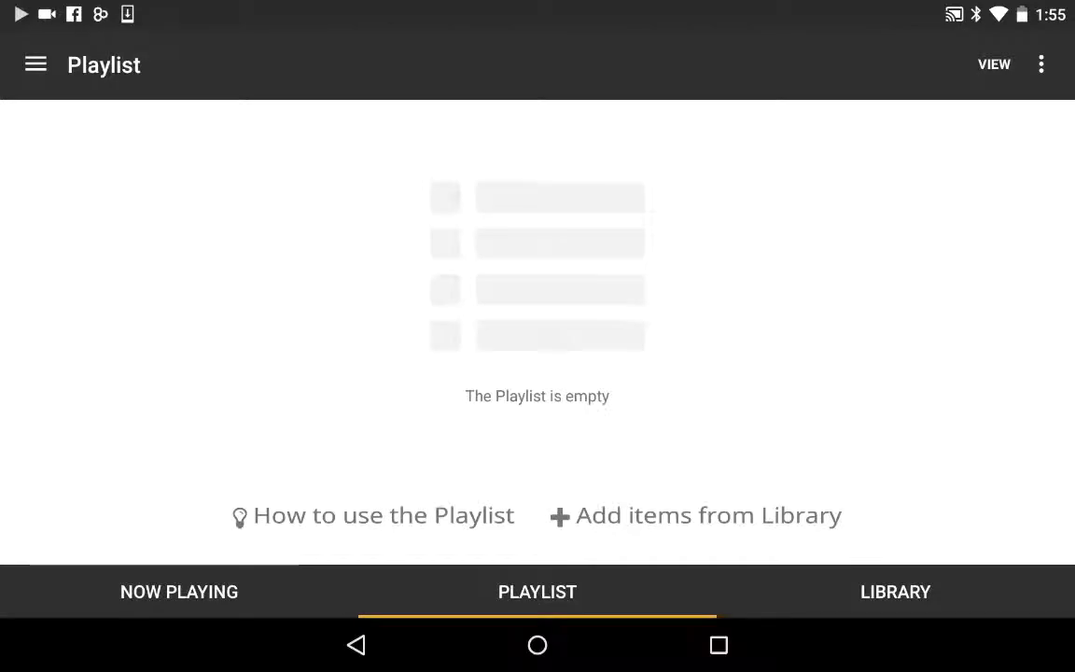
left_click(356, 644)
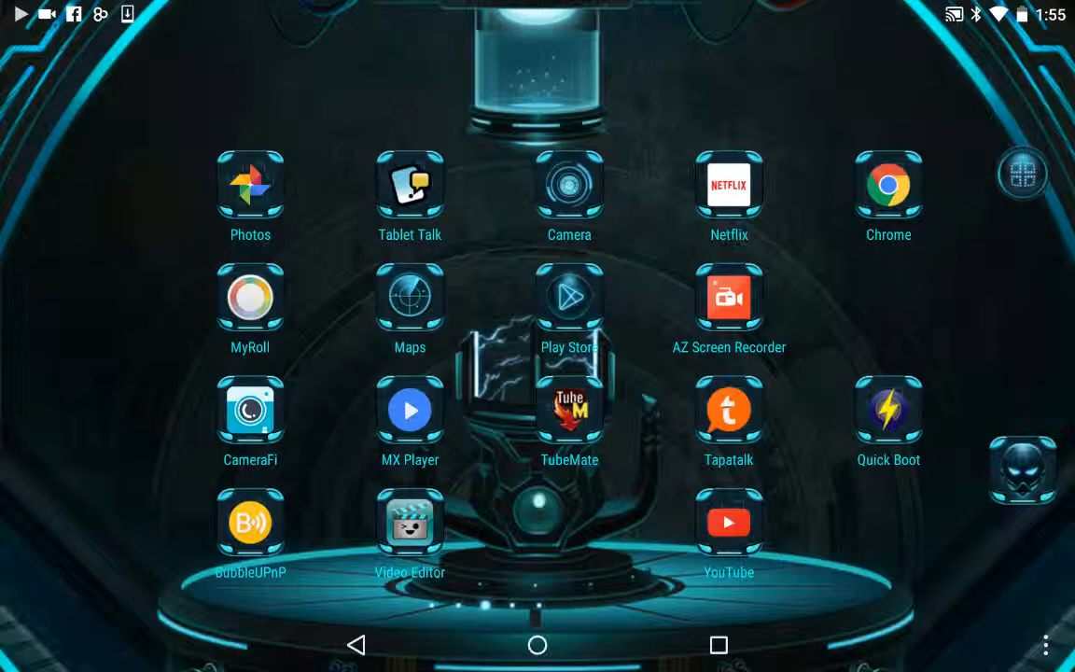
Switch from Recent Apps to Amazon's jailbroken Kodi TV box page
left_click(719, 644)
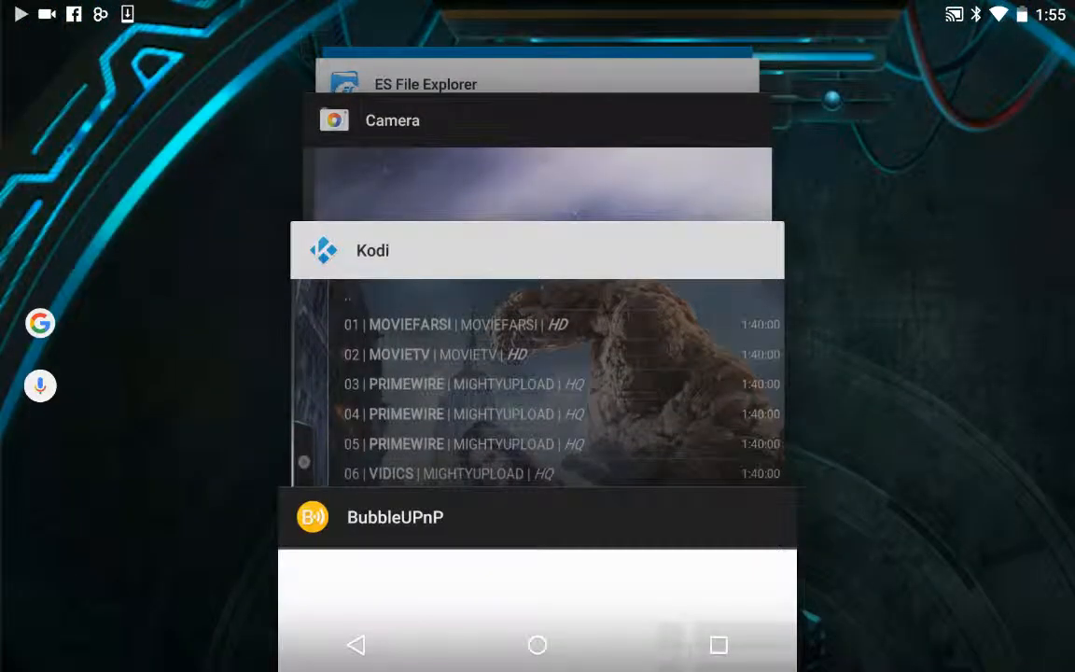
left_click(373, 250)
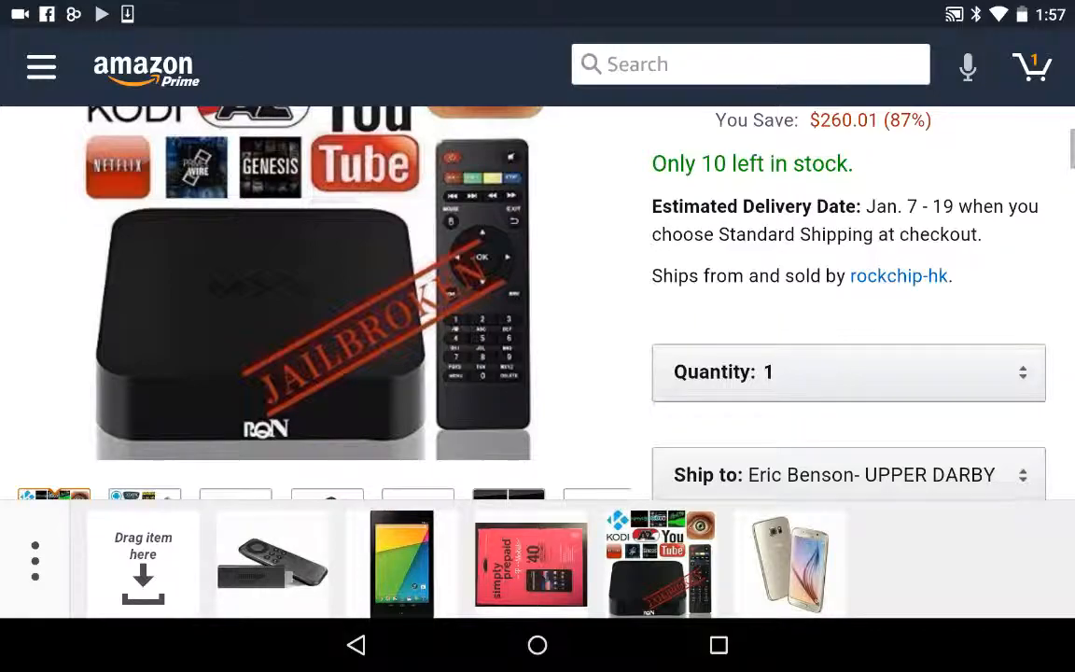
Search Amazon for 'micro usb to hdmi' via the suggestion after typing 'mic'
left_click(751, 64)
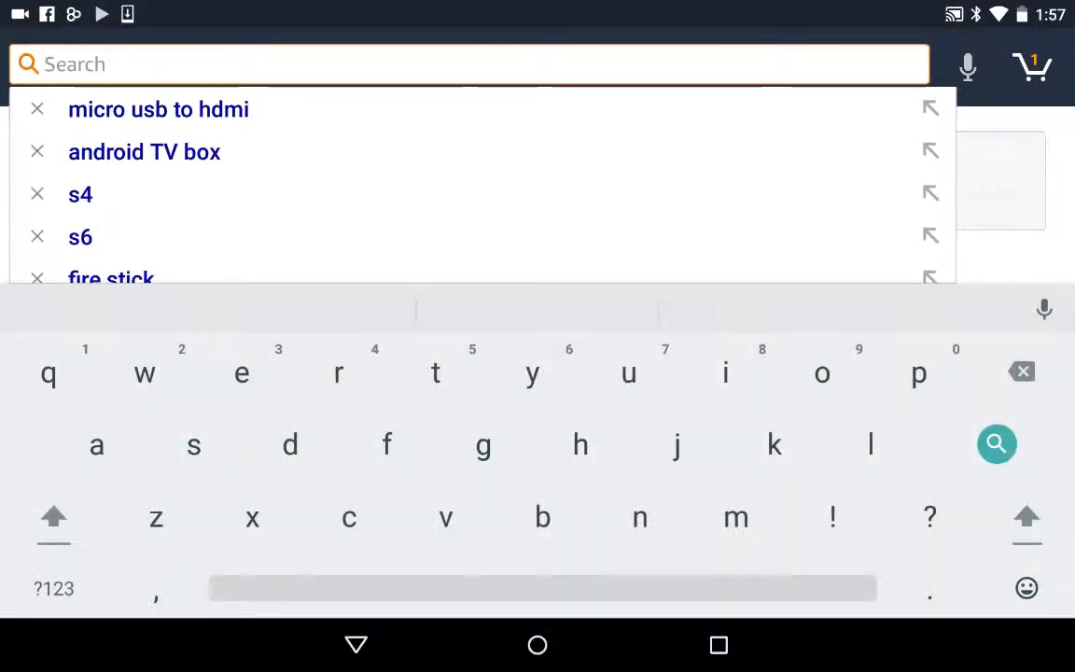
scroll("down", 3)
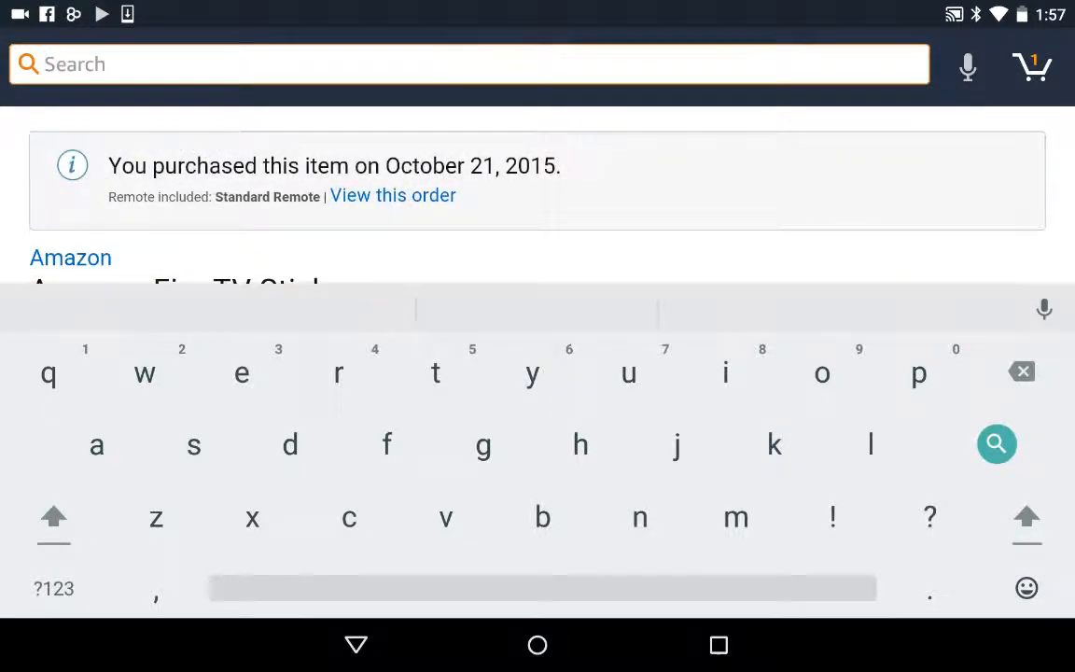
type("mic")
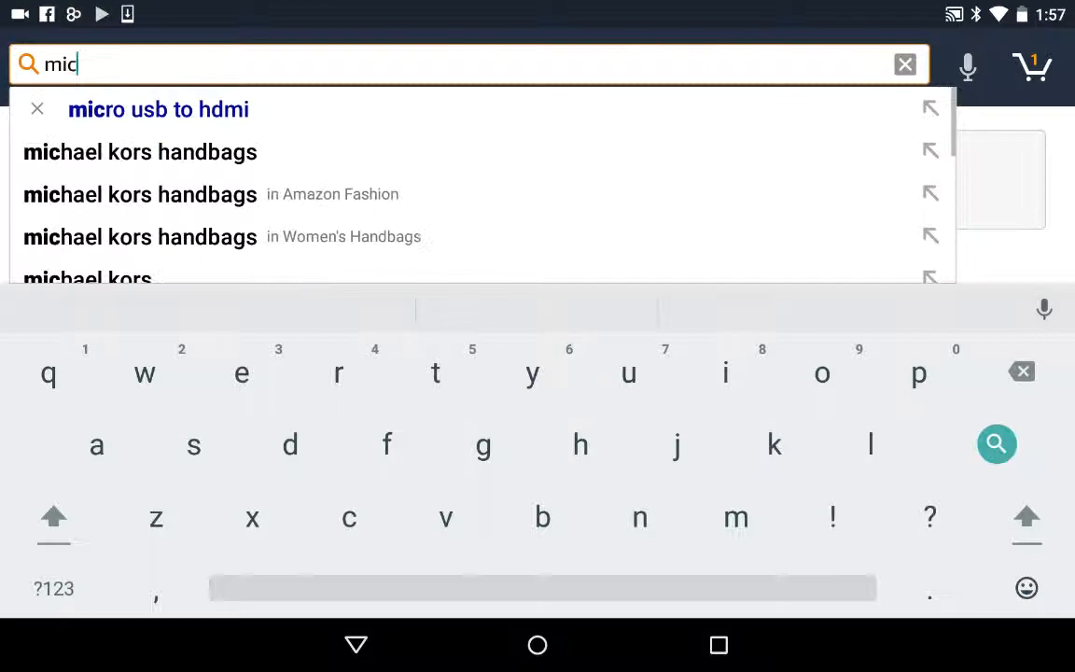
left_click(158, 109)
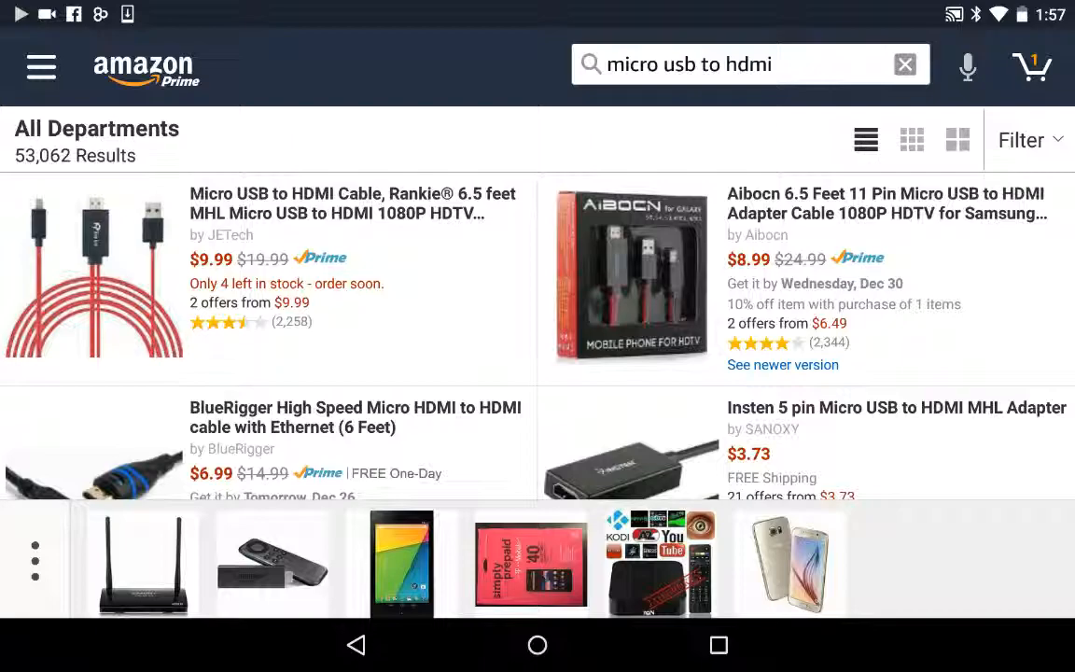
Browse the $9.99 Rankie MHL cable listing, then open the VicTsing TV Box
left_click(865, 139)
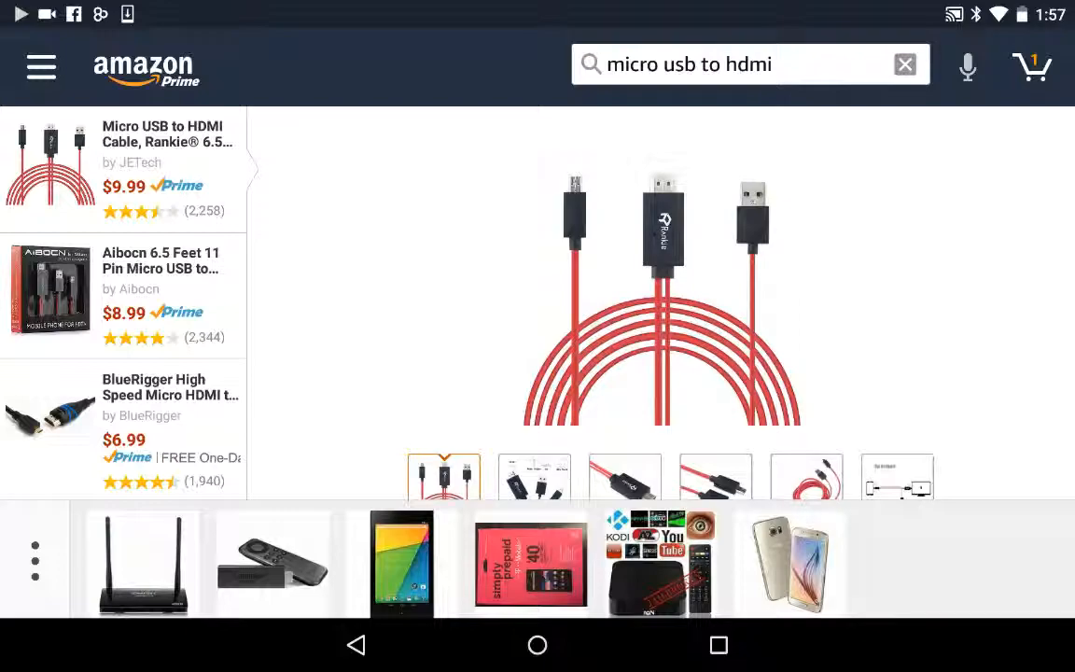
scroll("down", 3)
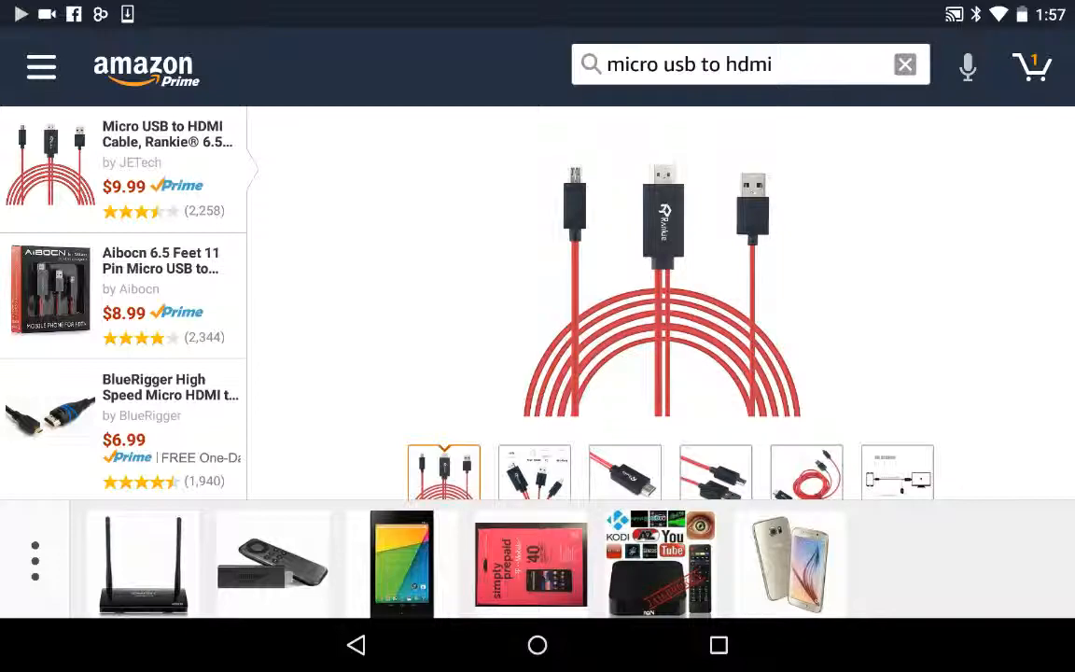
scroll("down", 3)
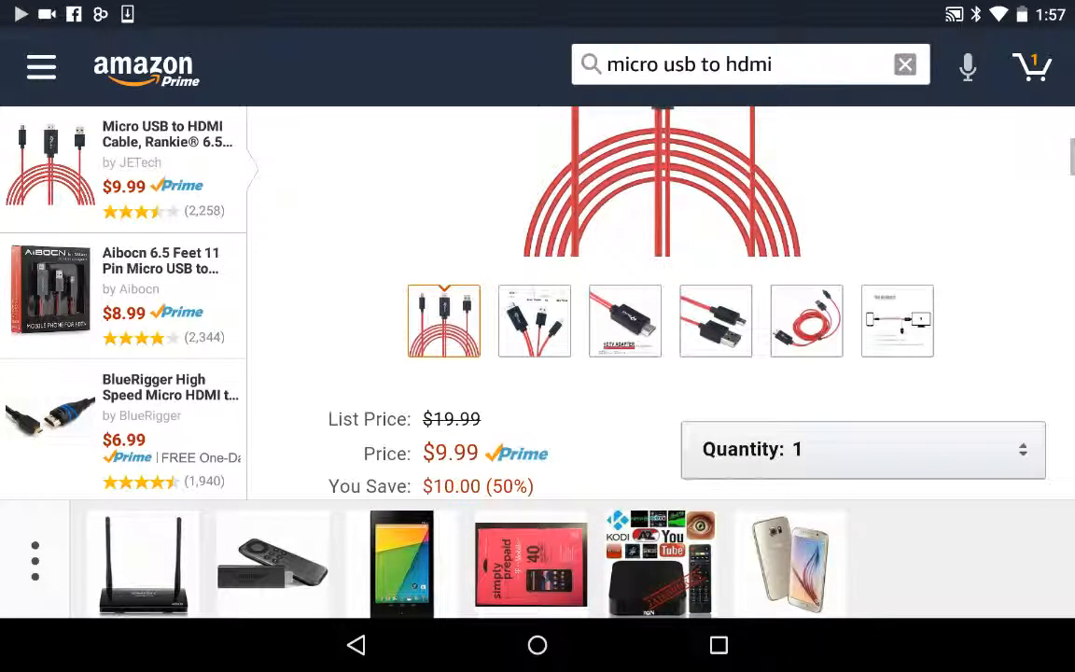
scroll("down", 3)
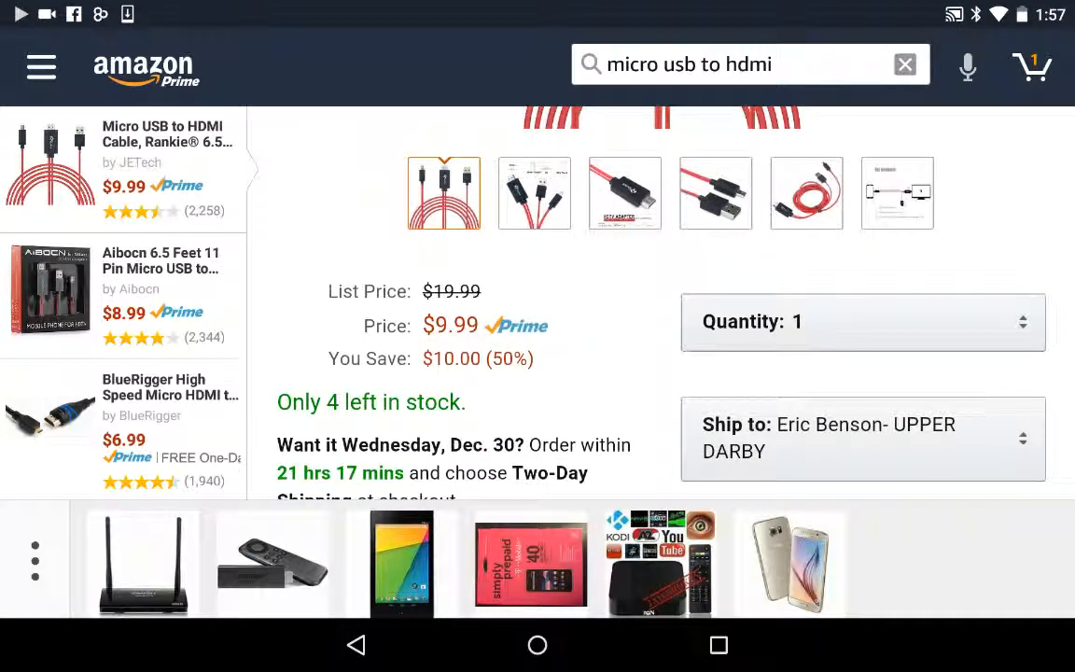
scroll("down", 3)
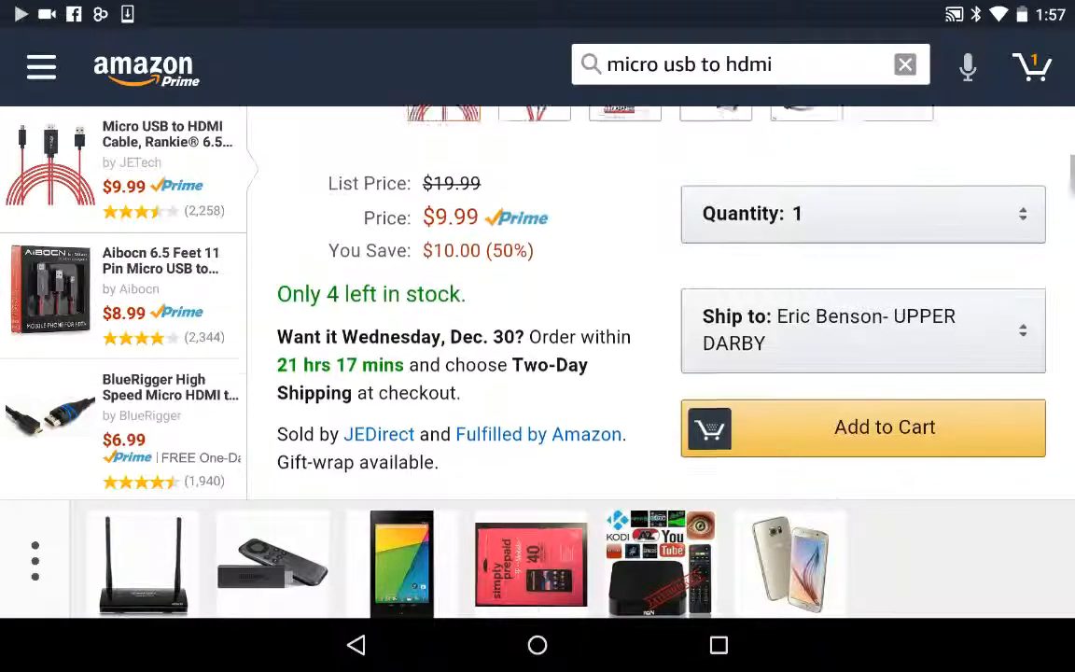
scroll("down", 3)
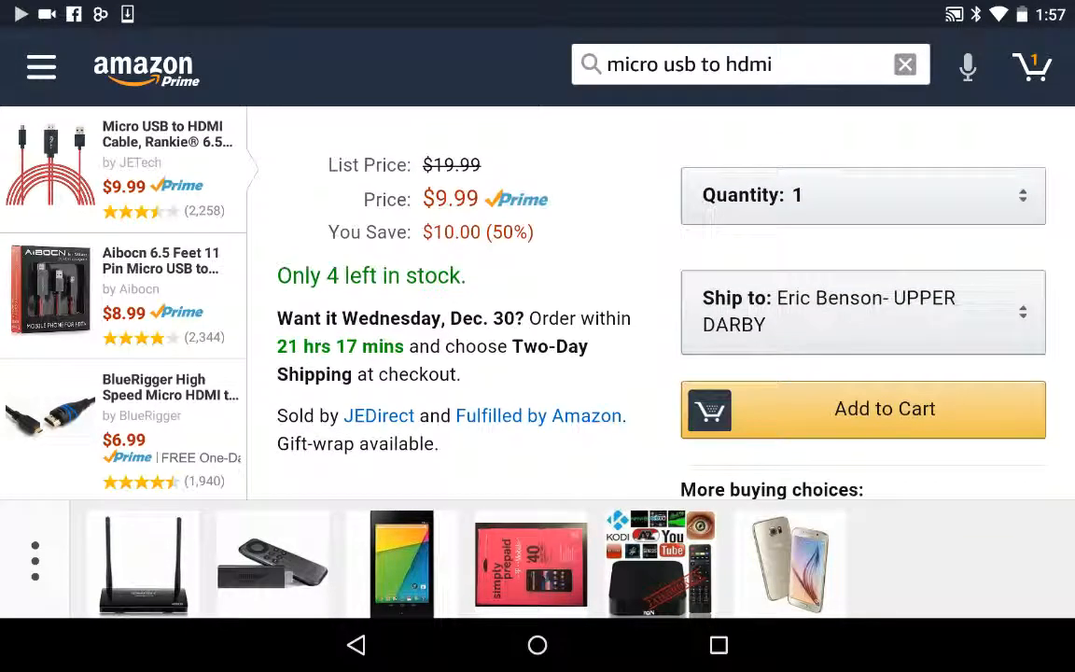
scroll("down", 3)
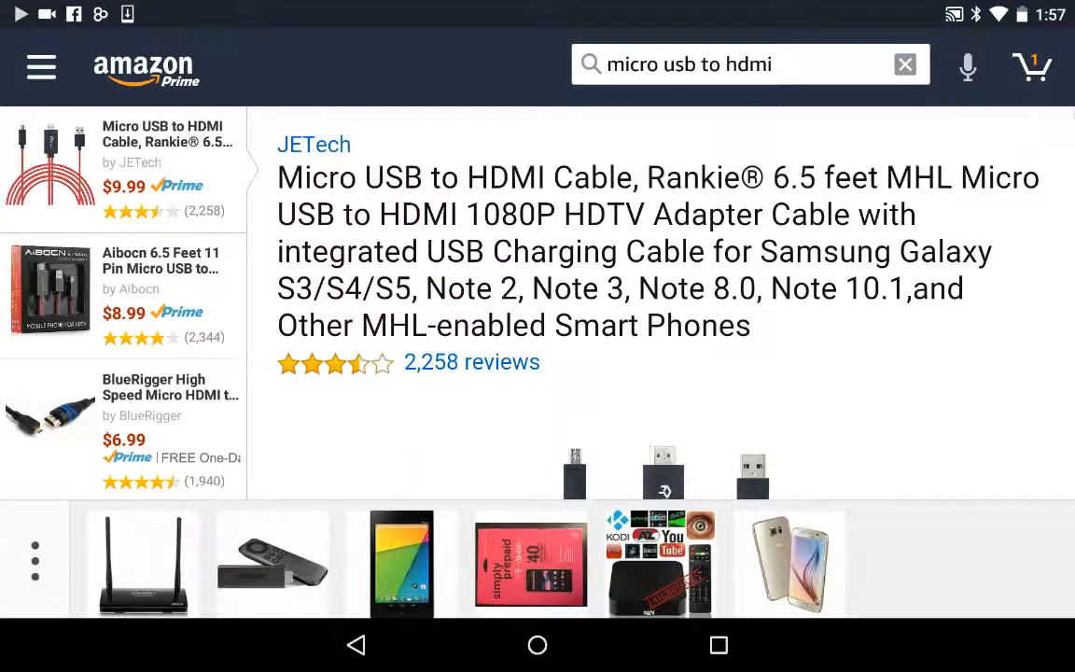
left_click(903, 63)
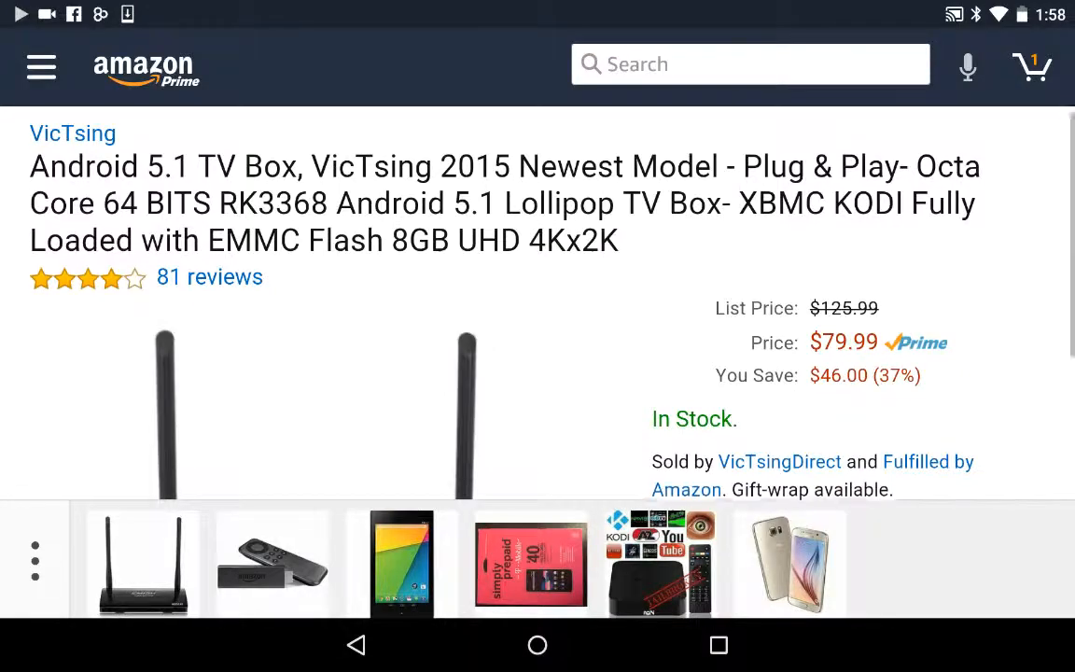
Open the RQN MXQ Kodi TV box listing from the recently viewed bar
scroll("down", 3)
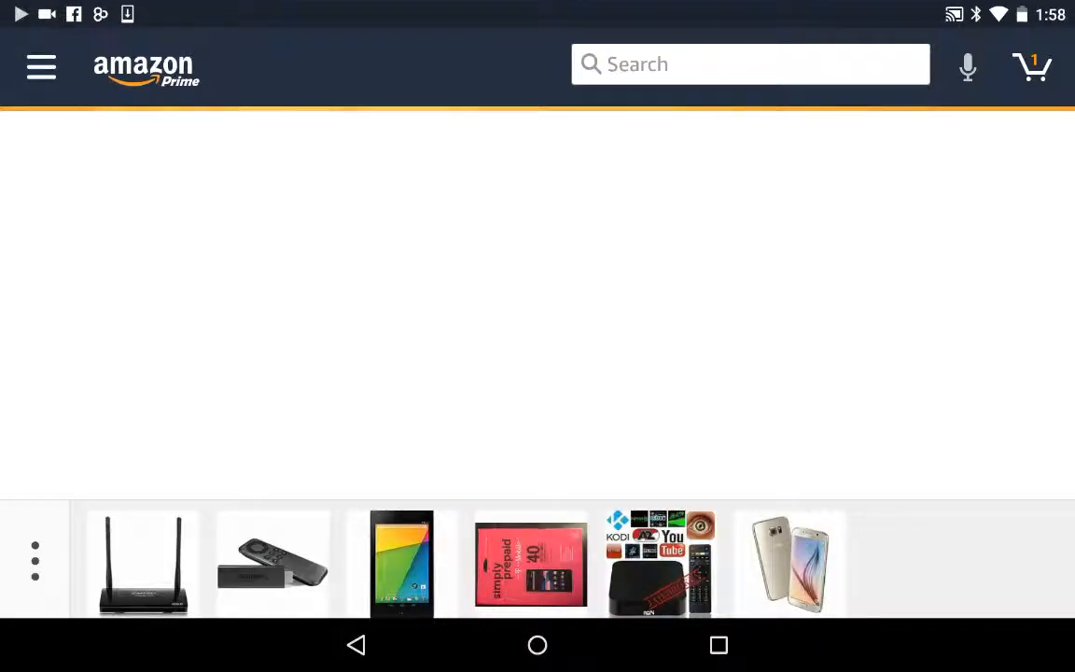
left_click(660, 567)
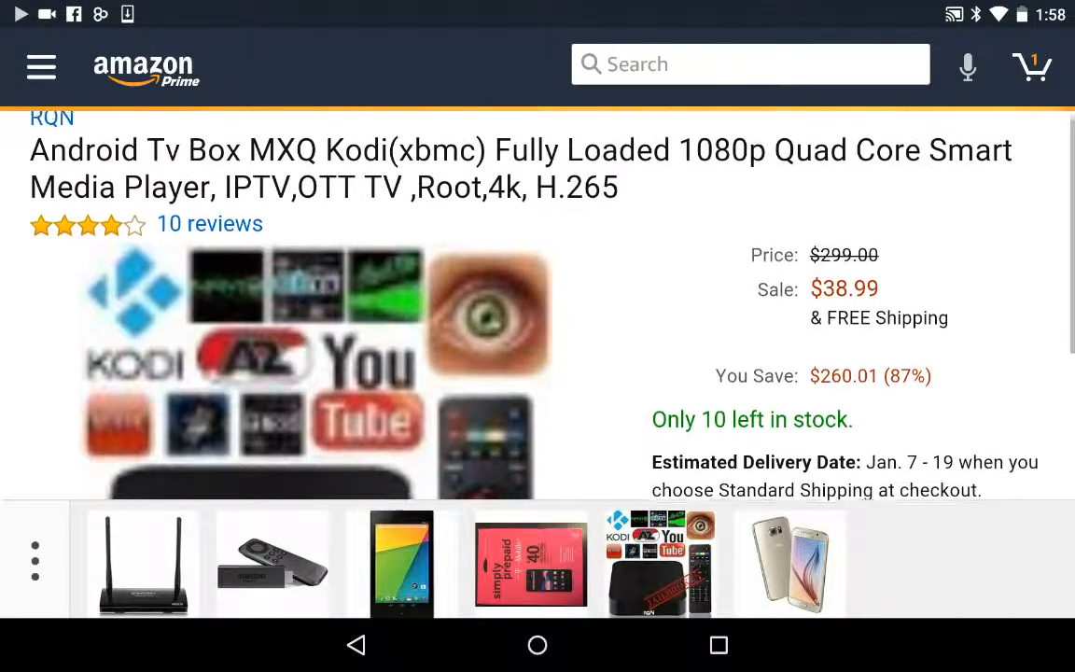
scroll("down", 3)
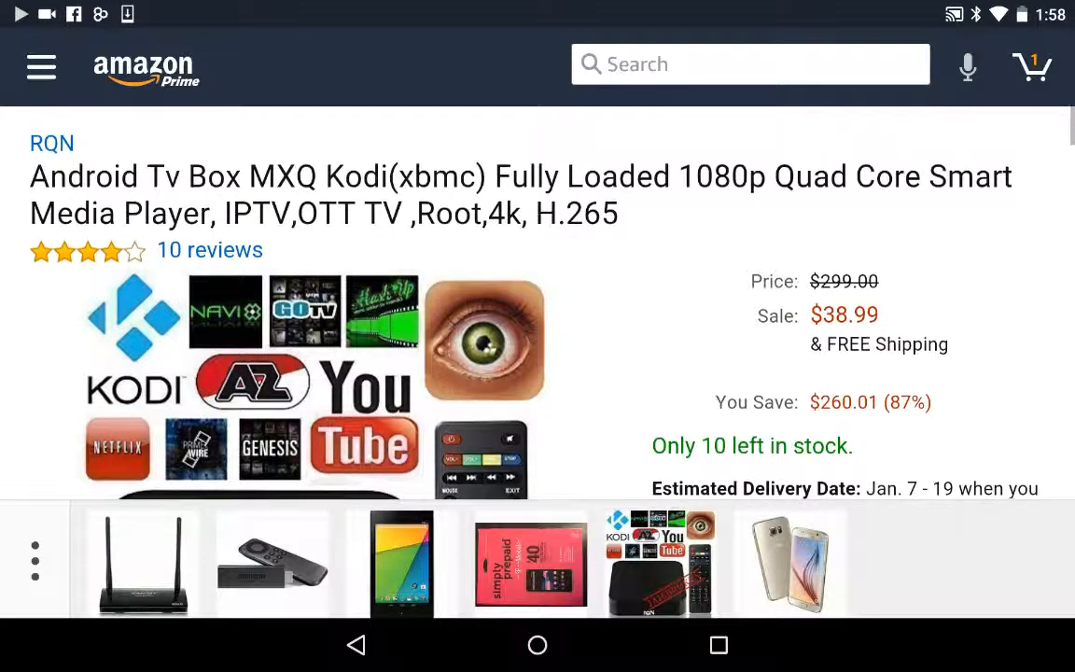
scroll("down", 3)
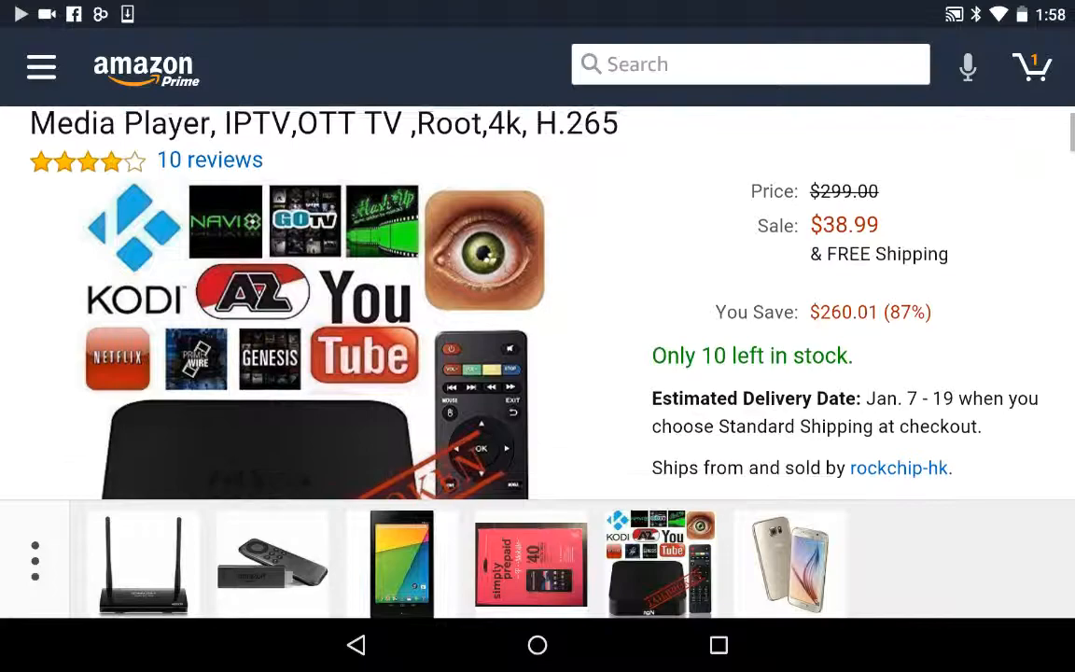
scroll("down", 3)
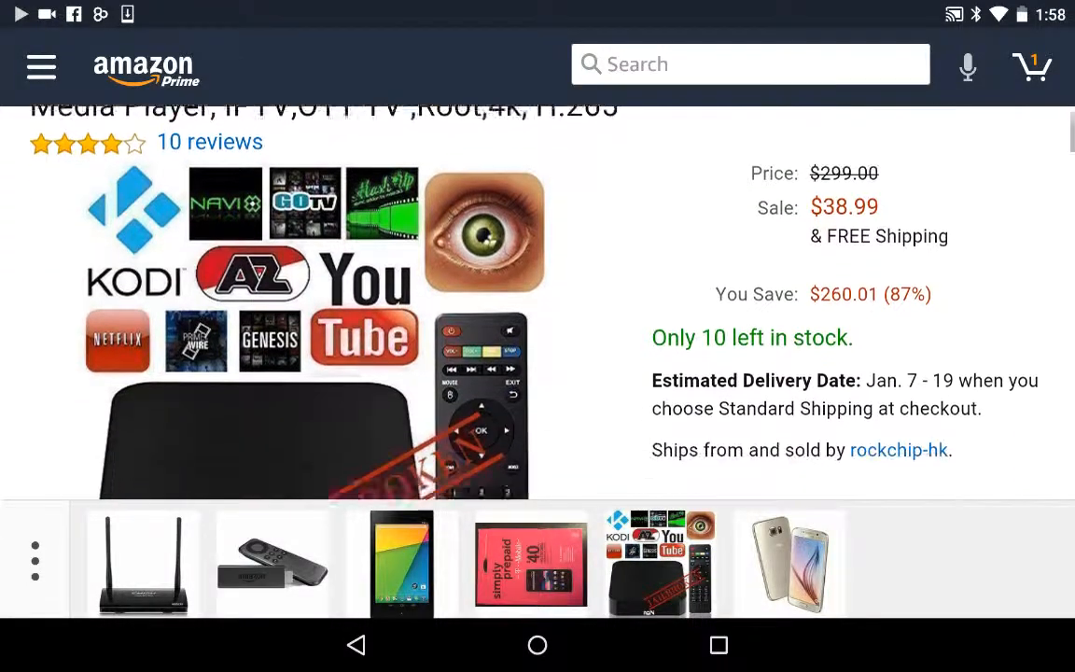
scroll("down", 3)
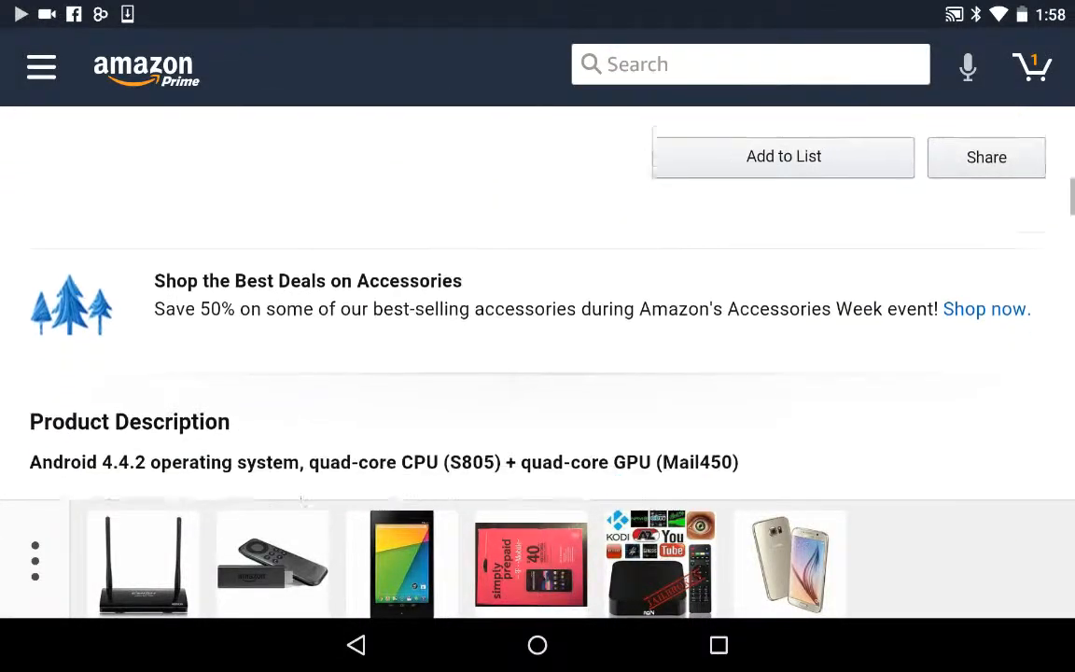
scroll("down", 3)
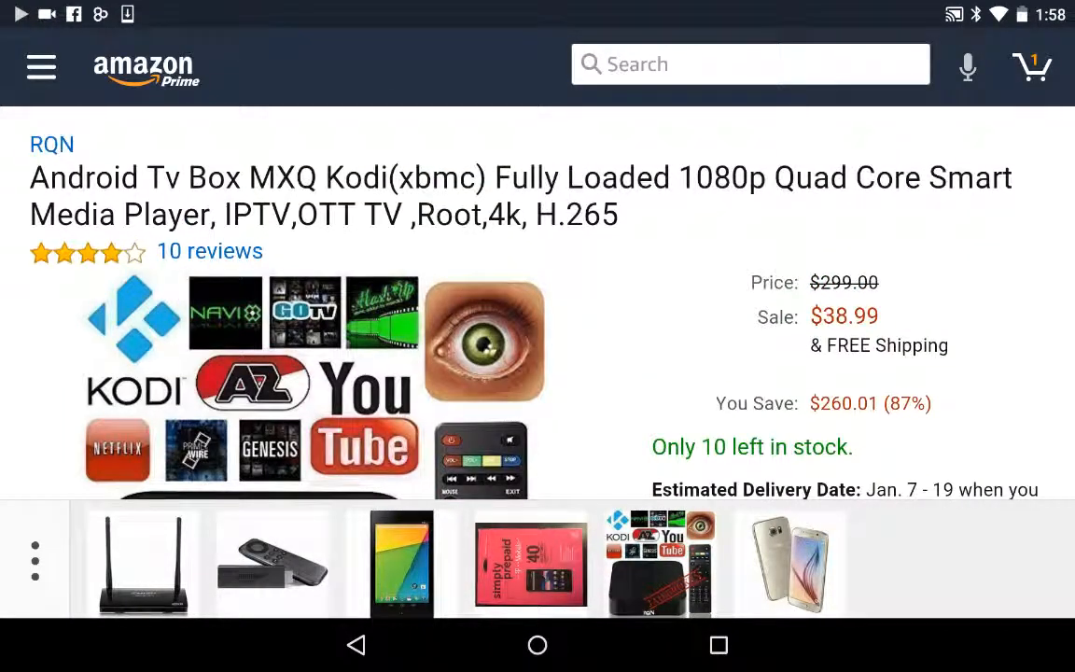
scroll("down", 3)
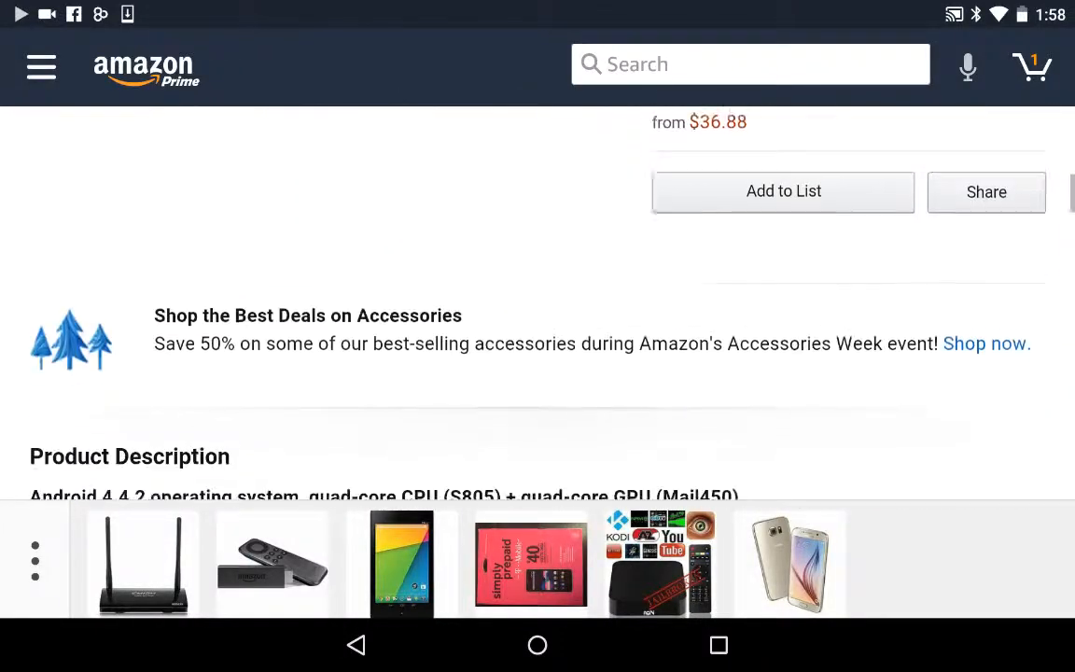
scroll("down", 3)
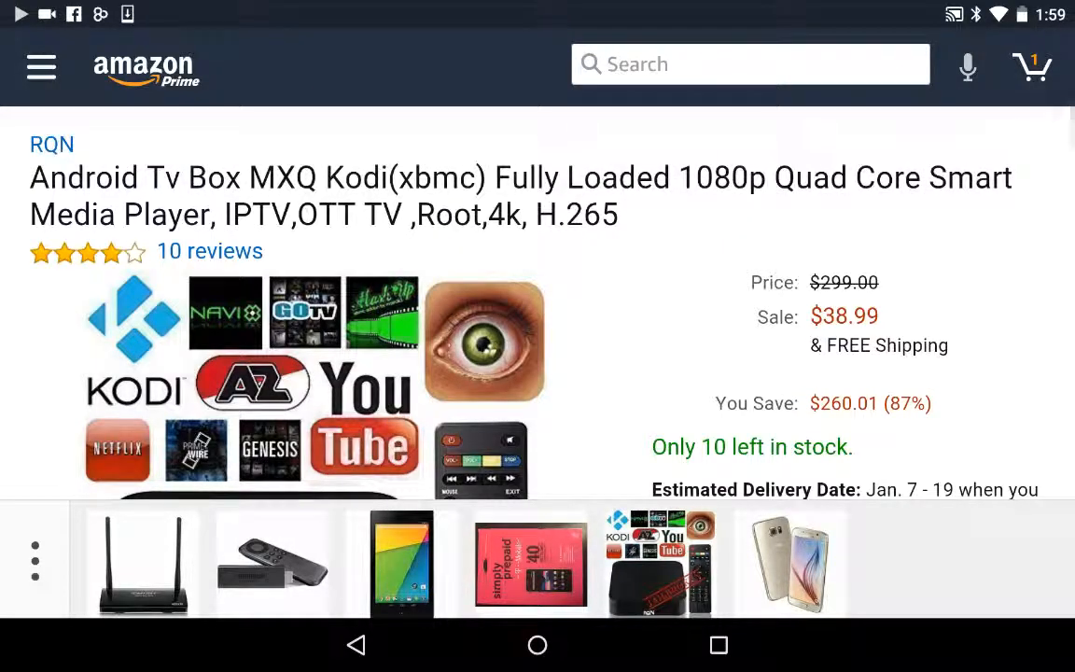
scroll("down", 3)
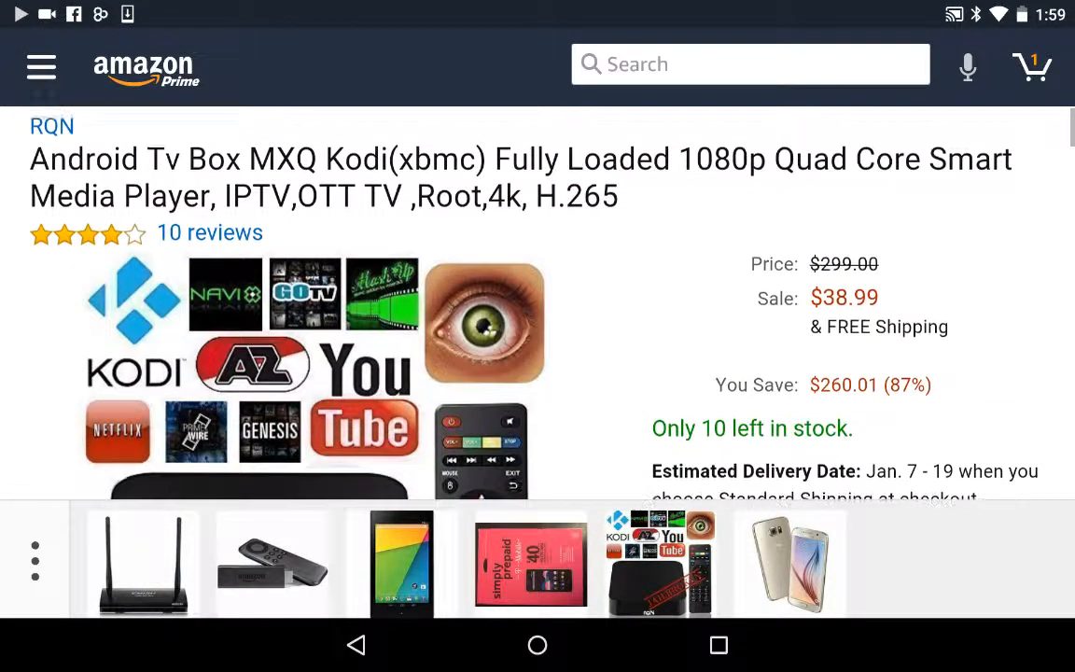
scroll("down", 3)
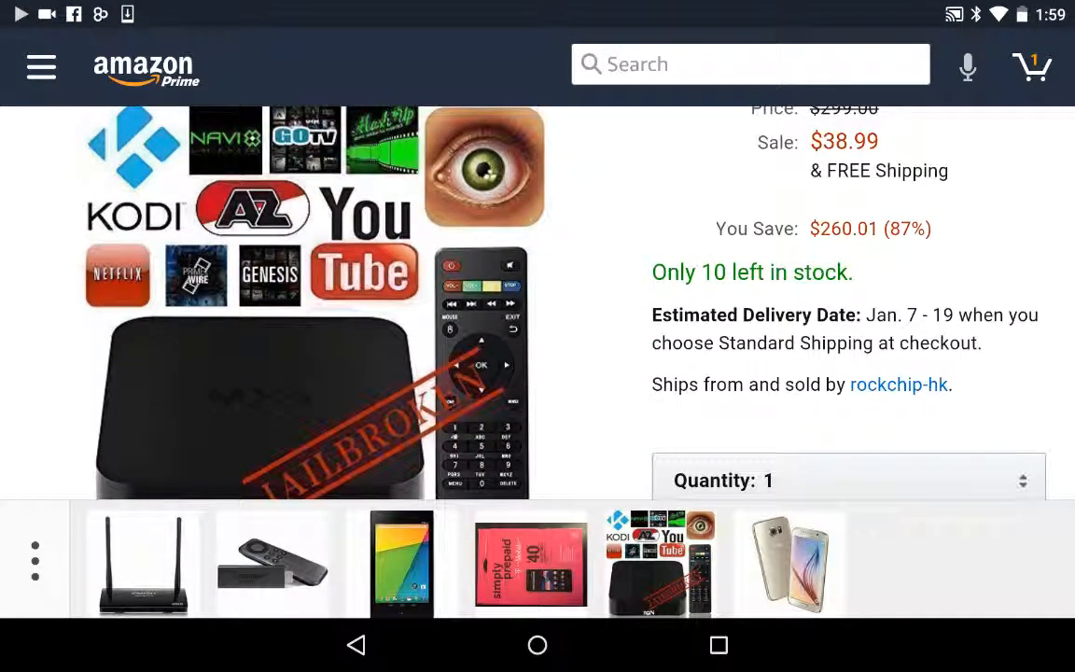